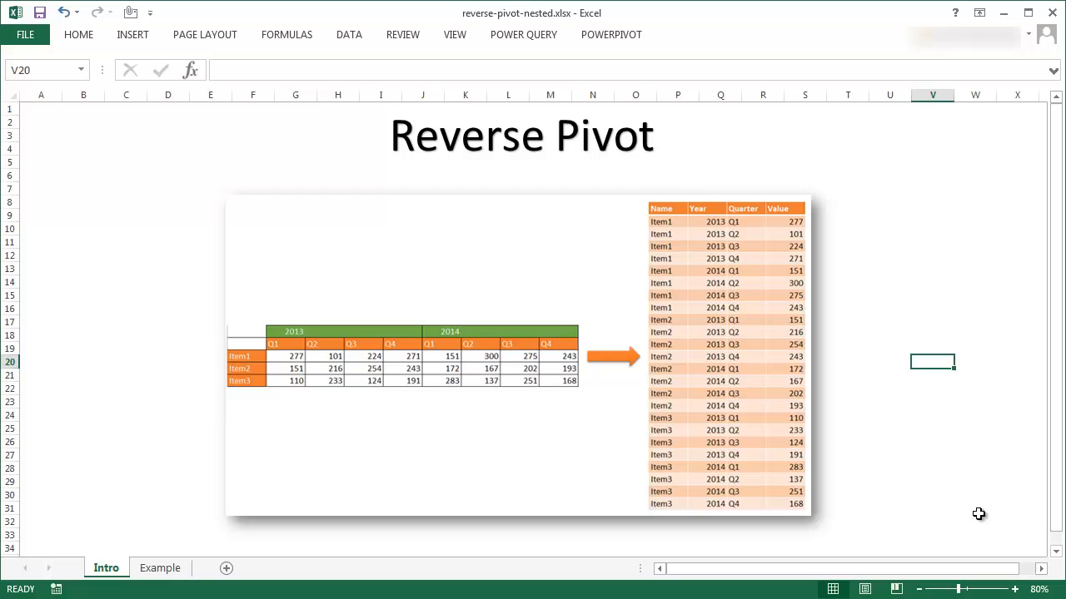
mouse_move(431, 353)
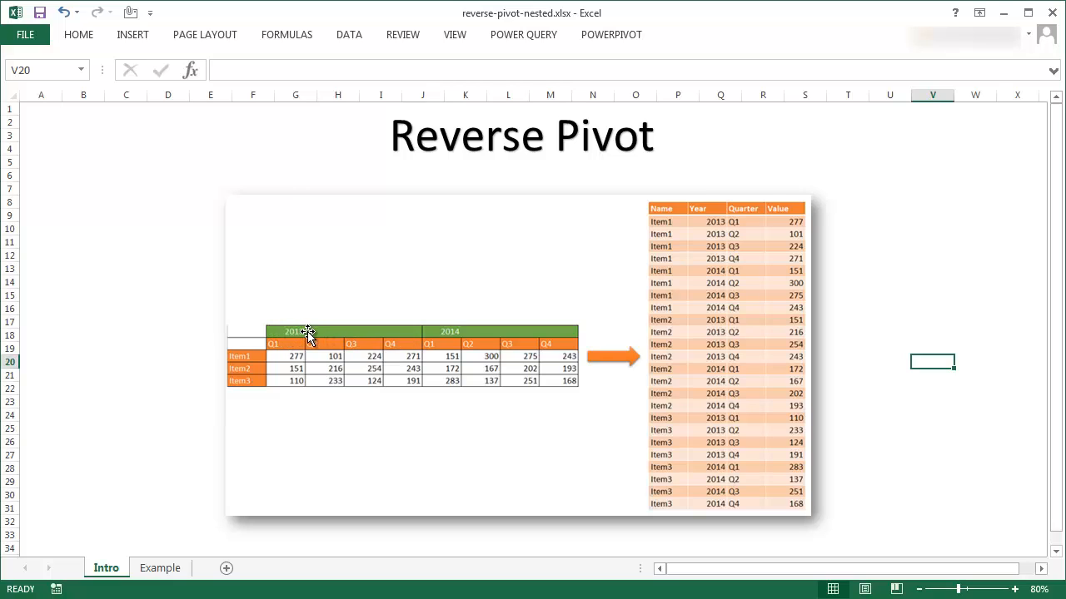
mouse_move(348, 340)
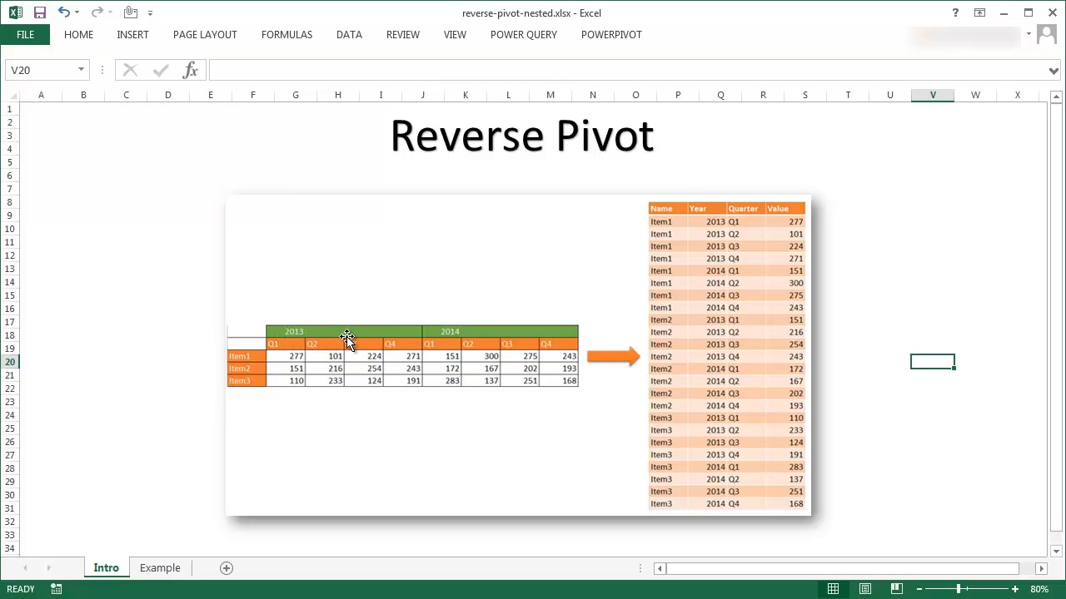
mouse_move(287, 347)
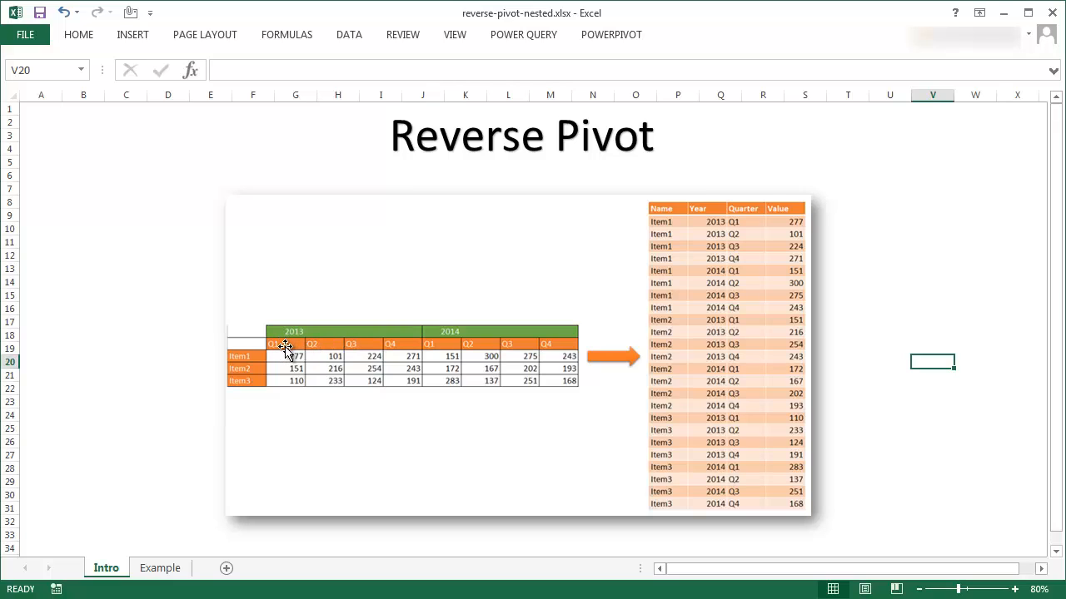
mouse_move(398, 345)
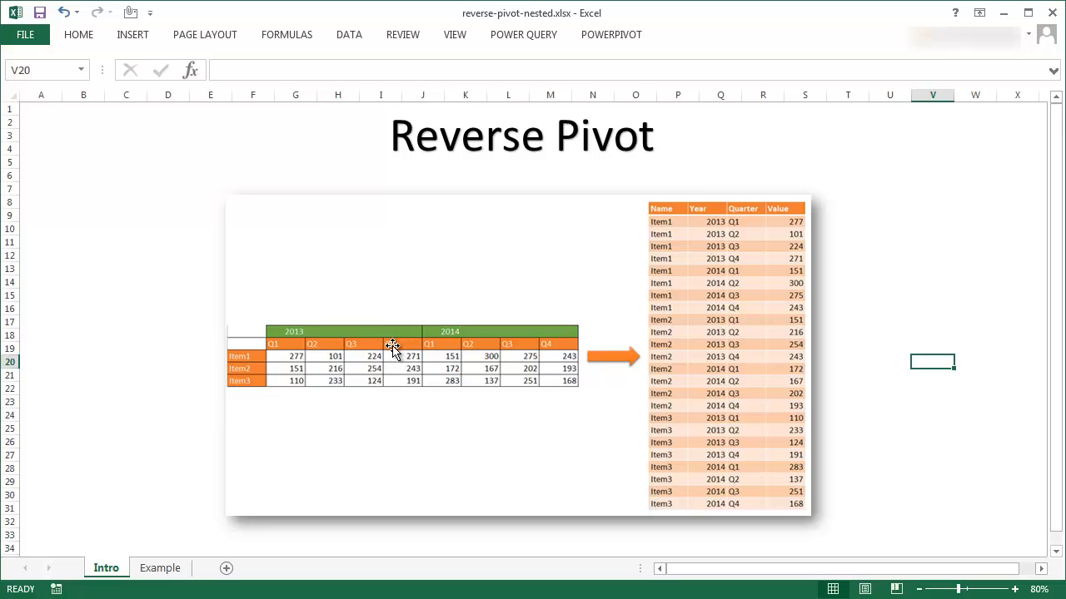
mouse_move(397, 525)
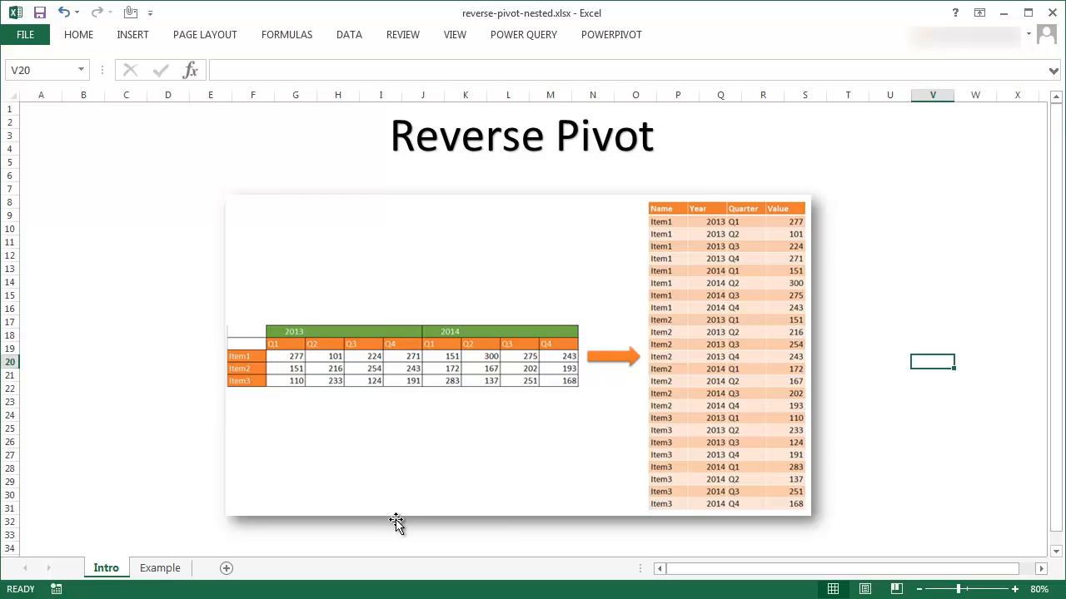
mouse_move(383, 373)
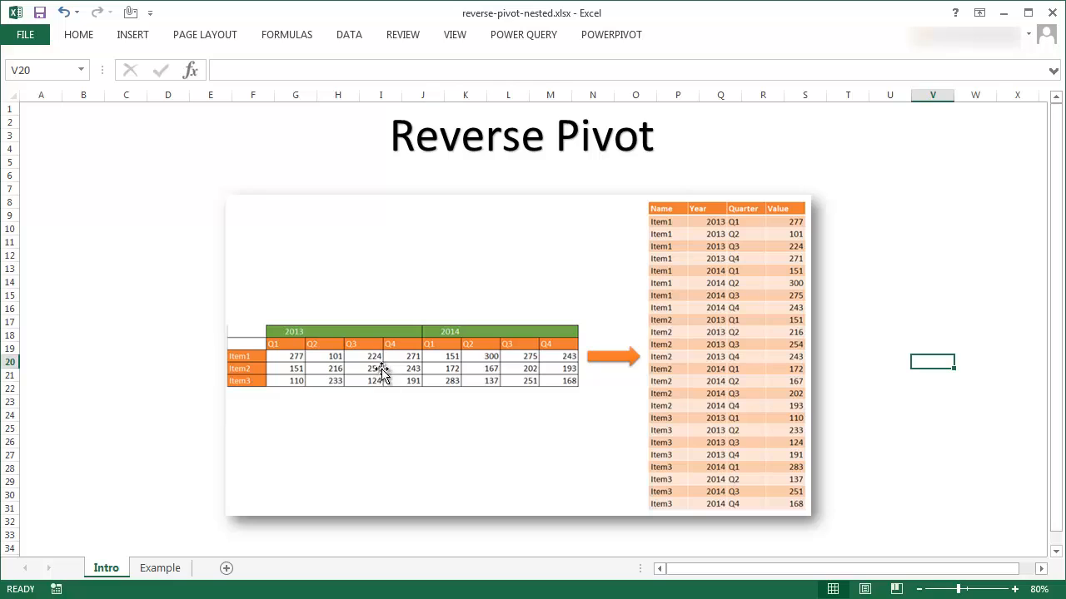
mouse_move(349, 299)
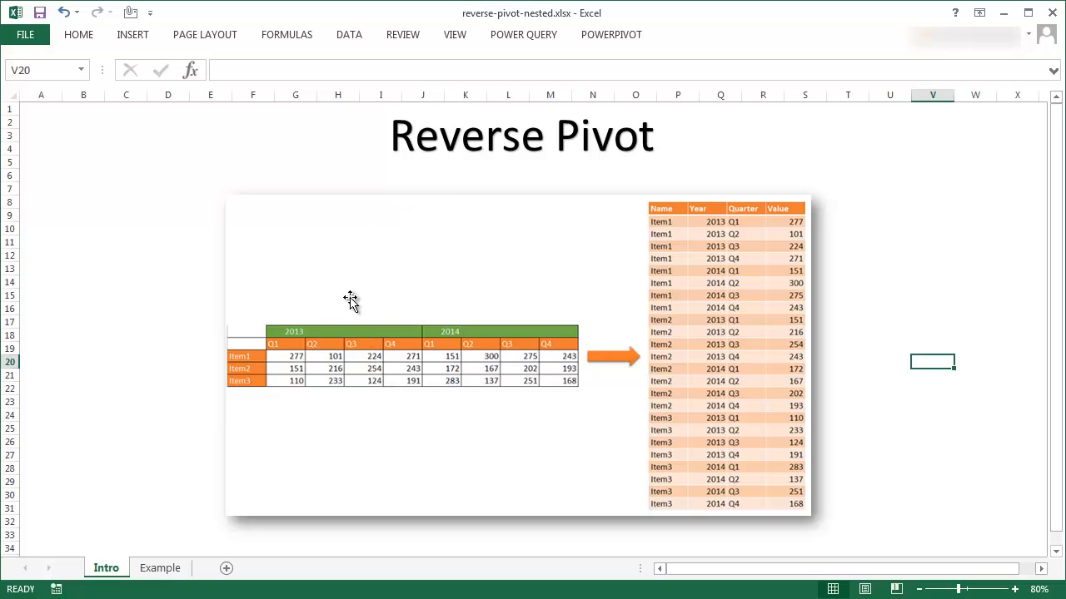
mouse_move(291, 346)
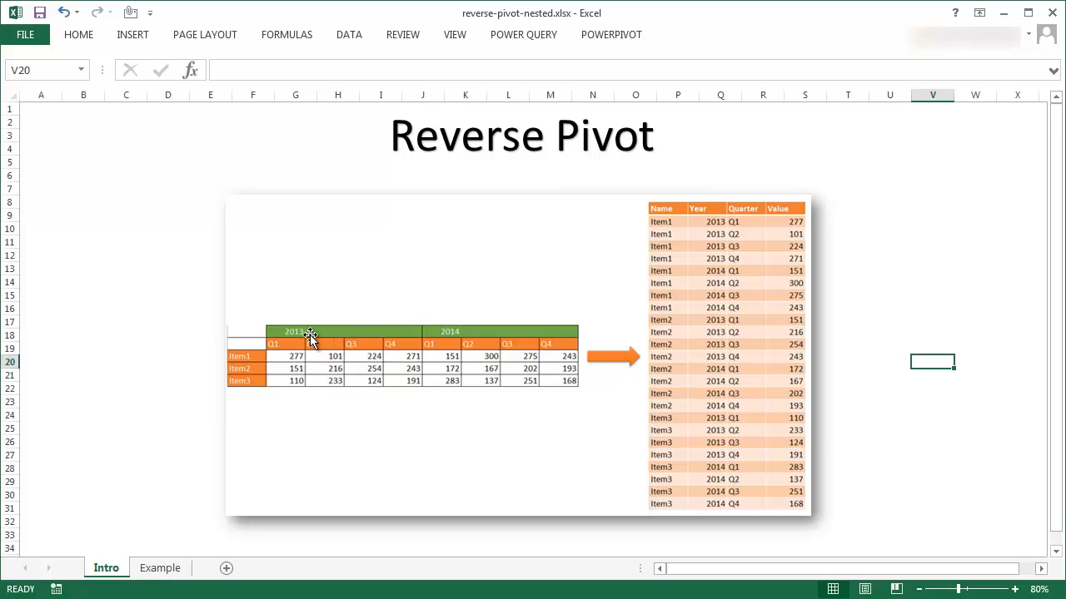
mouse_move(444, 357)
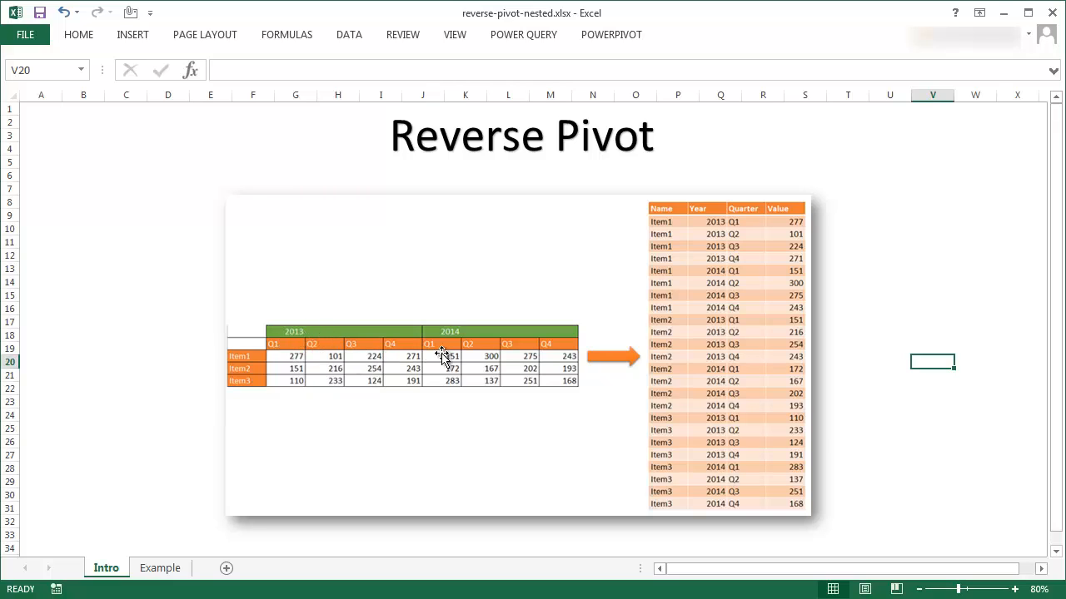
mouse_move(497, 348)
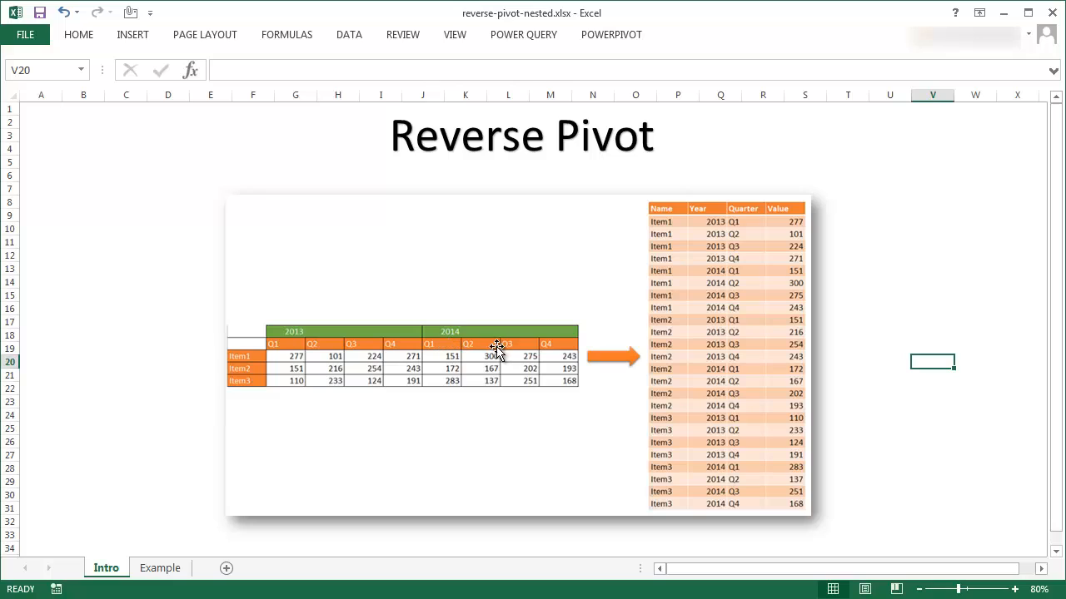
mouse_move(465, 337)
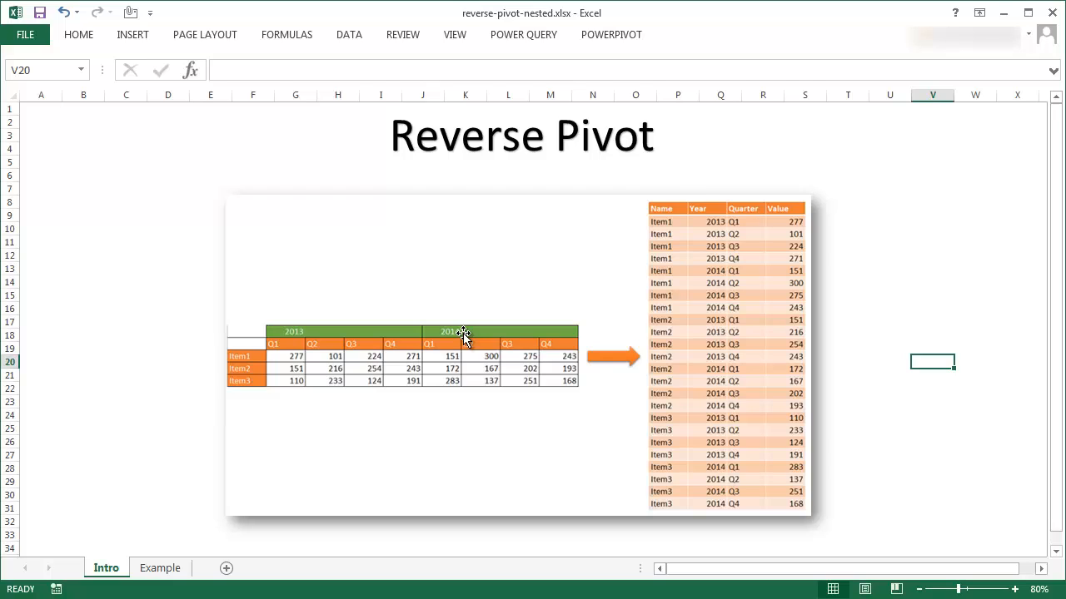
mouse_move(410, 414)
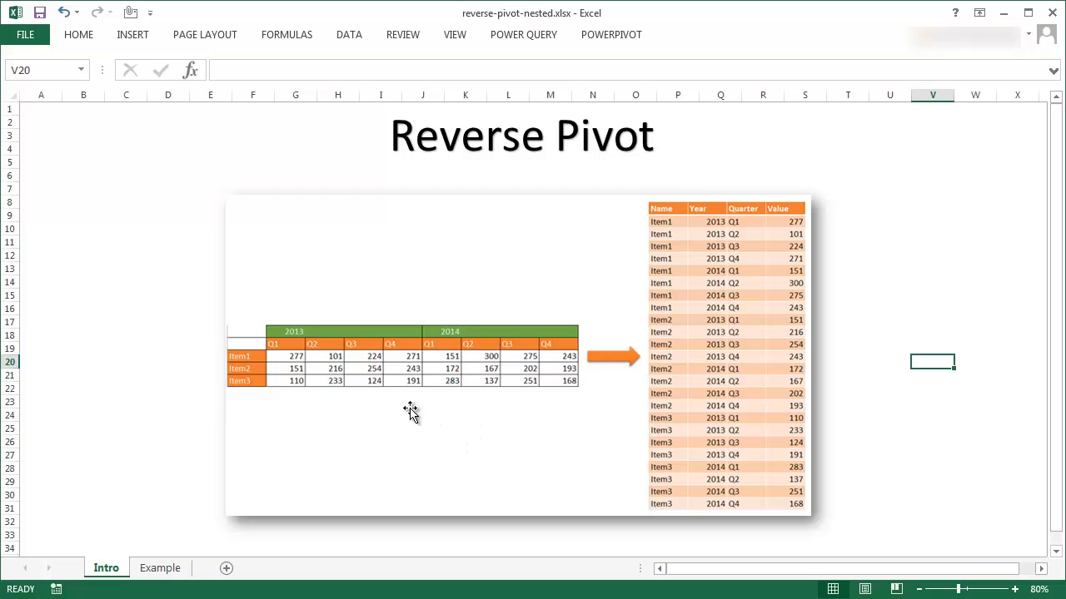
mouse_move(160, 568)
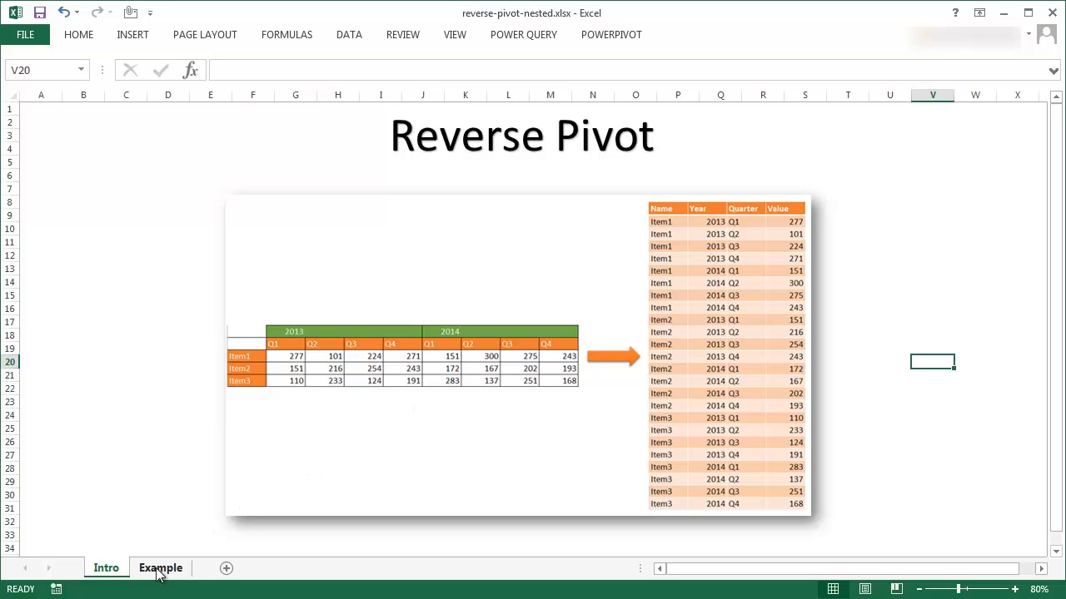
Step: Copy the nested 2013/2014 quarterly table A3:I7 from the Example sheet
click(159, 567)
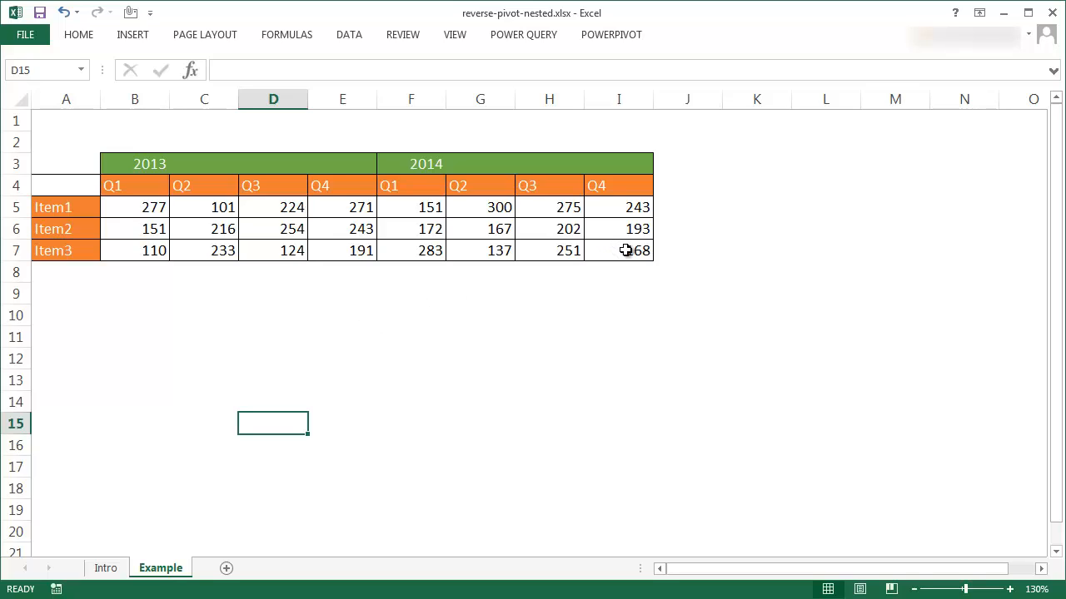
drag(479, 229, 618, 250)
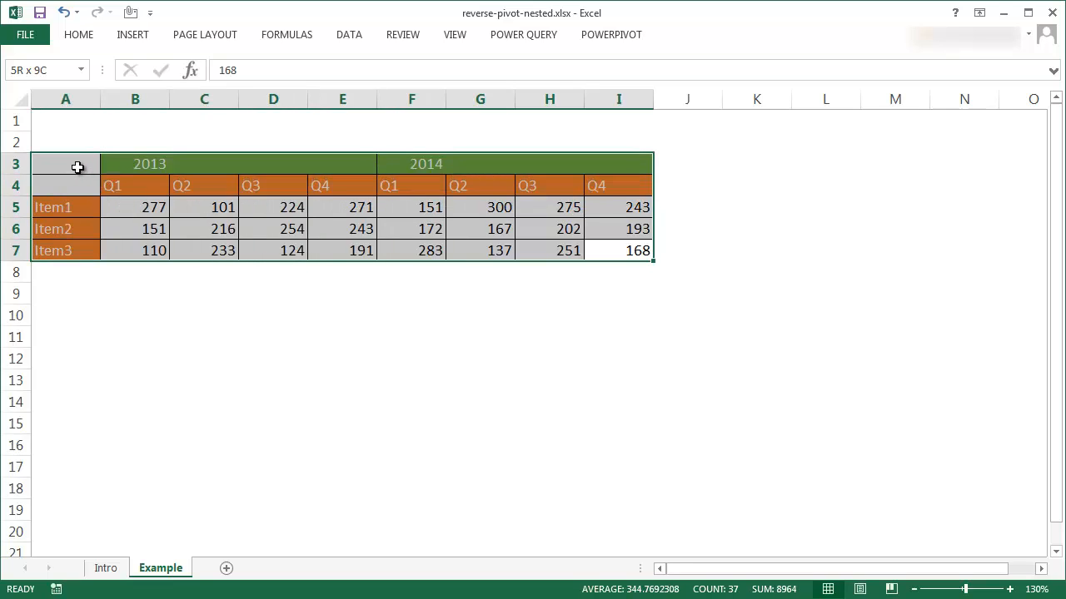
key(ctrl+c)
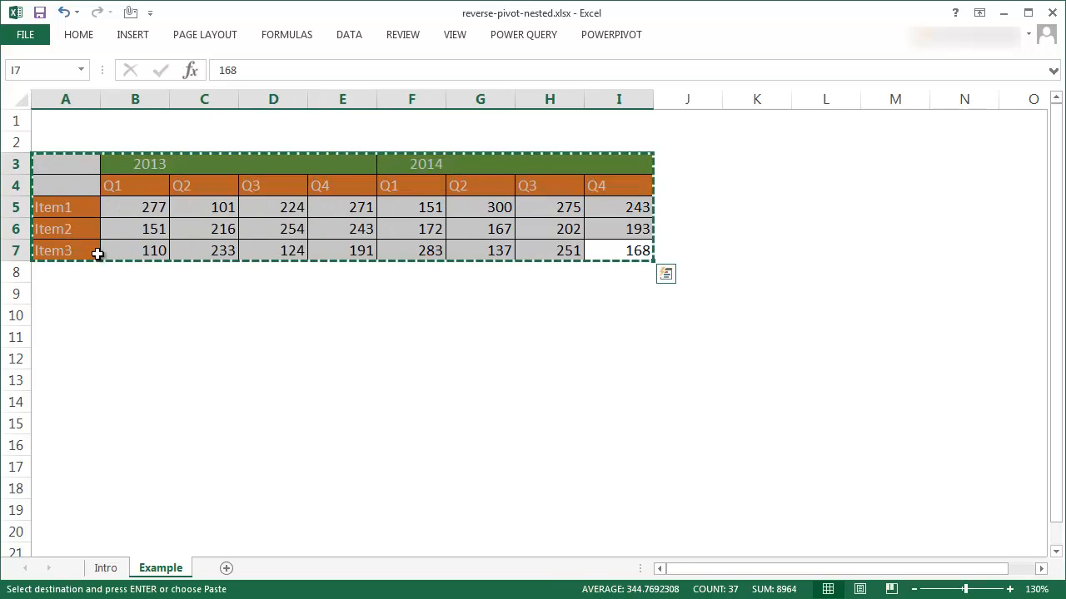
Step: Paste the copied table as plain values at A4 on a new Sheet1
click(219, 568)
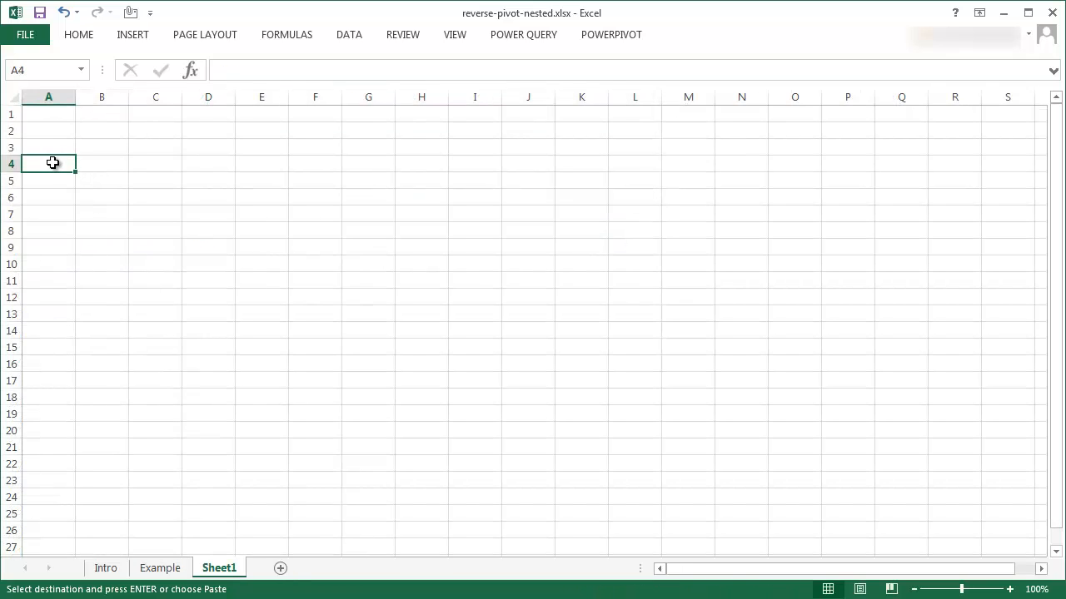
click(78, 34)
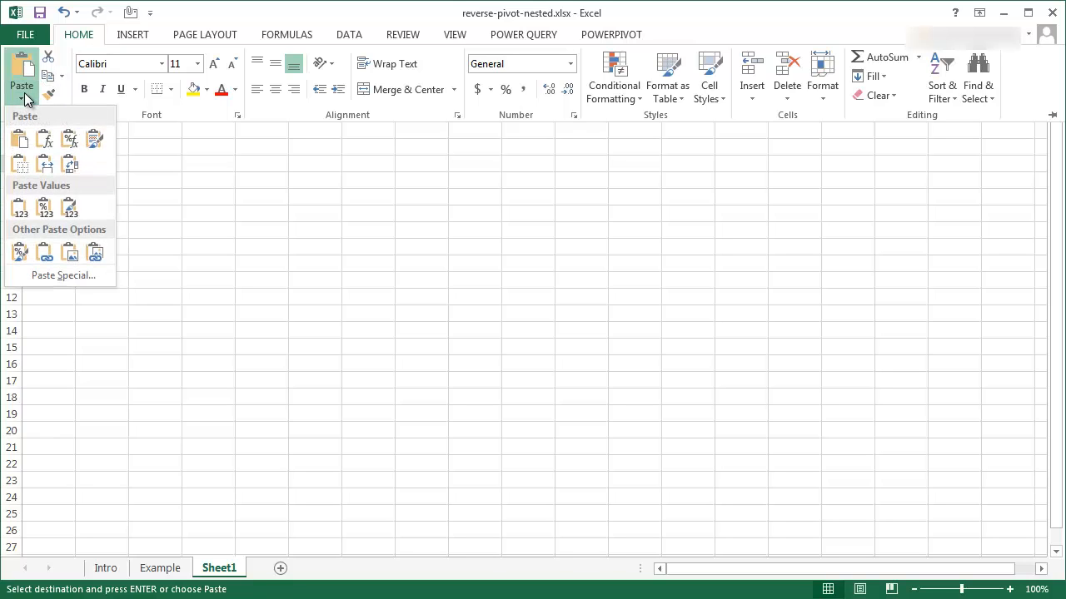
mouse_move(18, 208)
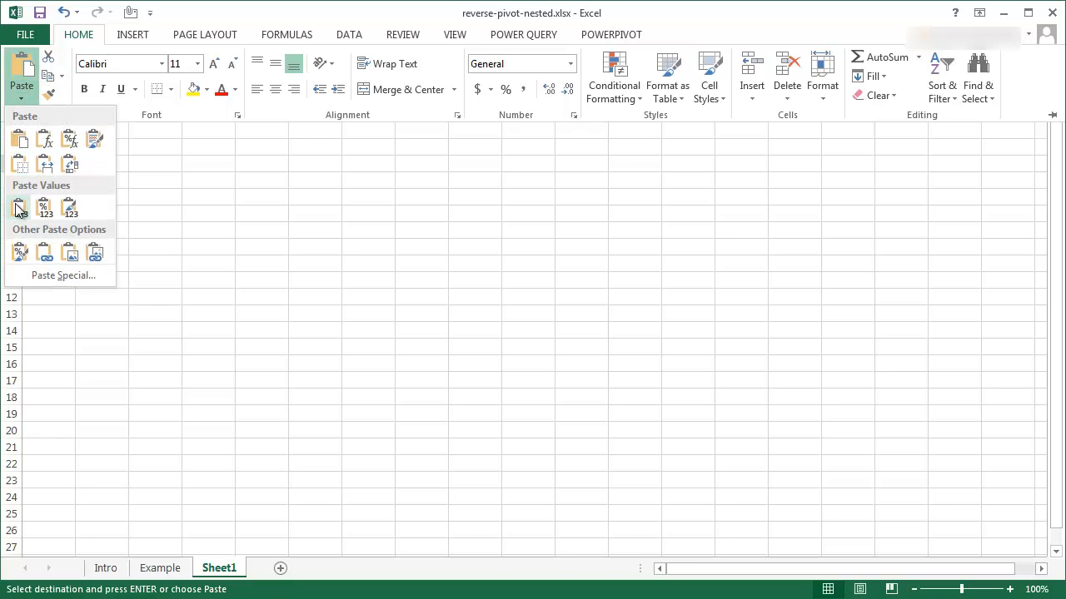
click(21, 207)
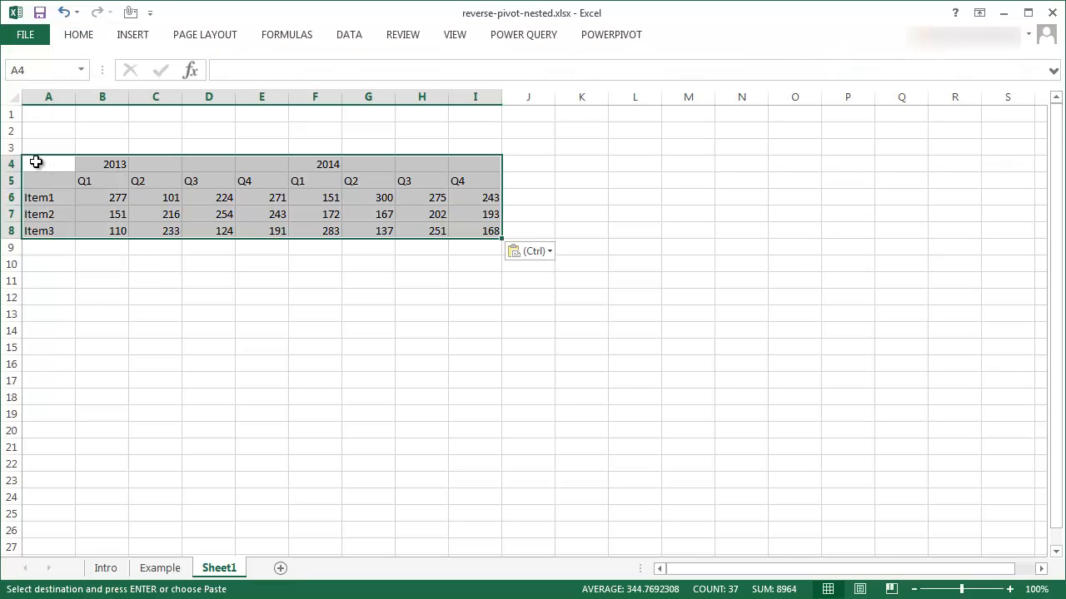
click(103, 214)
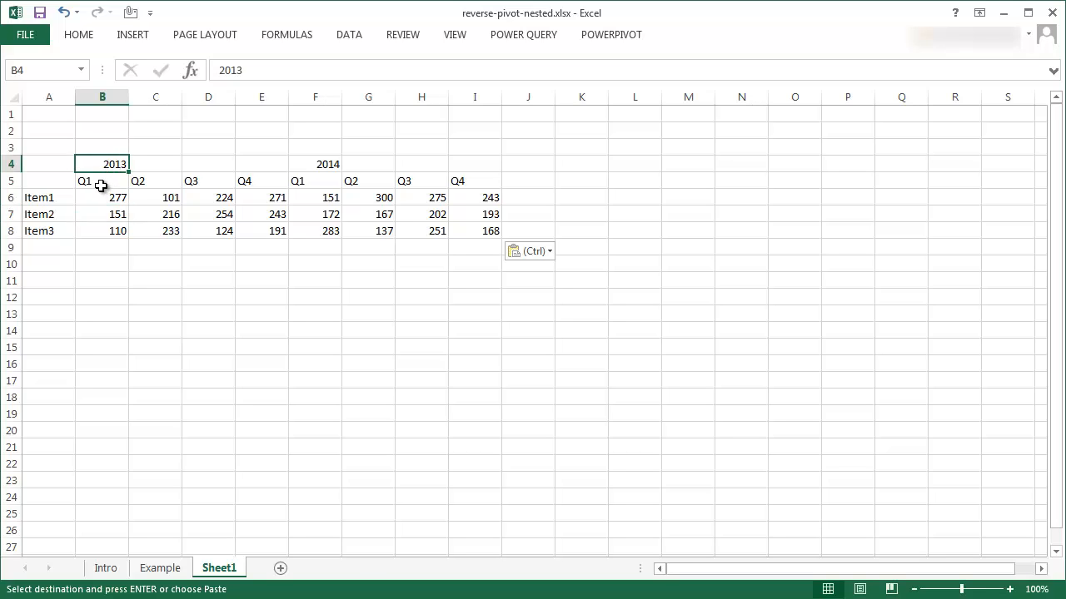
click(261, 181)
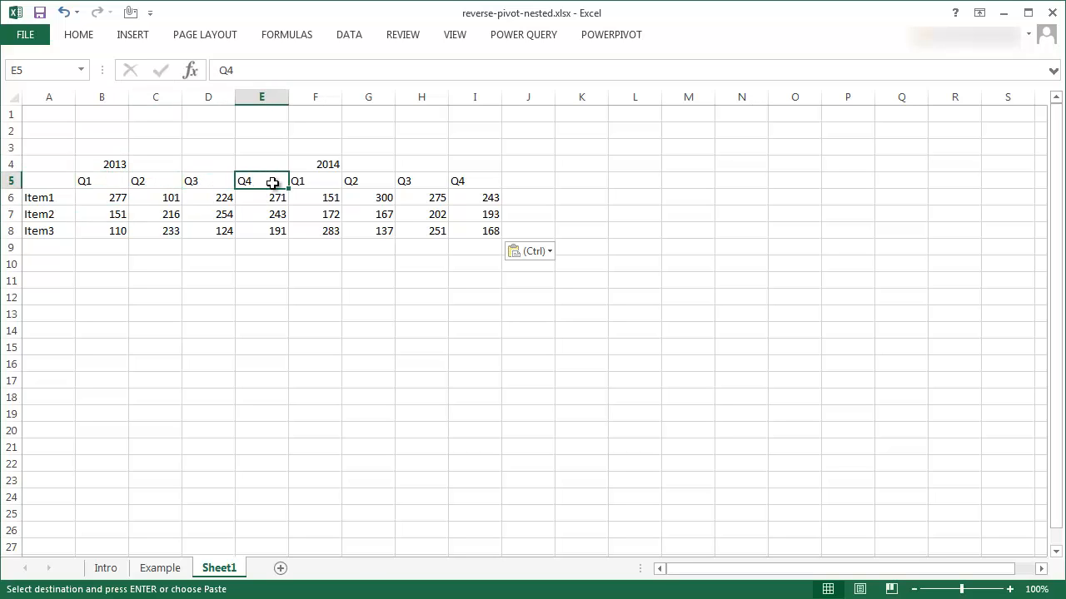
click(315, 164)
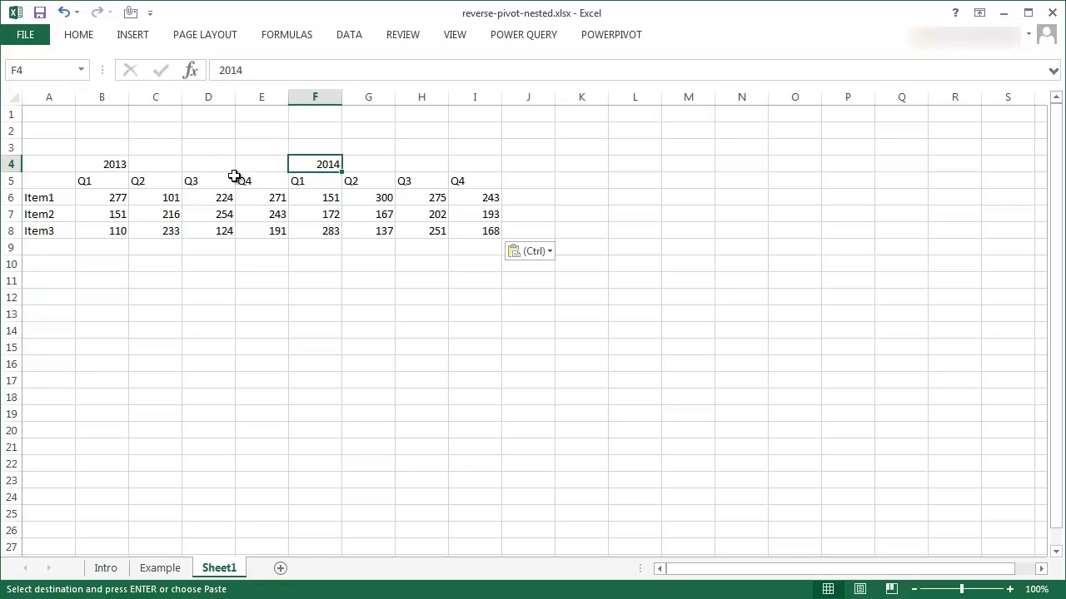
mouse_move(168, 171)
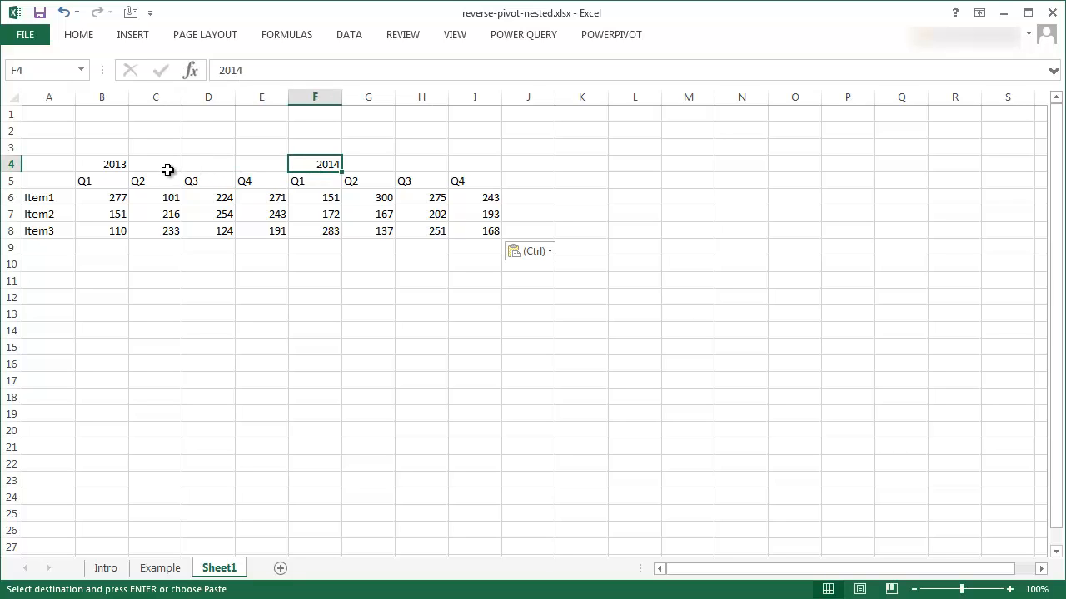
mouse_move(145, 167)
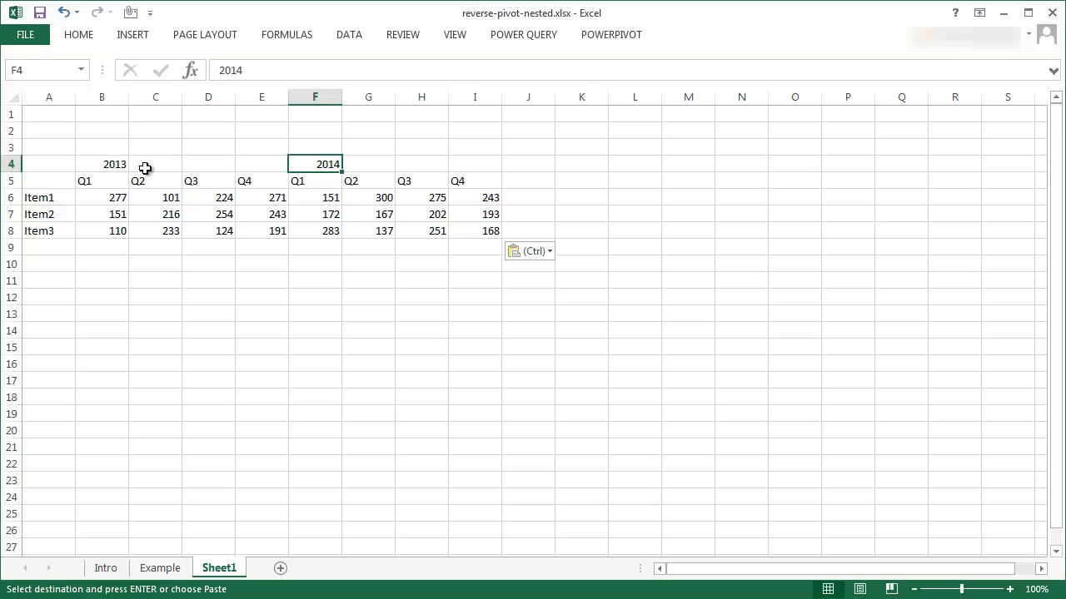
mouse_move(40, 203)
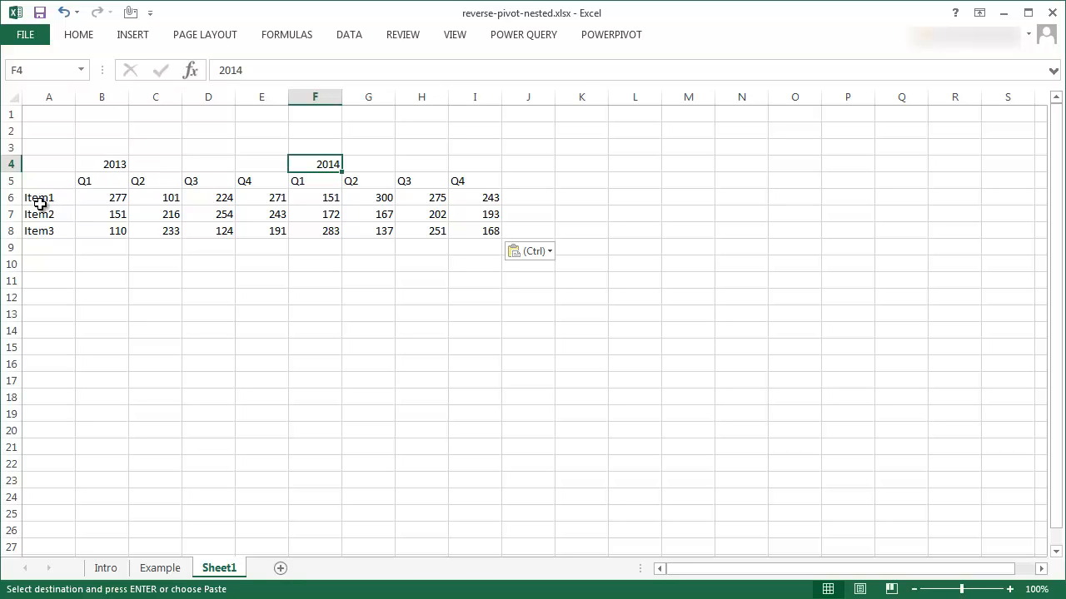
mouse_move(52, 173)
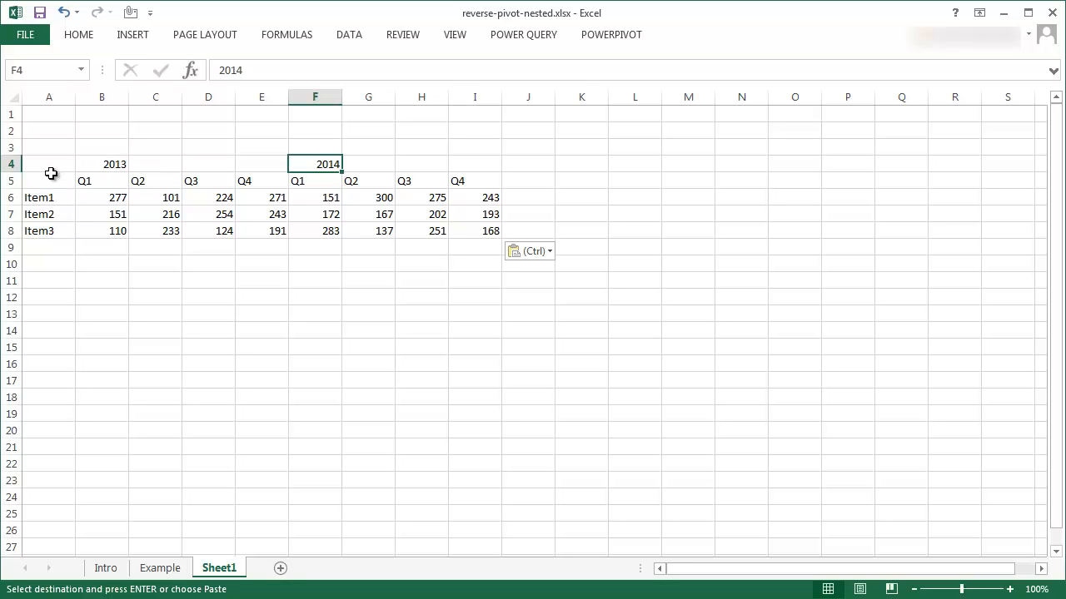
Step: Paste a transposed copy of the table at A11, with quarters running down and items across
drag(48, 164, 450, 231)
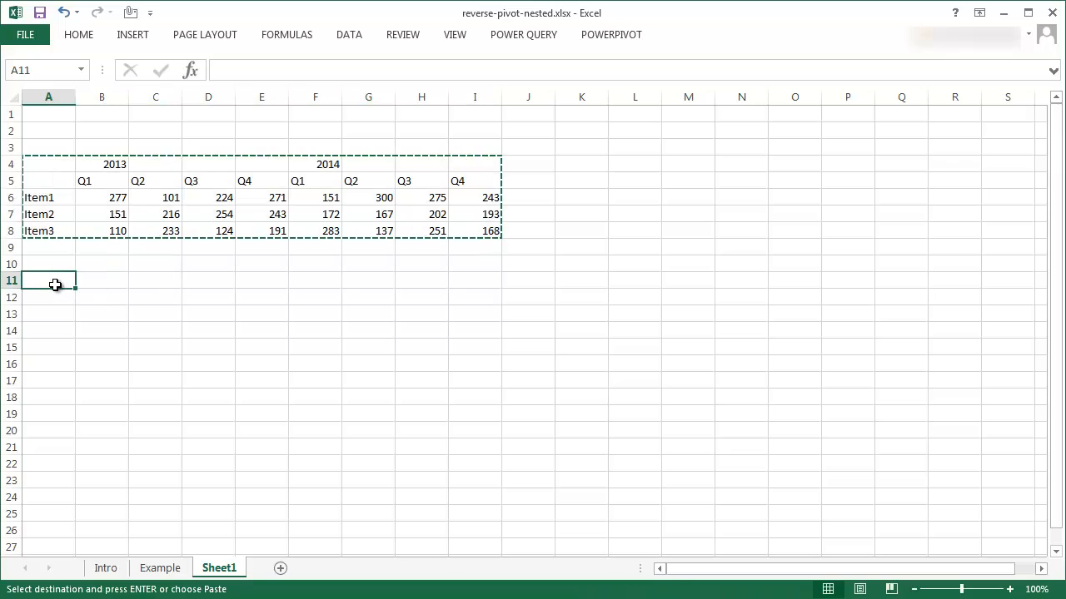
mouse_move(79, 34)
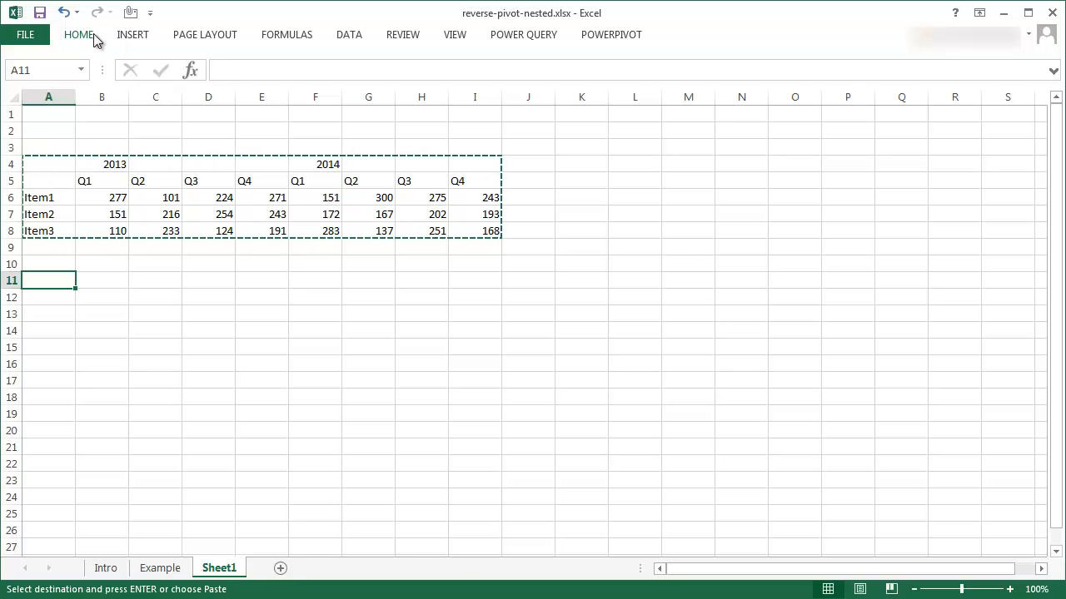
click(78, 34)
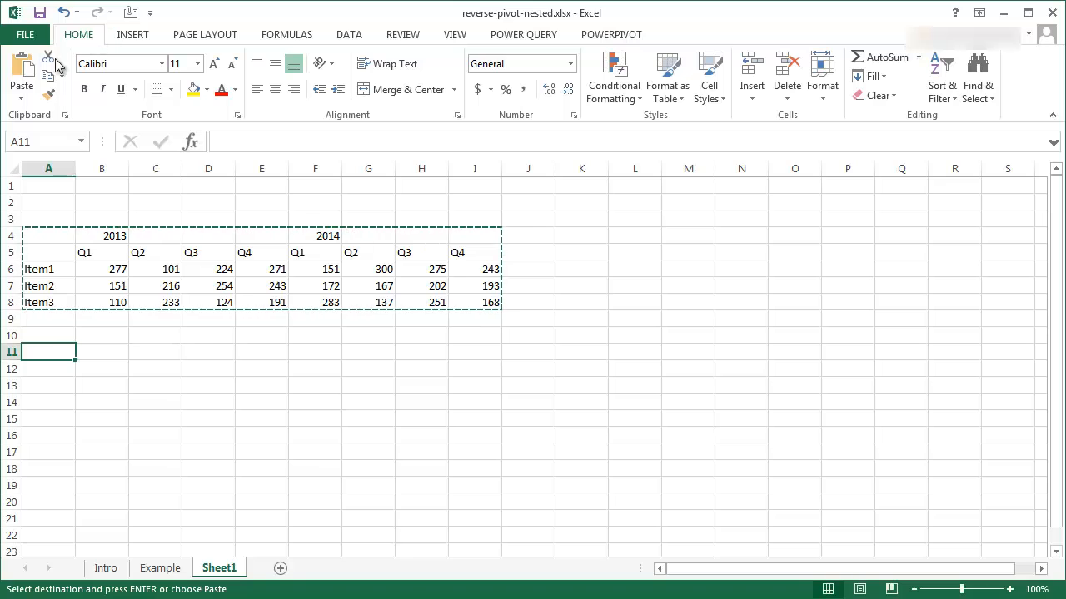
click(21, 83)
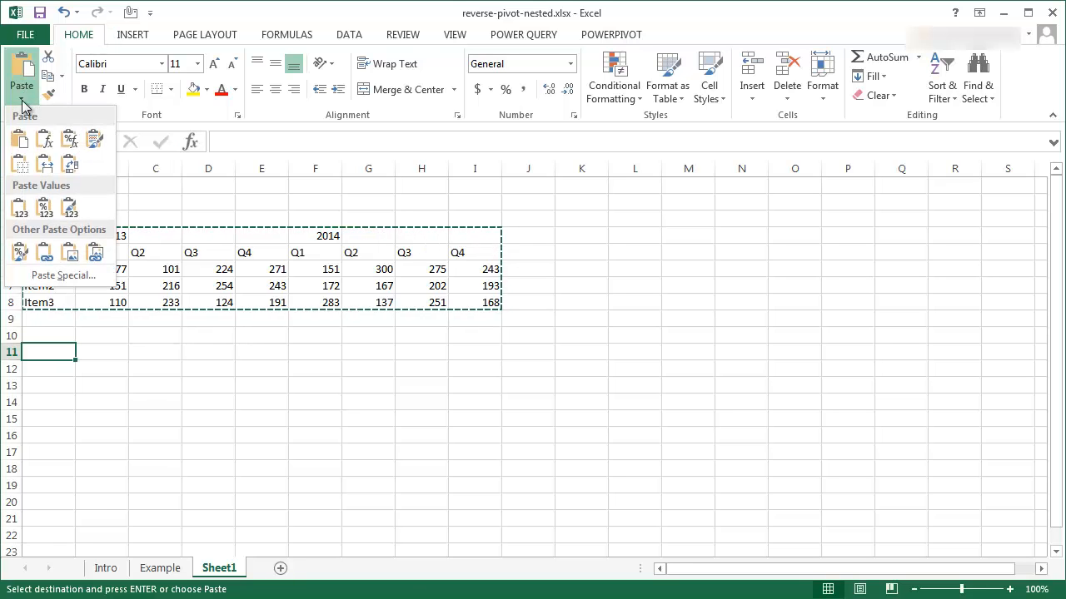
click(69, 164)
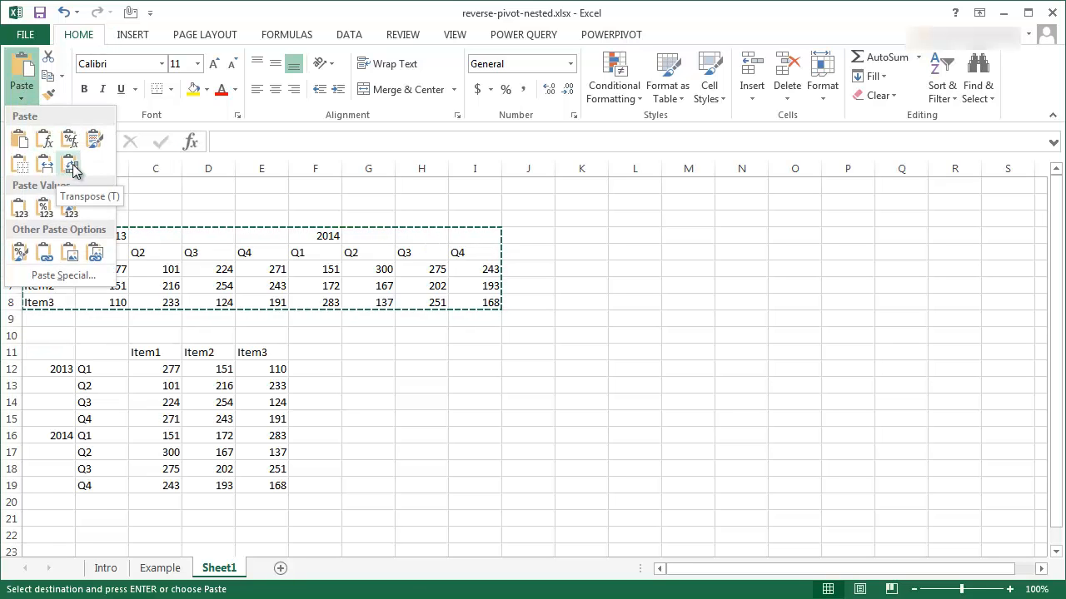
click(70, 164)
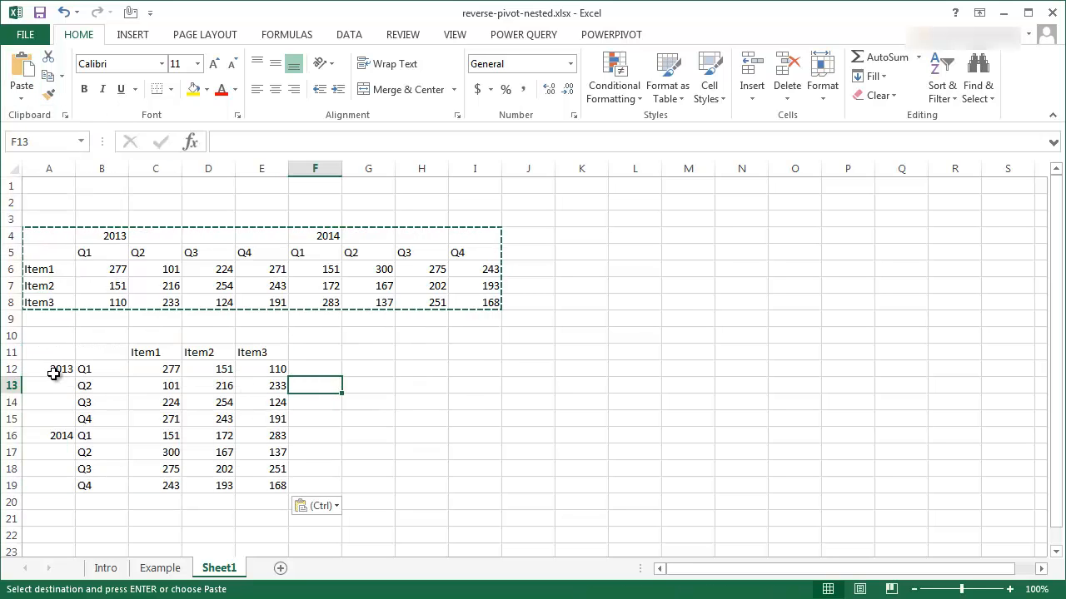
mouse_move(174, 353)
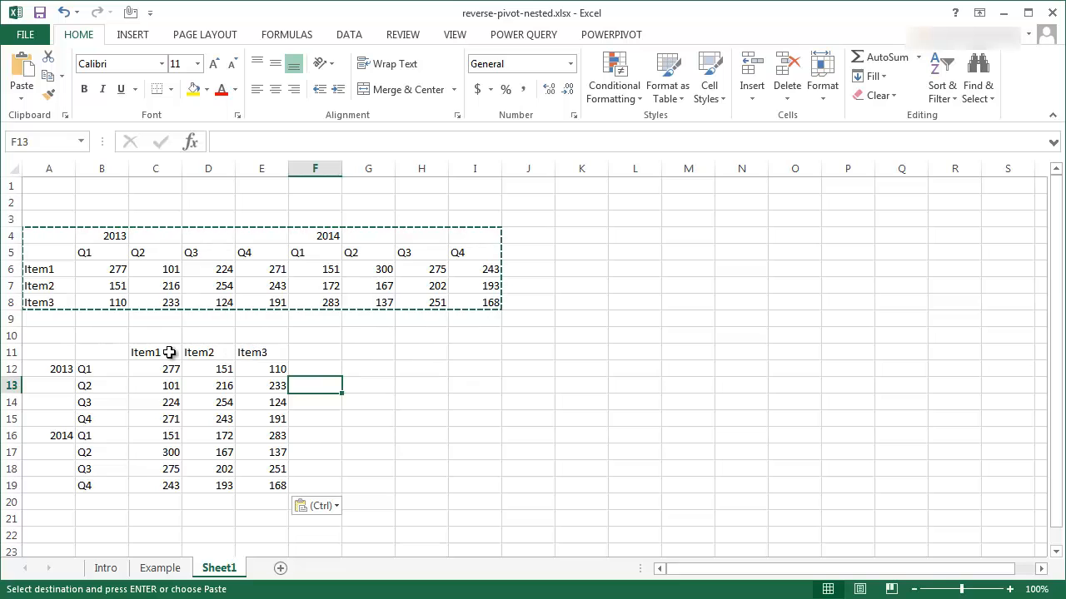
mouse_move(55, 373)
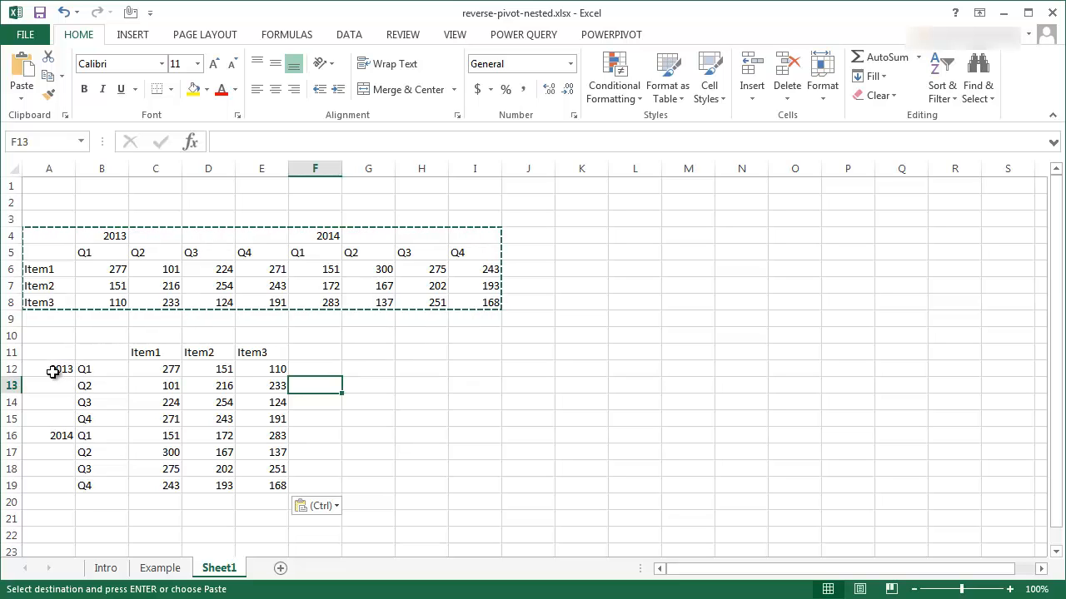
mouse_move(61, 406)
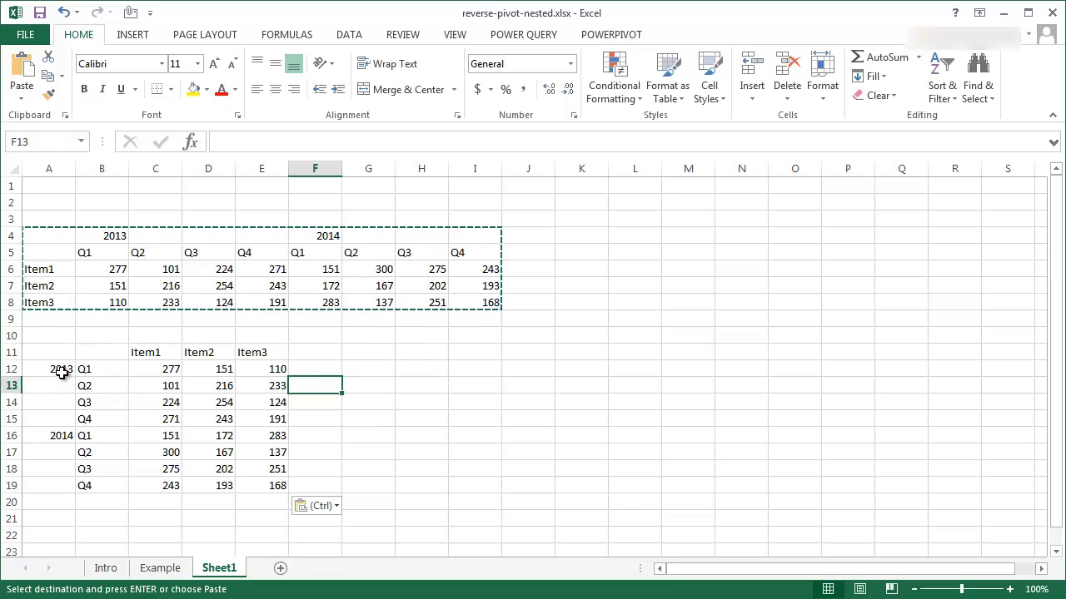
Step: Copy the 2013 label from A12 into the blank Q2–Q4 rows beneath it
click(49, 369)
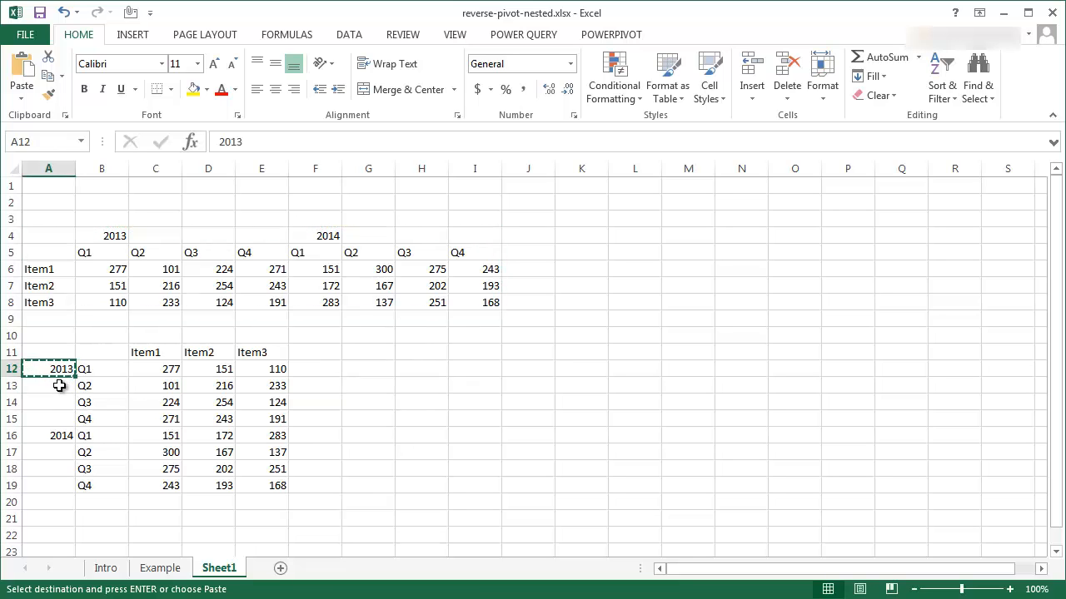
click(48, 385)
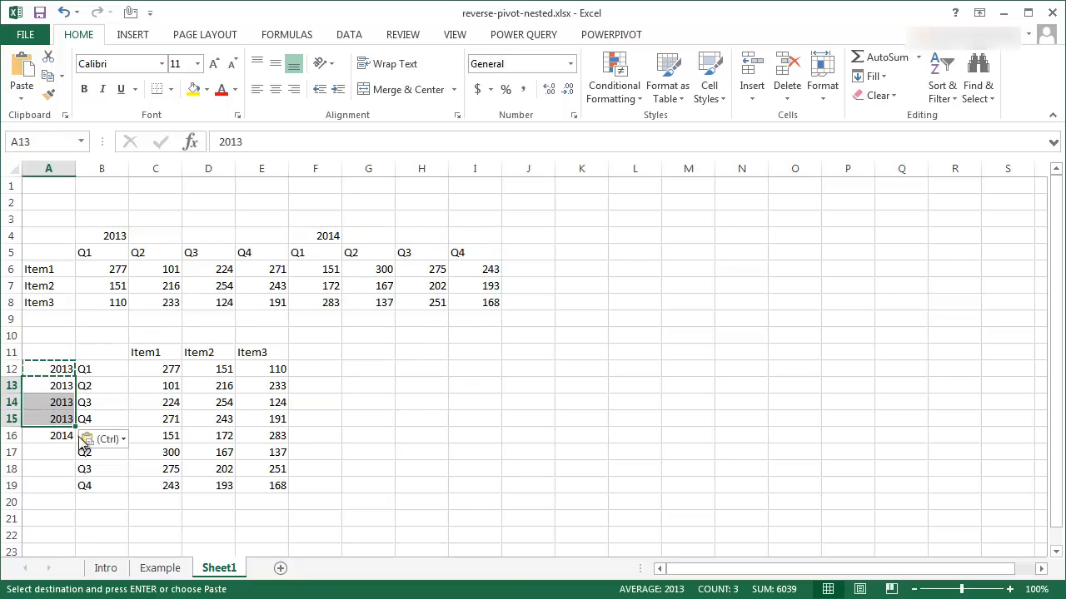
mouse_move(104, 250)
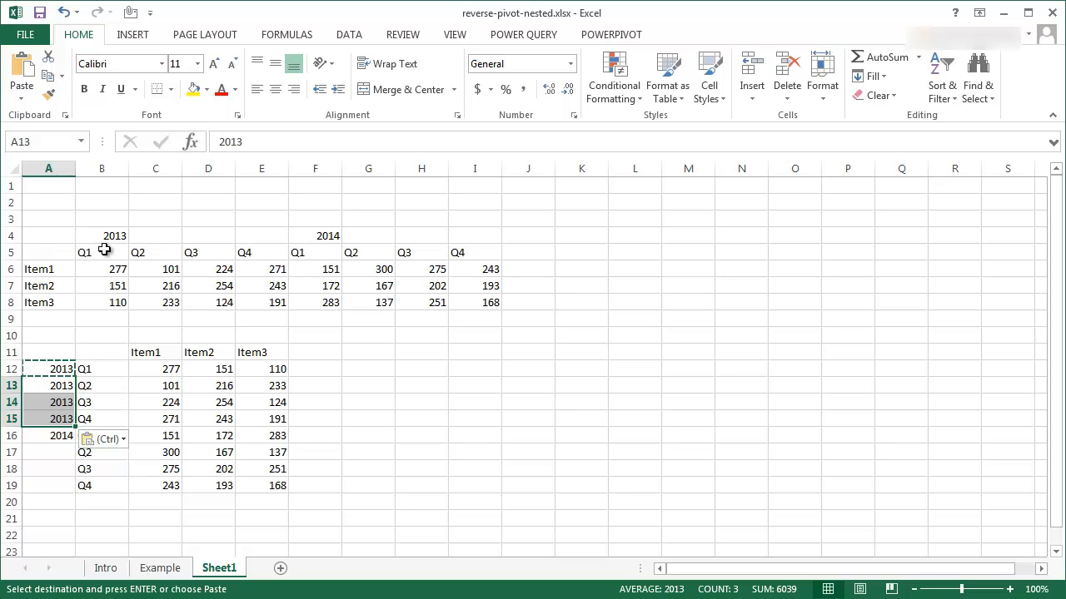
mouse_move(642, 239)
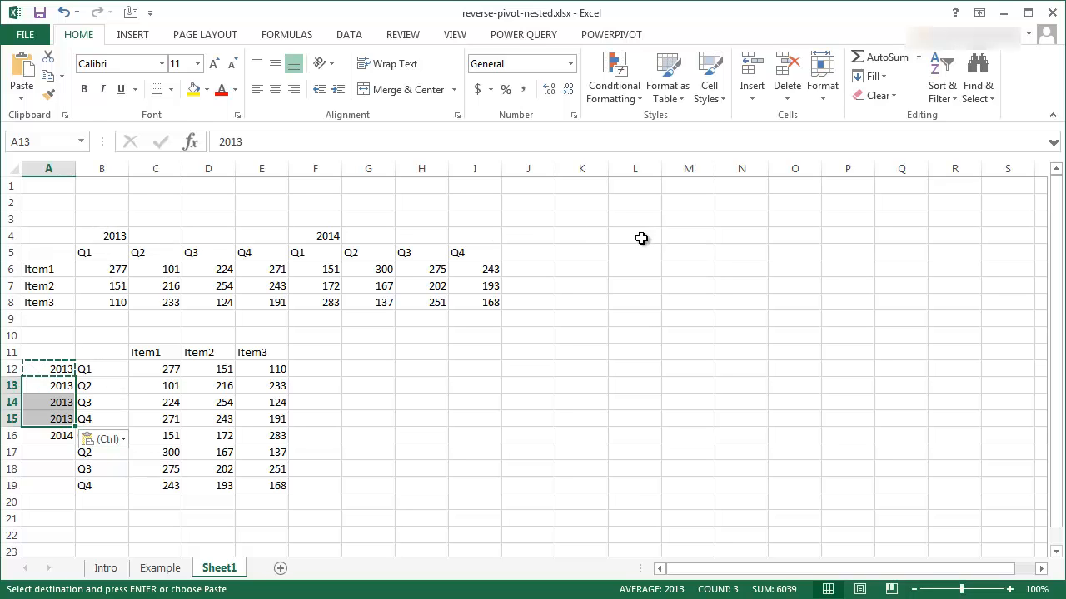
mouse_move(112, 238)
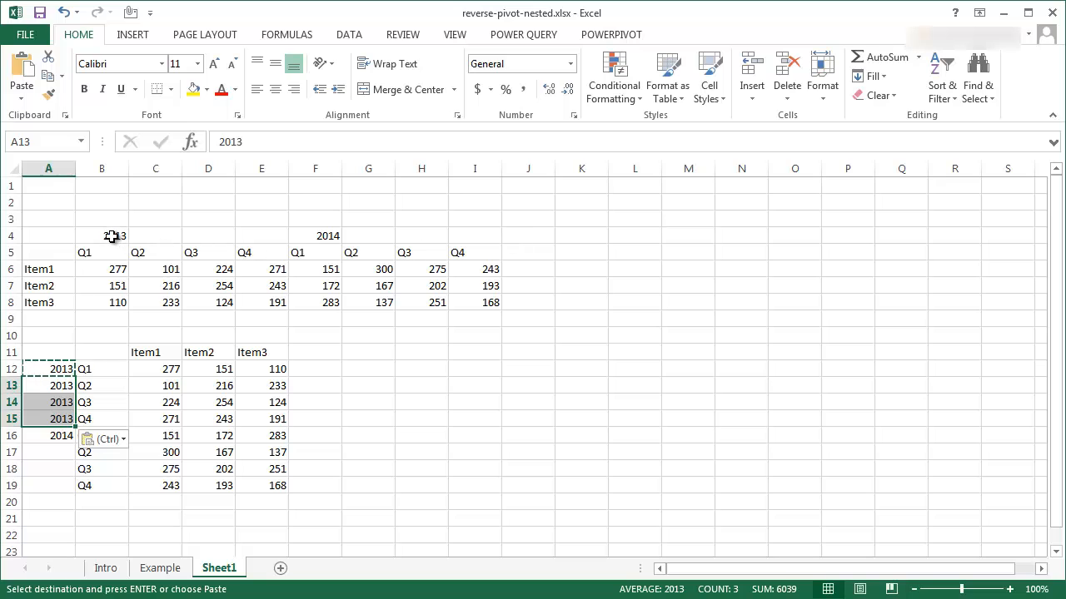
mouse_move(269, 224)
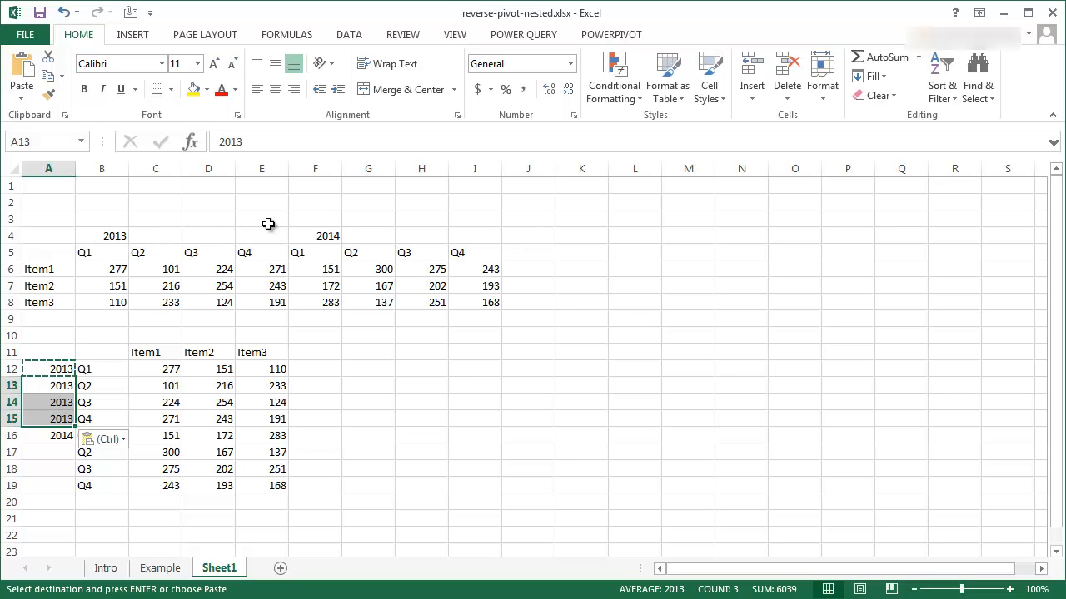
mouse_move(637, 244)
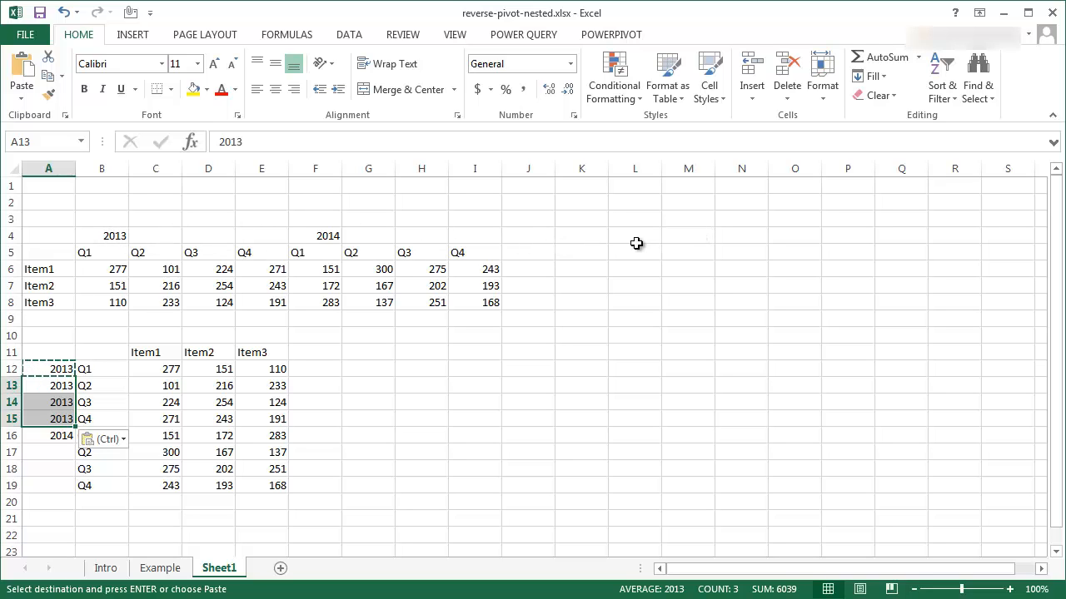
mouse_move(439, 239)
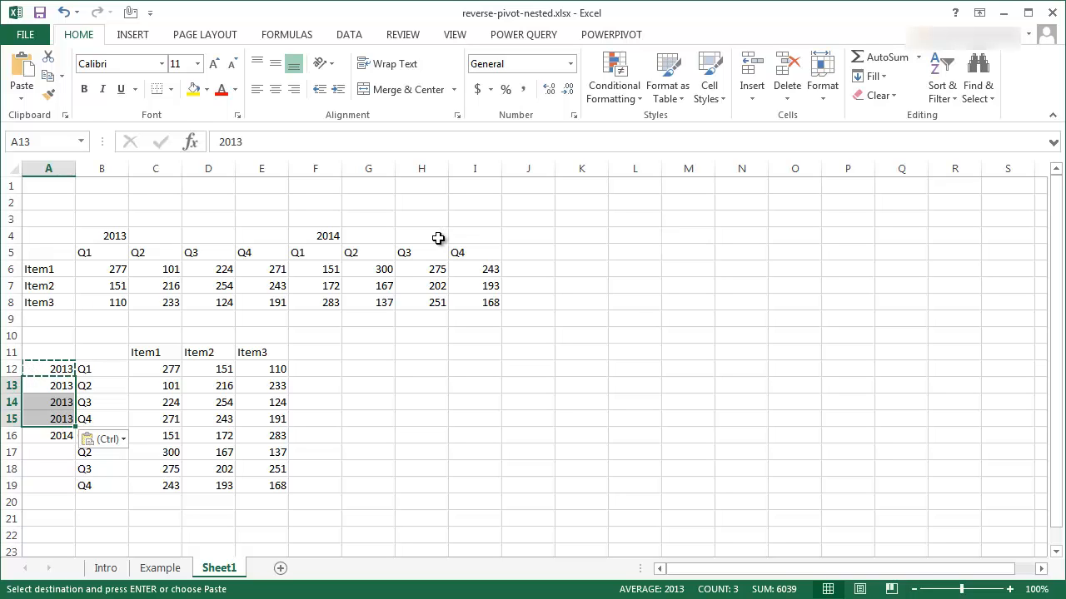
mouse_move(106, 365)
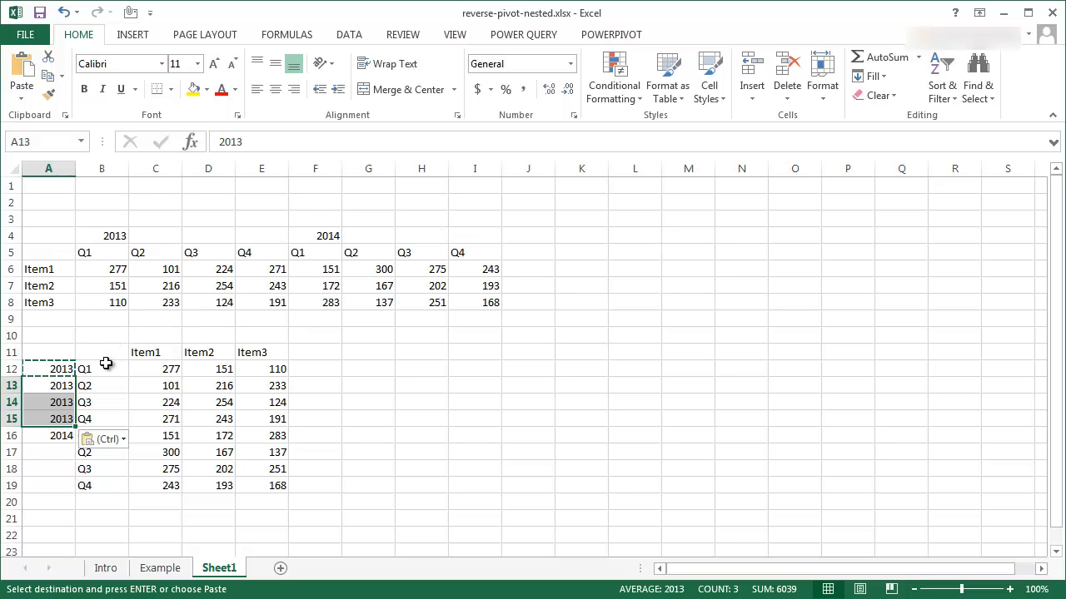
mouse_move(66, 386)
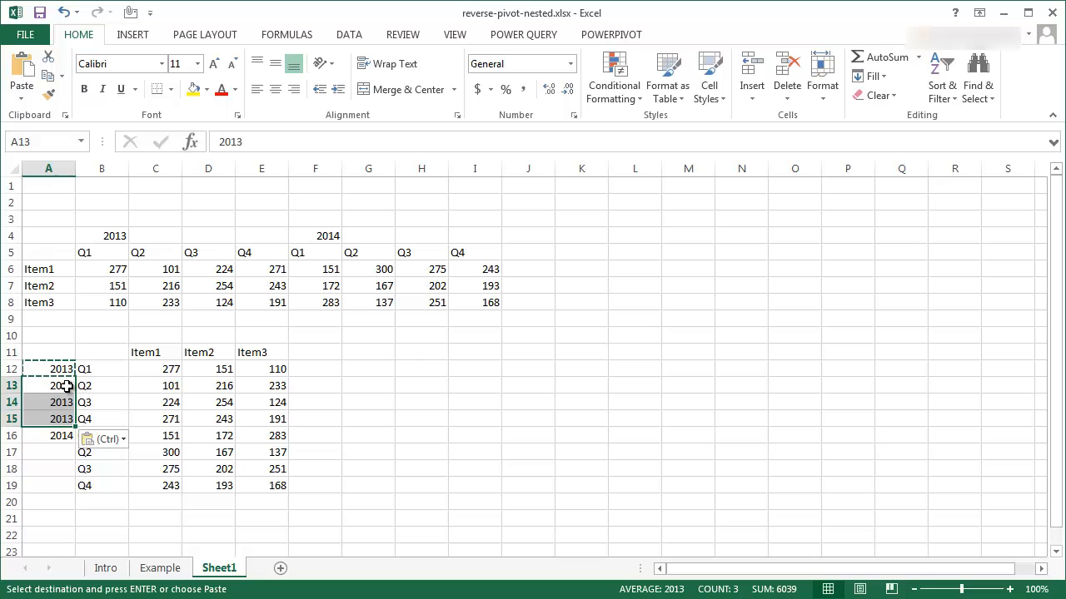
Step: Undo the pasted 2013 values and select the year cells A13:A19
key(Delete)
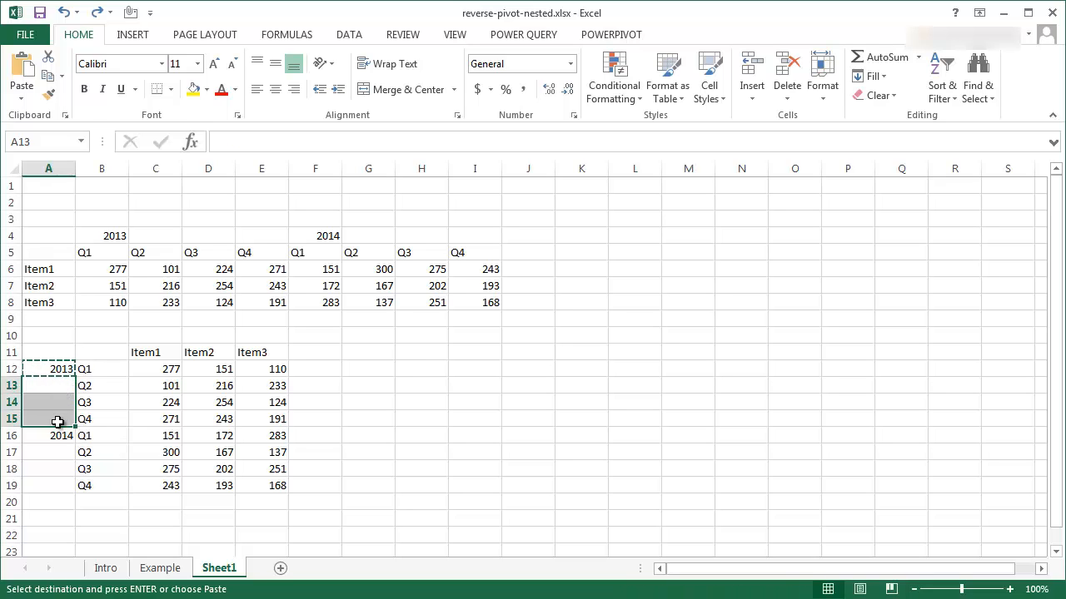
click(48, 469)
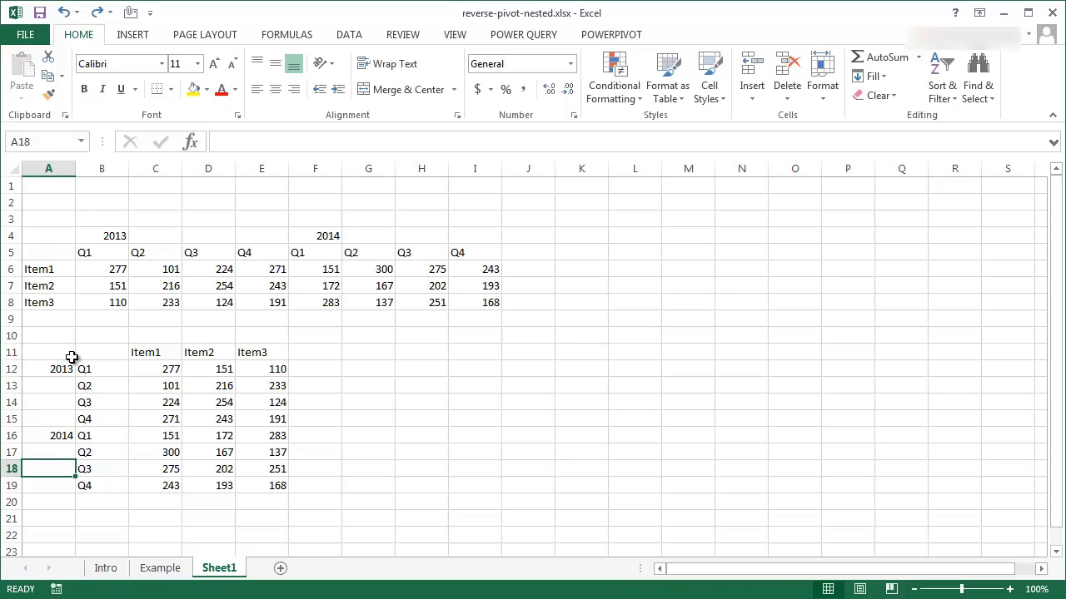
click(48, 385)
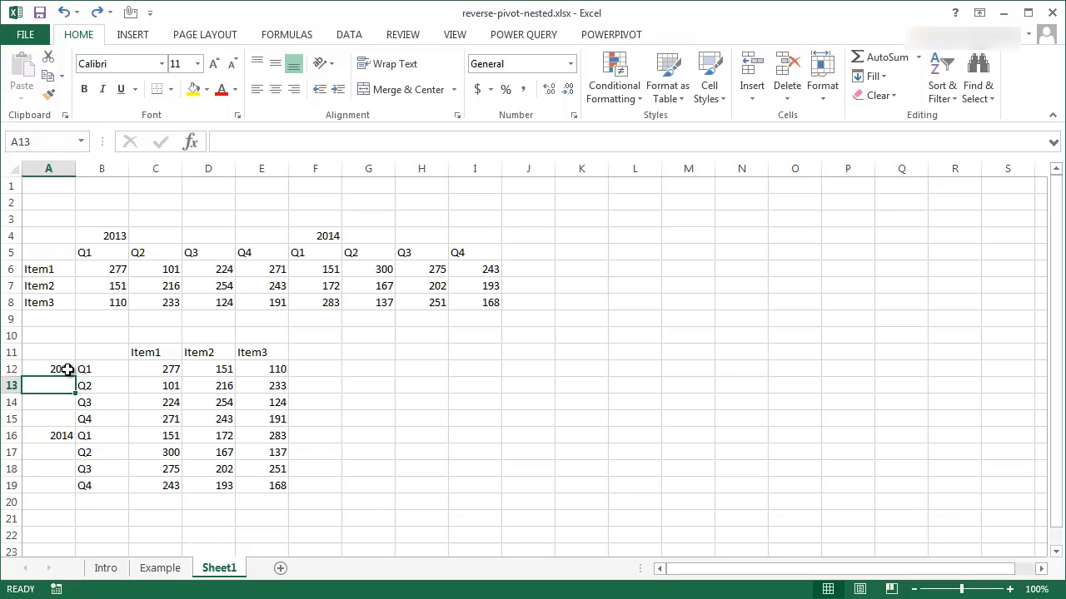
click(48, 385)
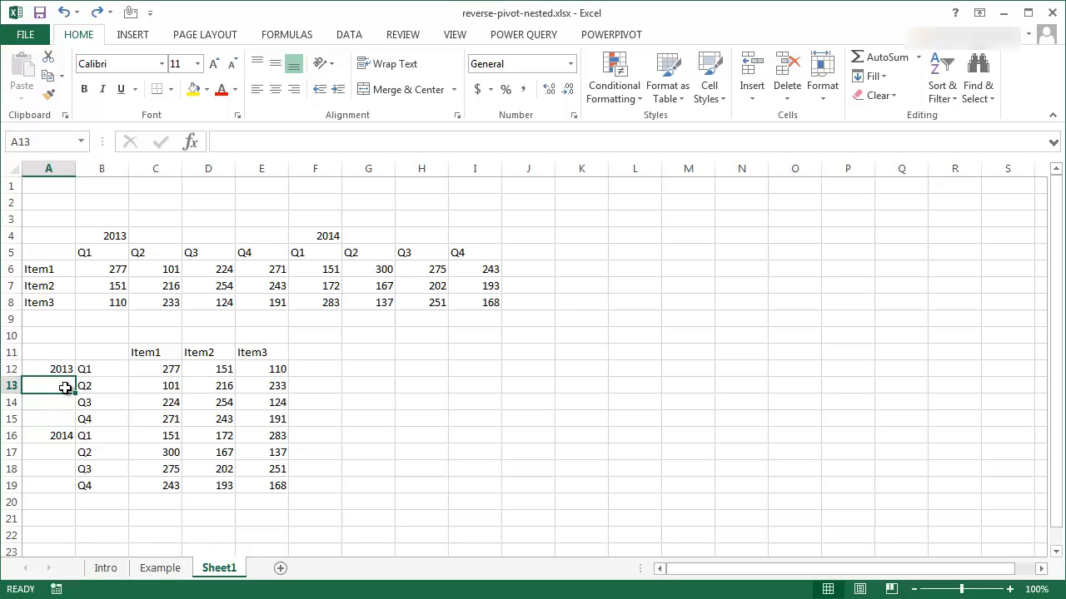
drag(48, 385, 48, 469)
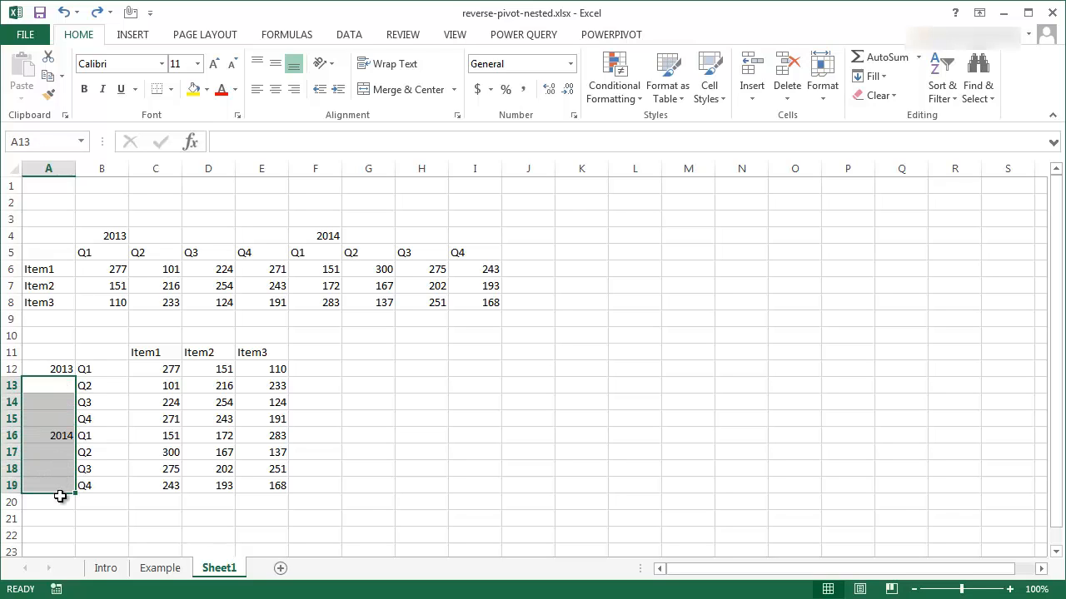
mouse_move(62, 446)
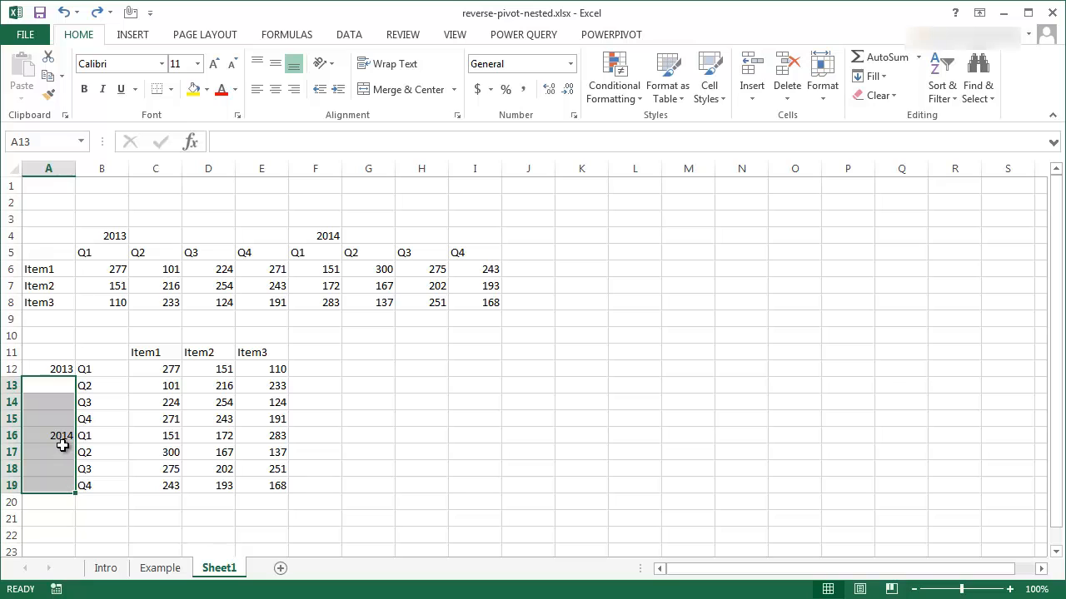
mouse_move(977, 79)
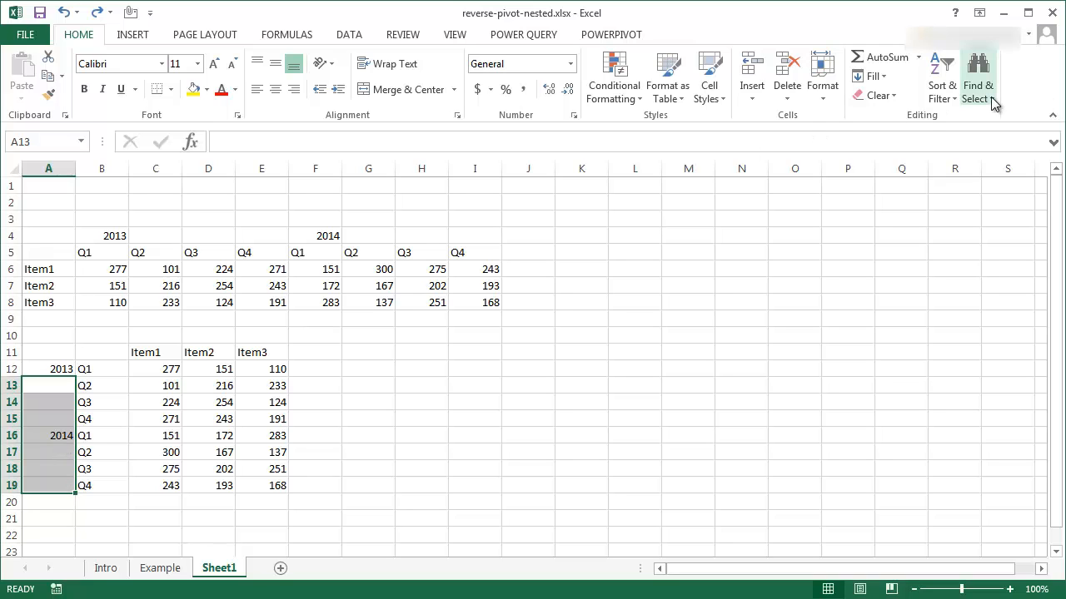
Step: Select only the blank year cells using Go To Special with Blanks
click(977, 79)
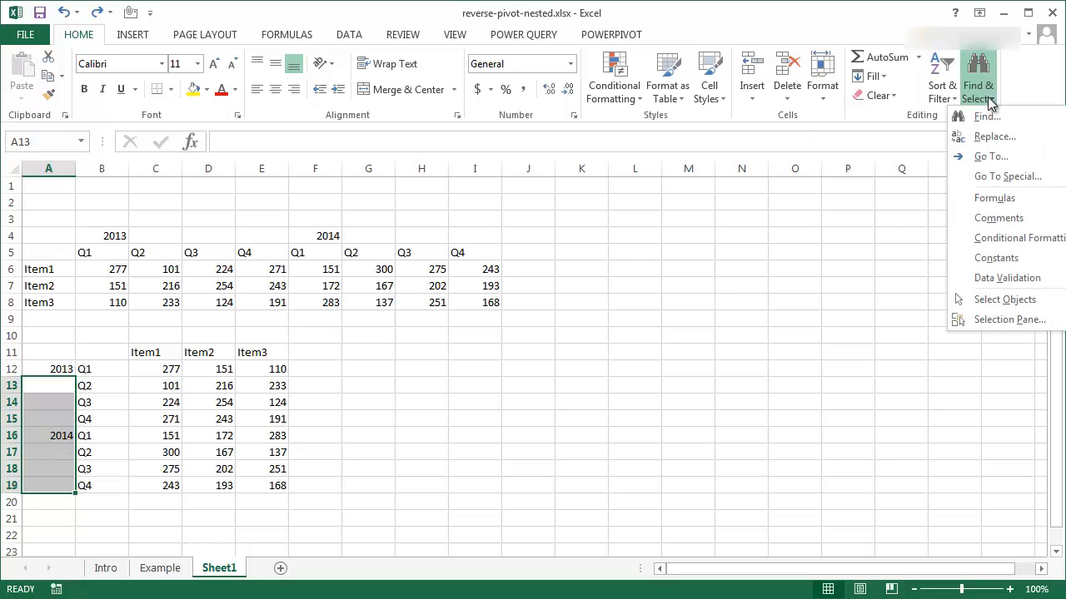
click(990, 156)
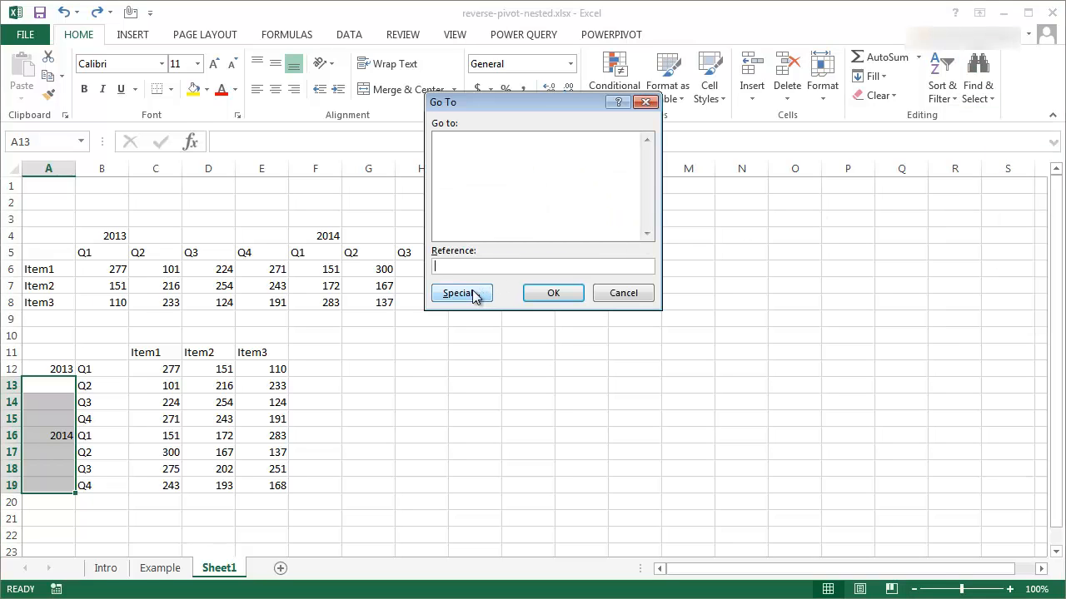
click(462, 293)
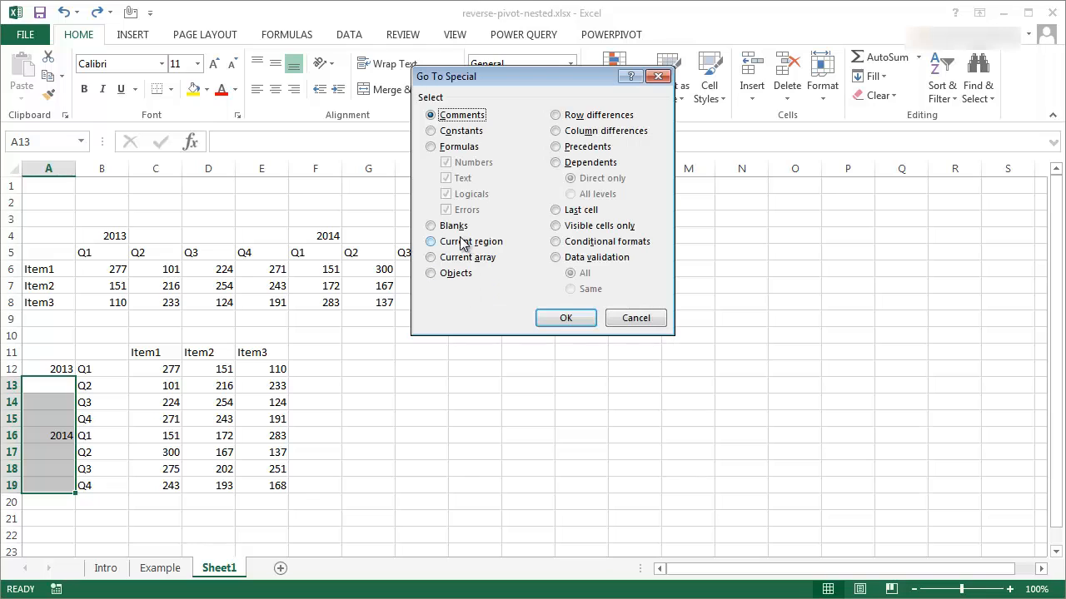
click(430, 225)
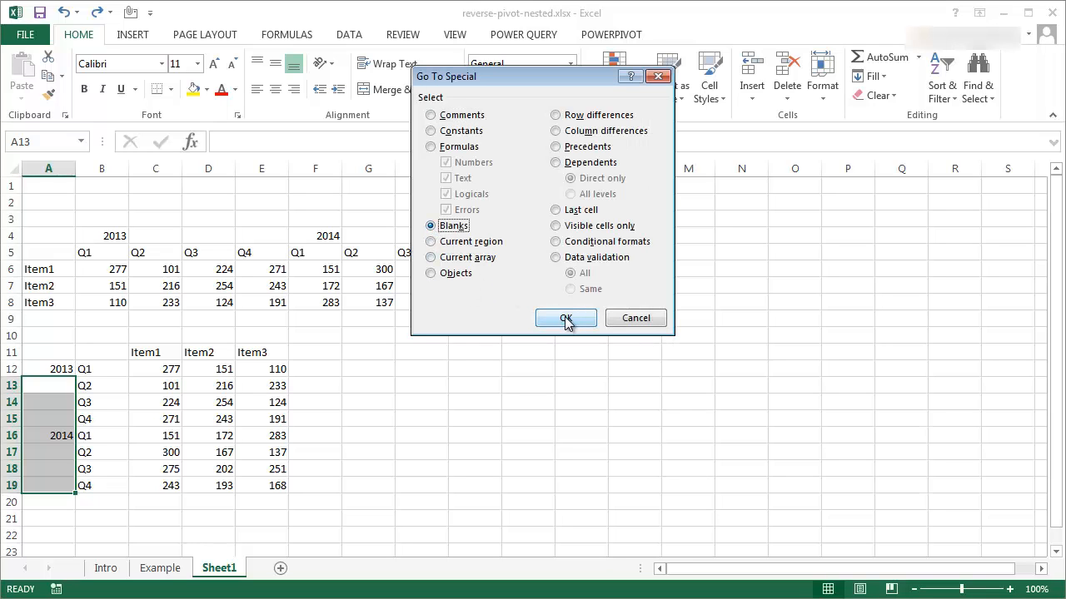
click(566, 318)
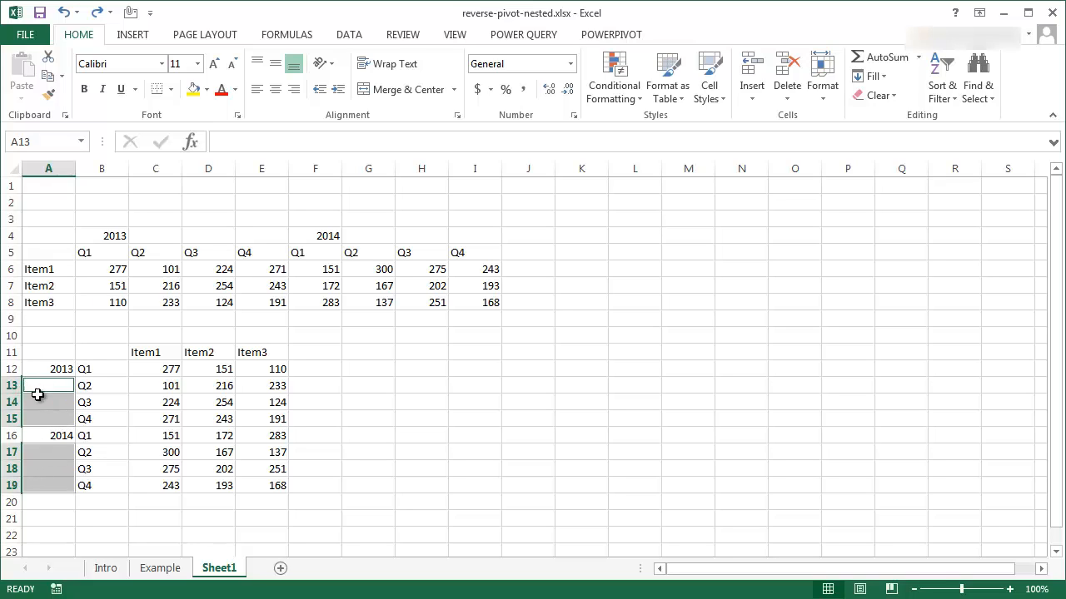
mouse_move(44, 386)
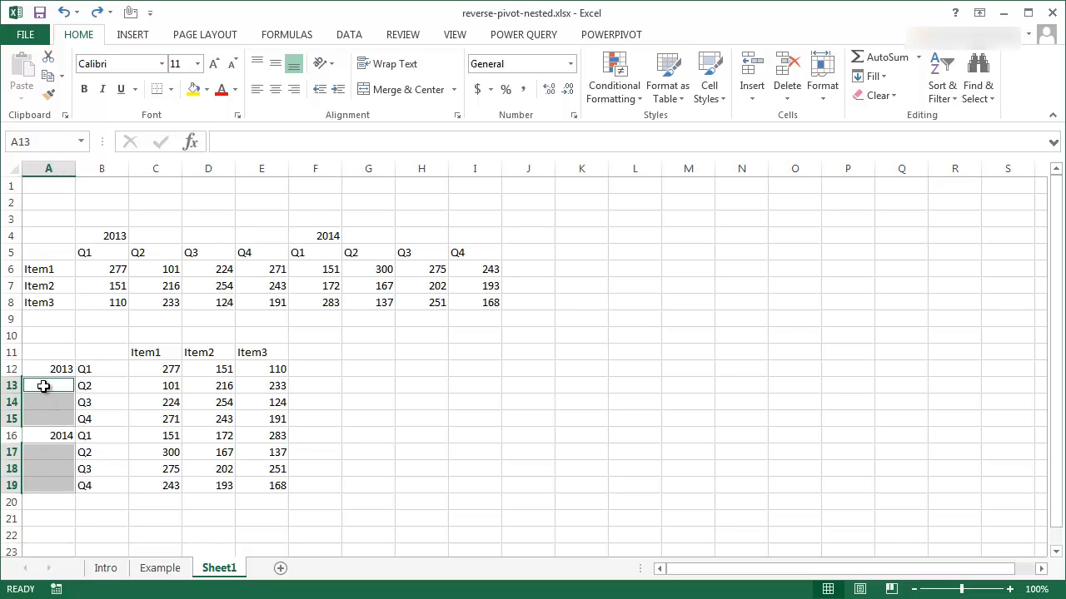
Step: Fill every blank year cell with a formula referencing the year above, using Ctrl+Enter
double_click(48, 385)
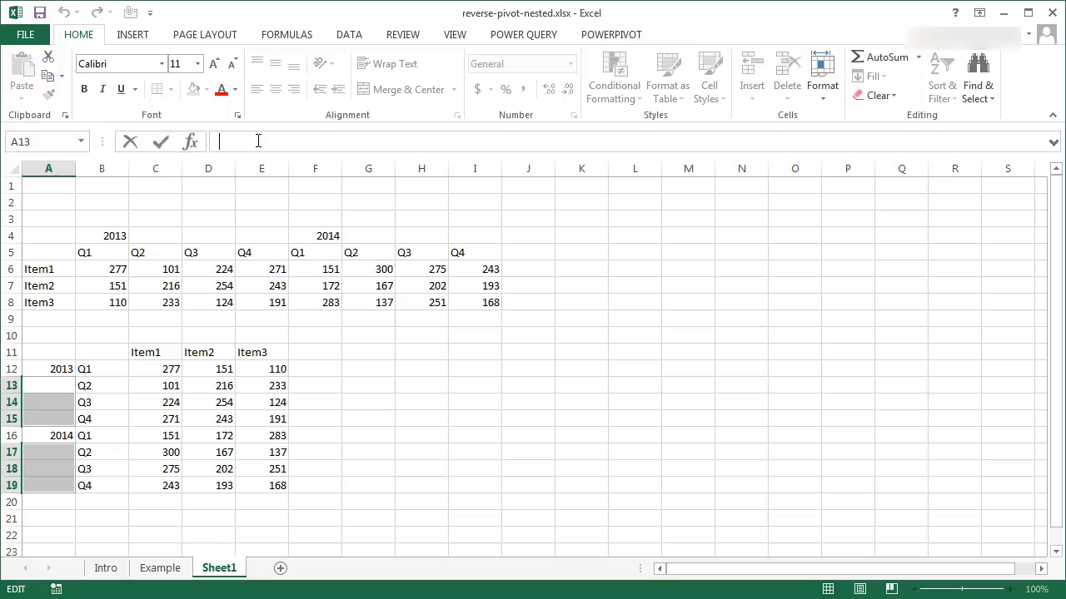
text(=)
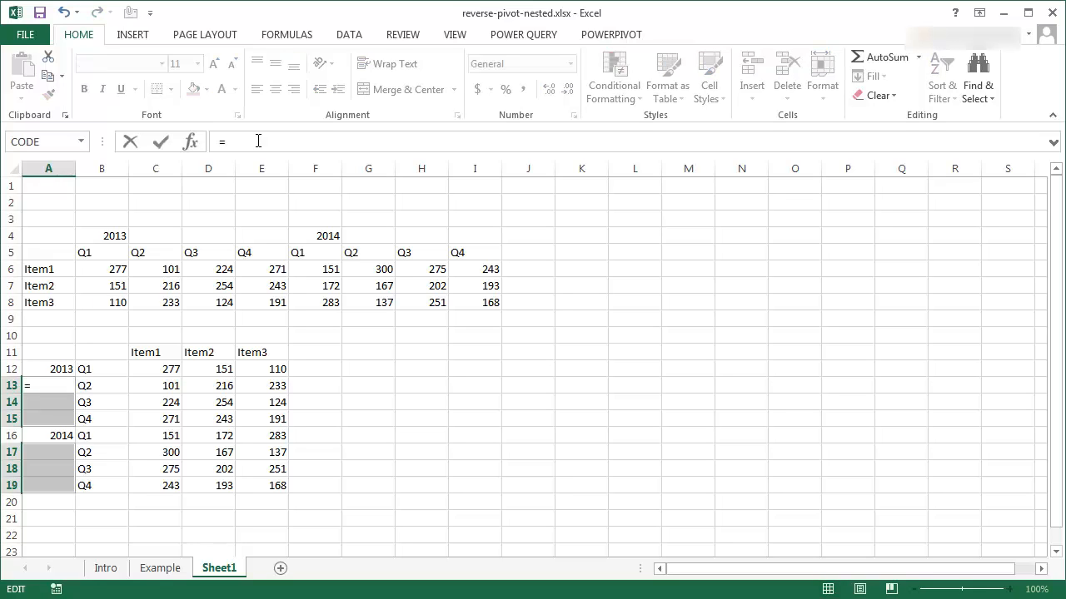
click(48, 369)
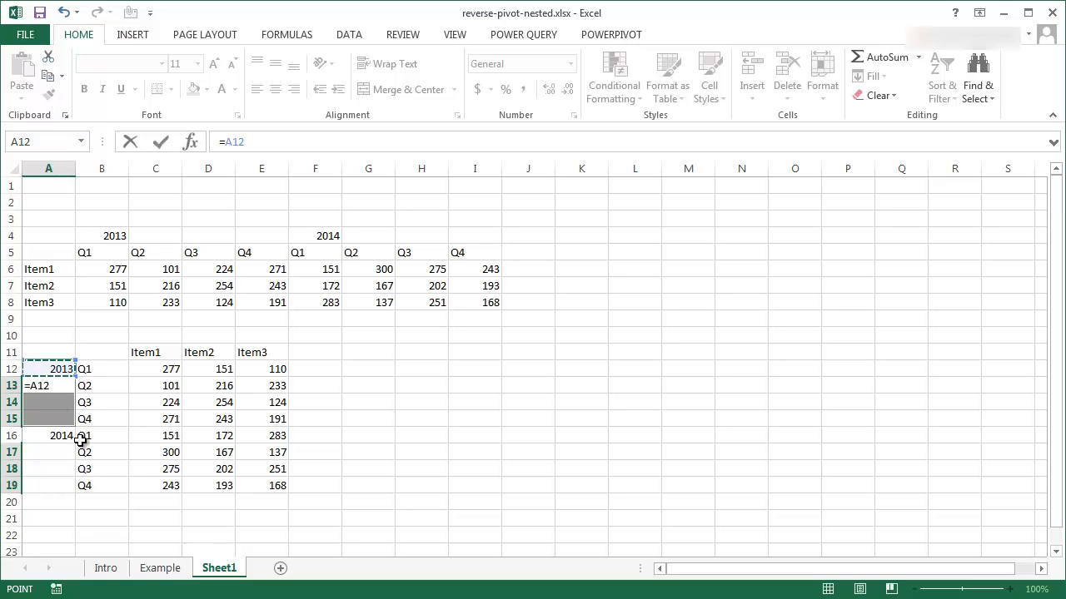
key(ctrl+enter)
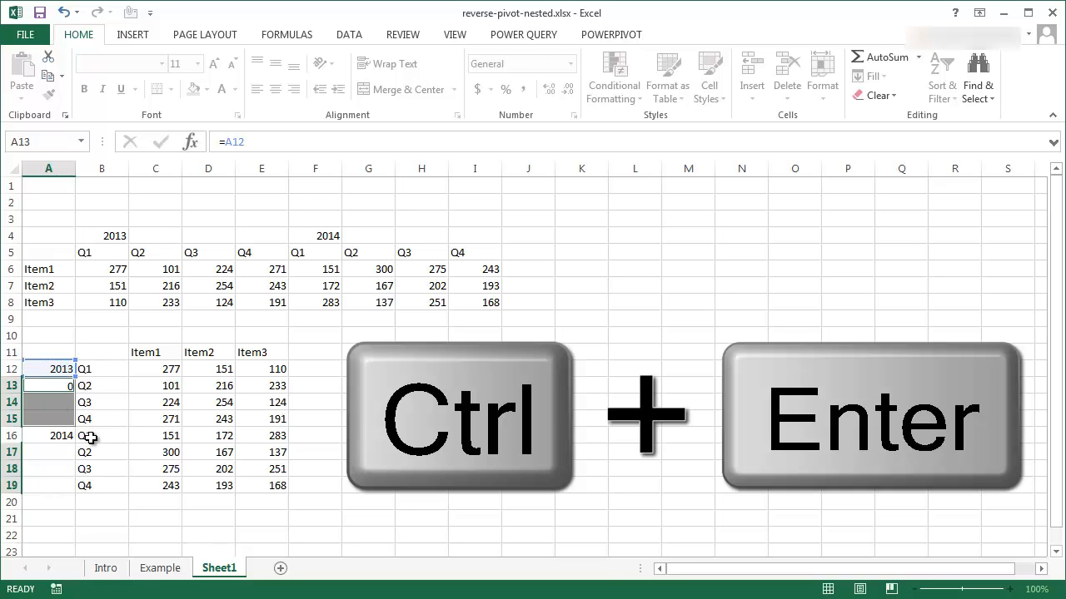
key(ctrl+Enter)
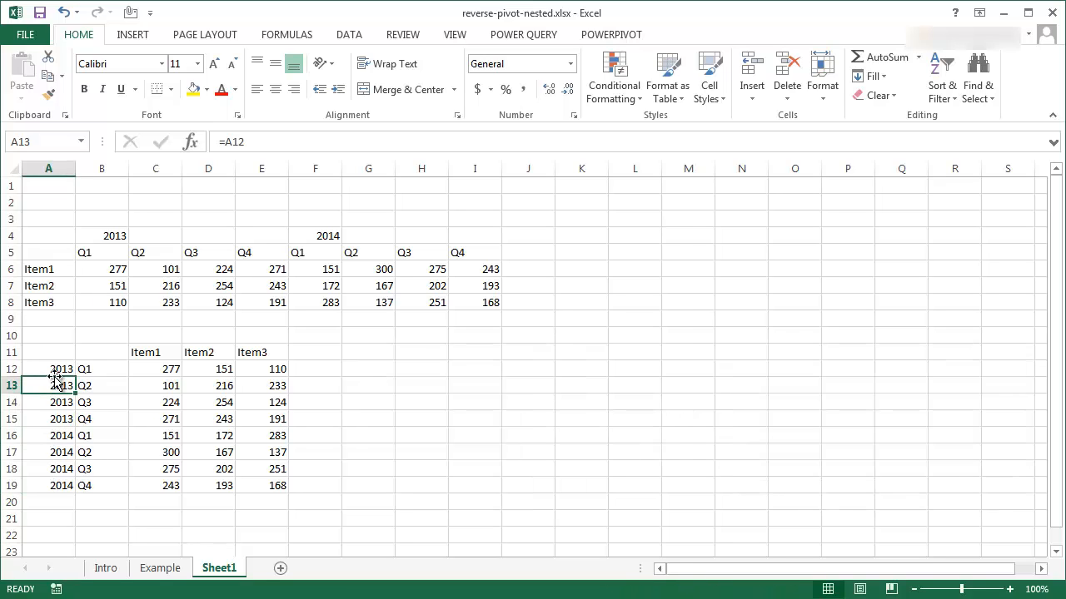
mouse_move(101, 390)
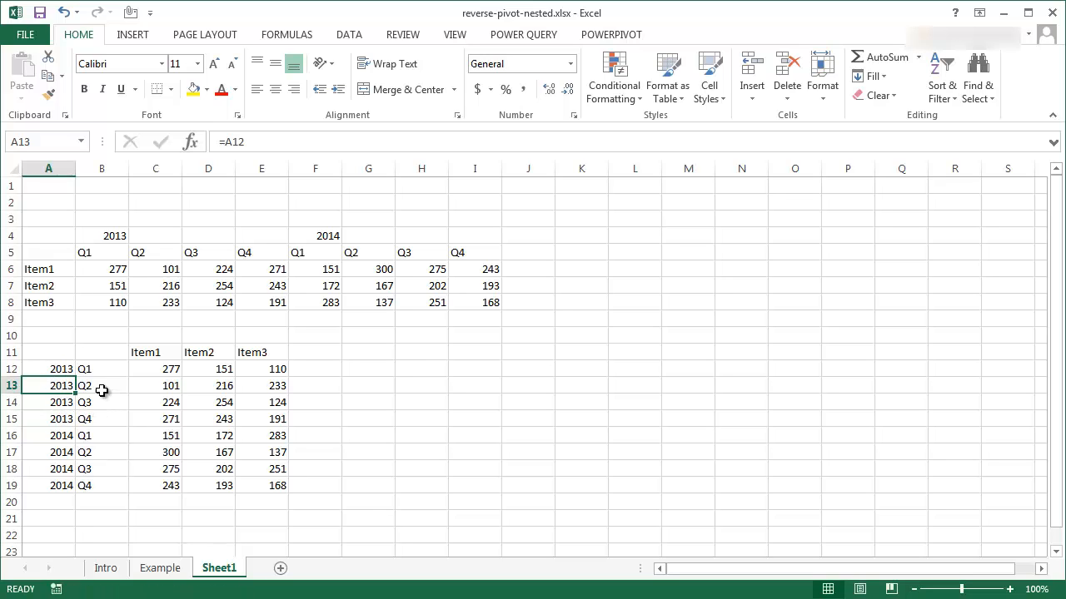
click(48, 435)
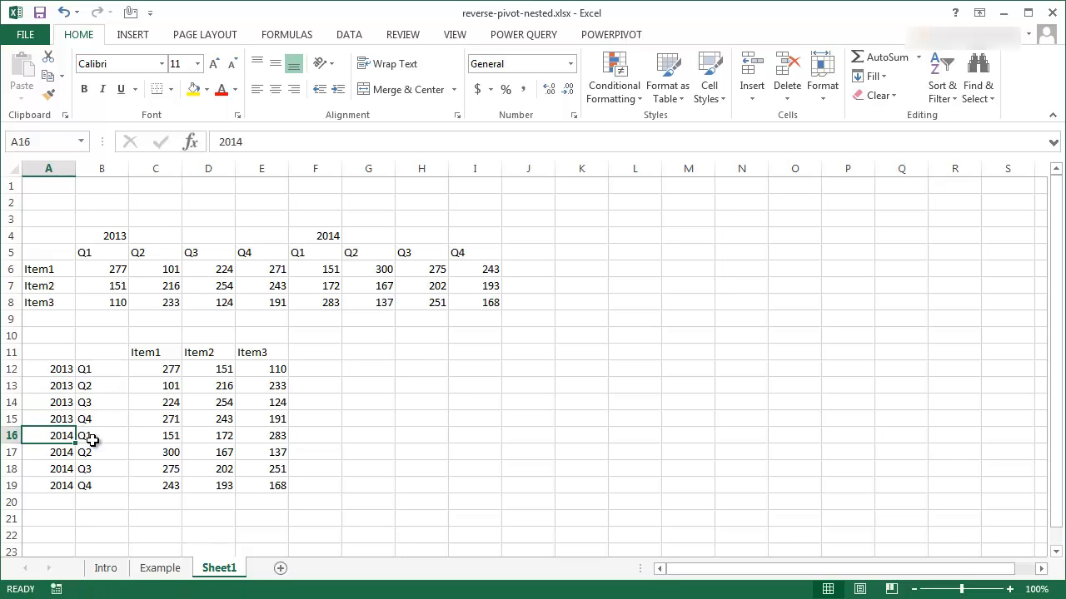
click(102, 485)
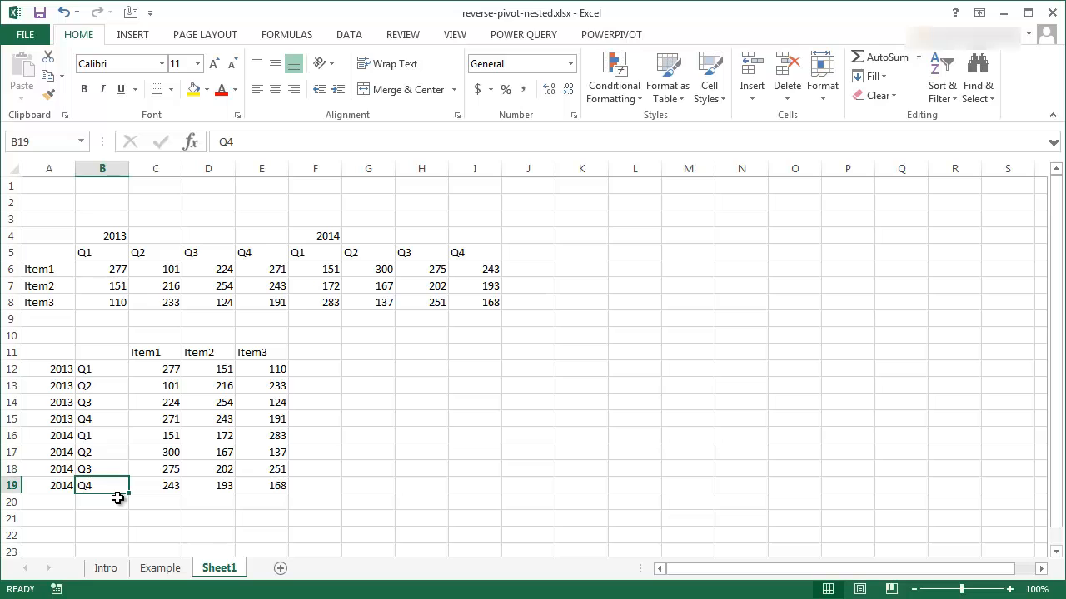
Step: Delete the original table rows and insert an empty column before Item1
click(102, 334)
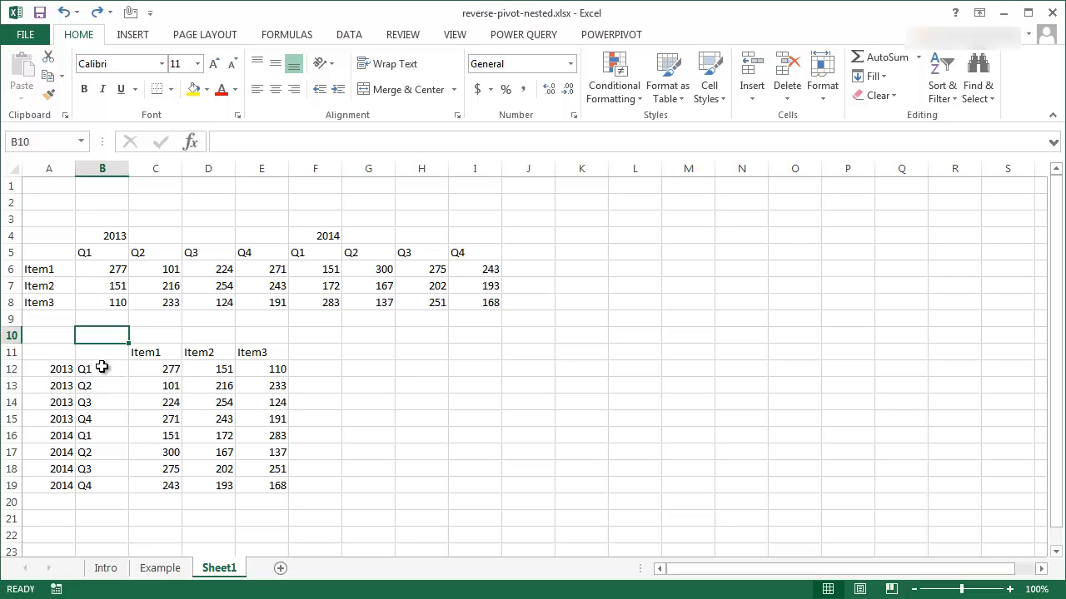
mouse_move(11, 203)
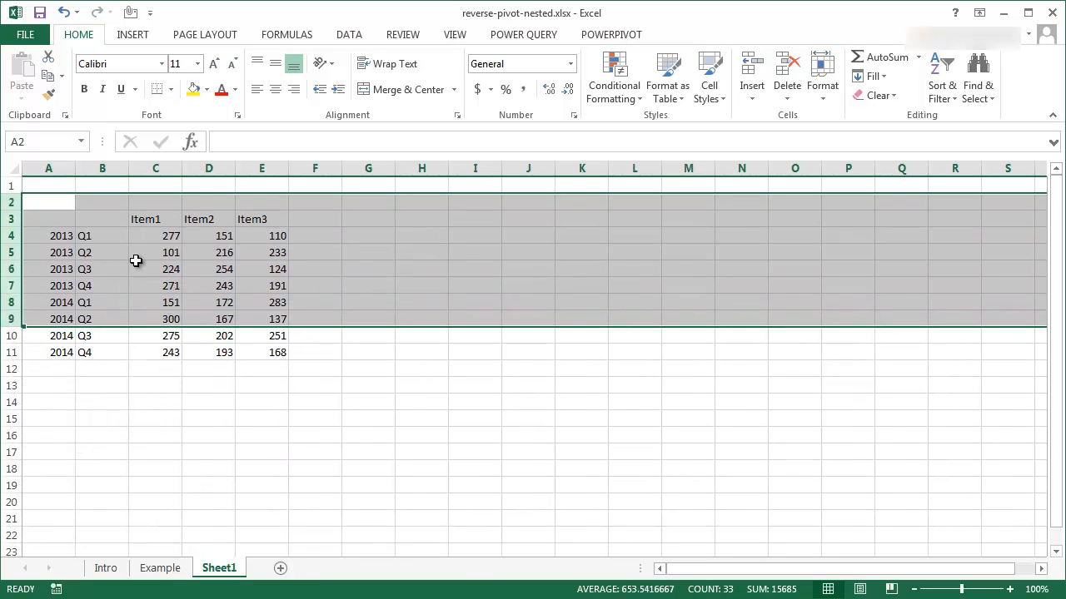
click(155, 169)
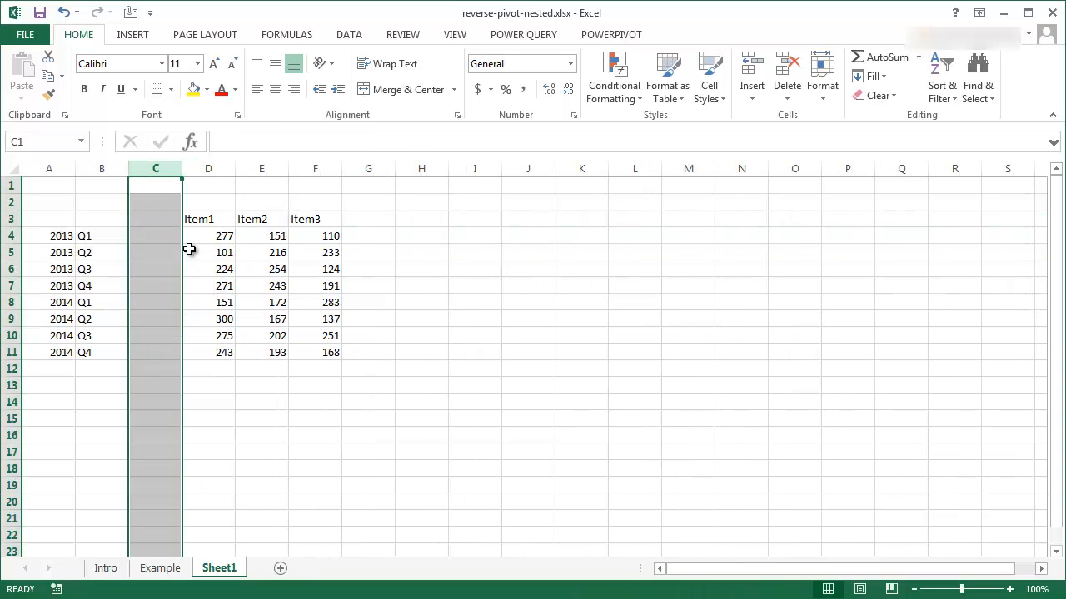
click(156, 236)
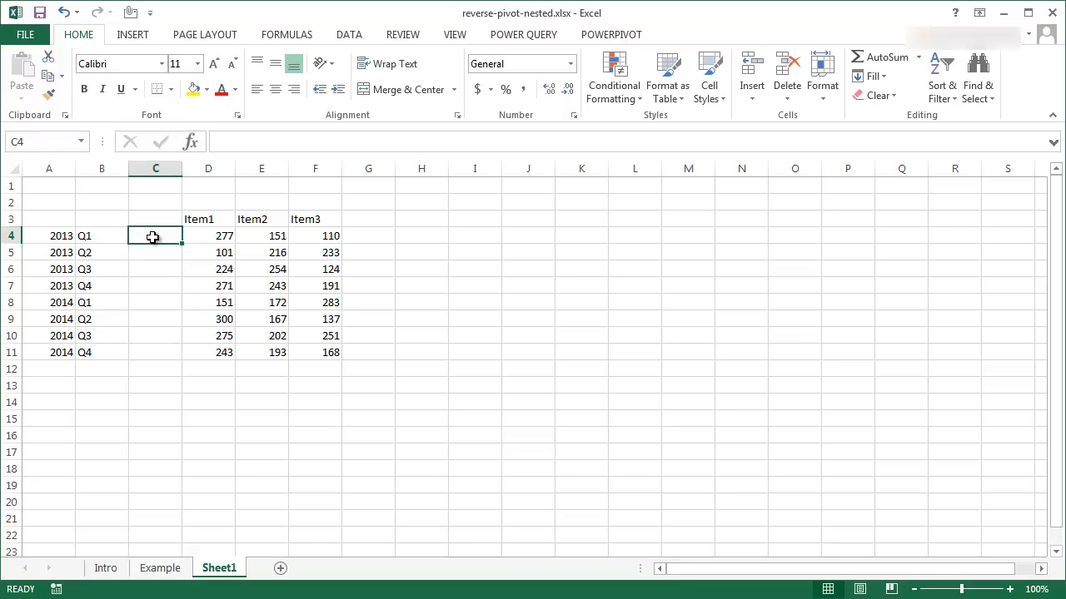
Step: Enter =A4&":"&B4 in C4 to build 2013:Q1 and fill it down to row 11
text(=)
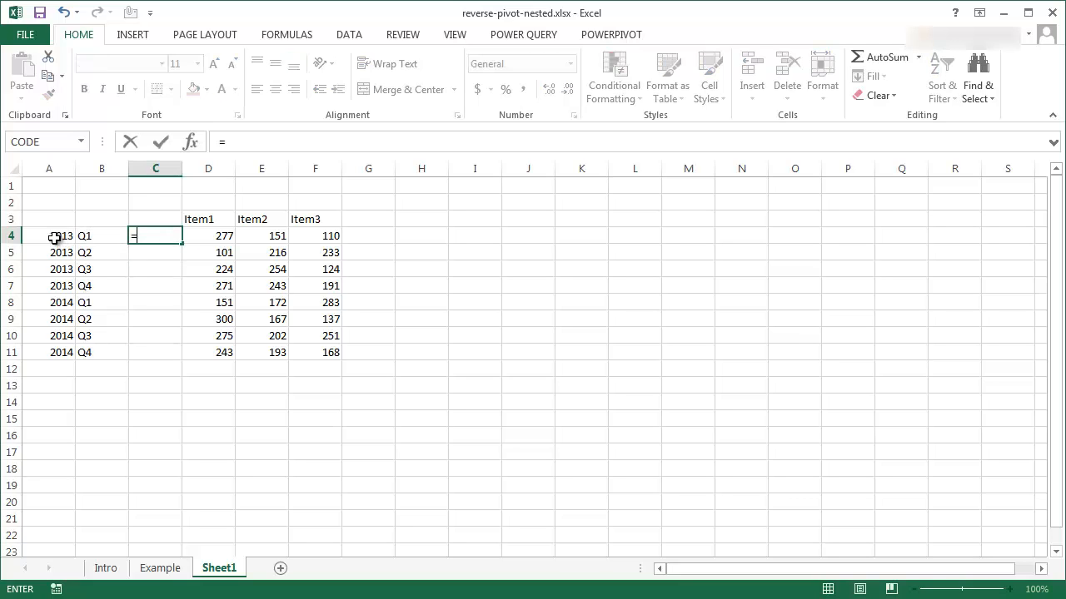
click(49, 236)
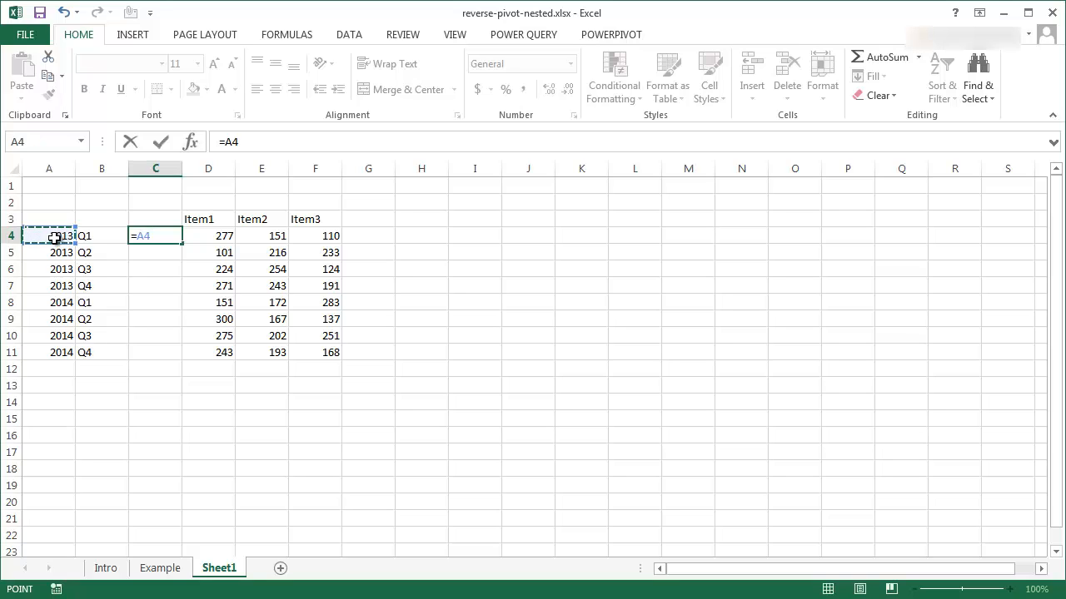
text(&)
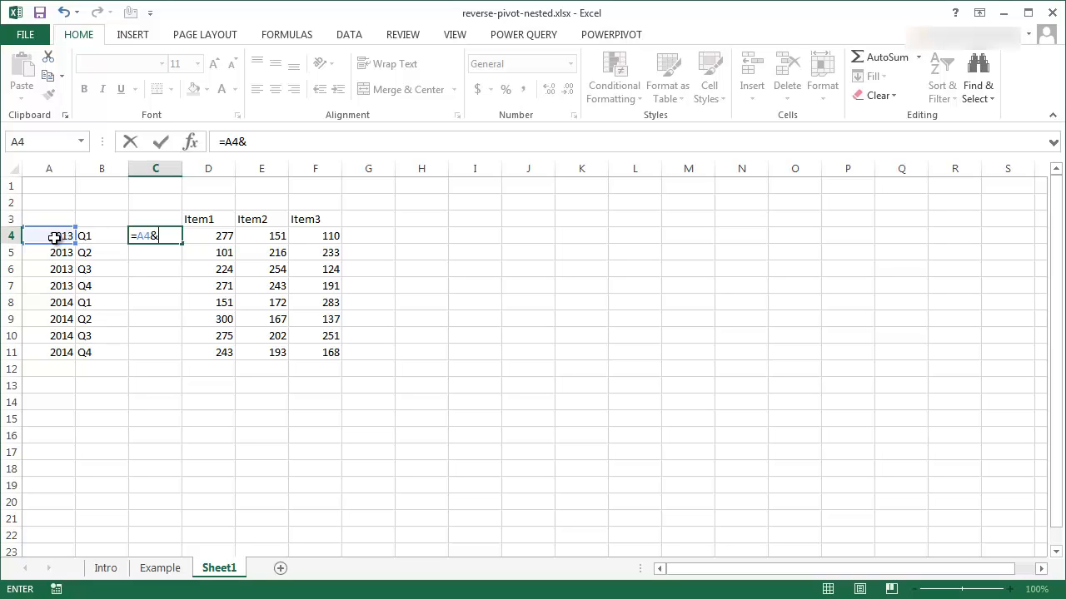
text(")
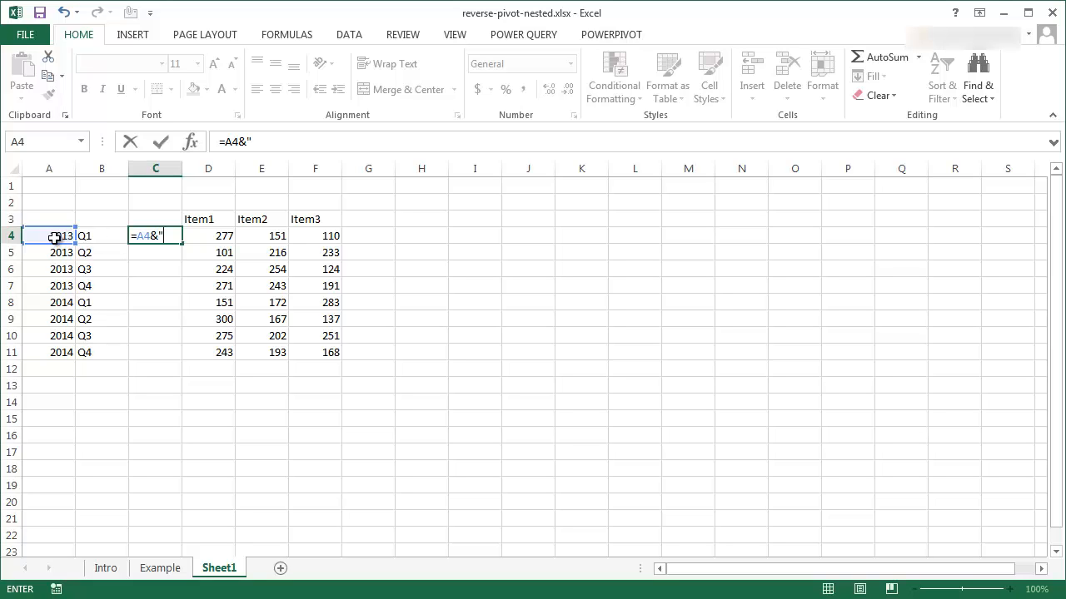
text(:)
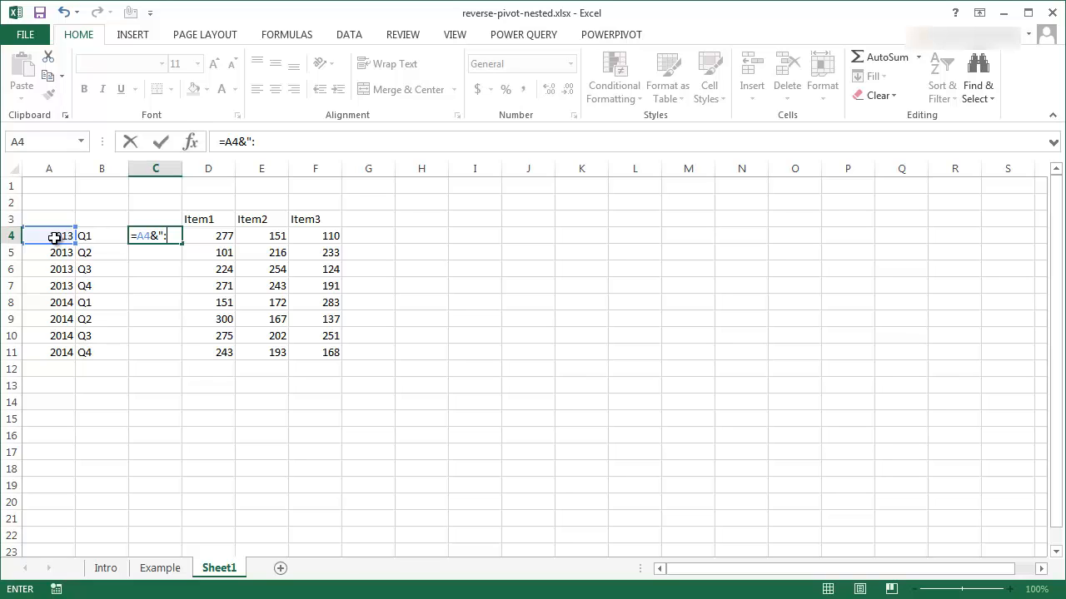
text("&)
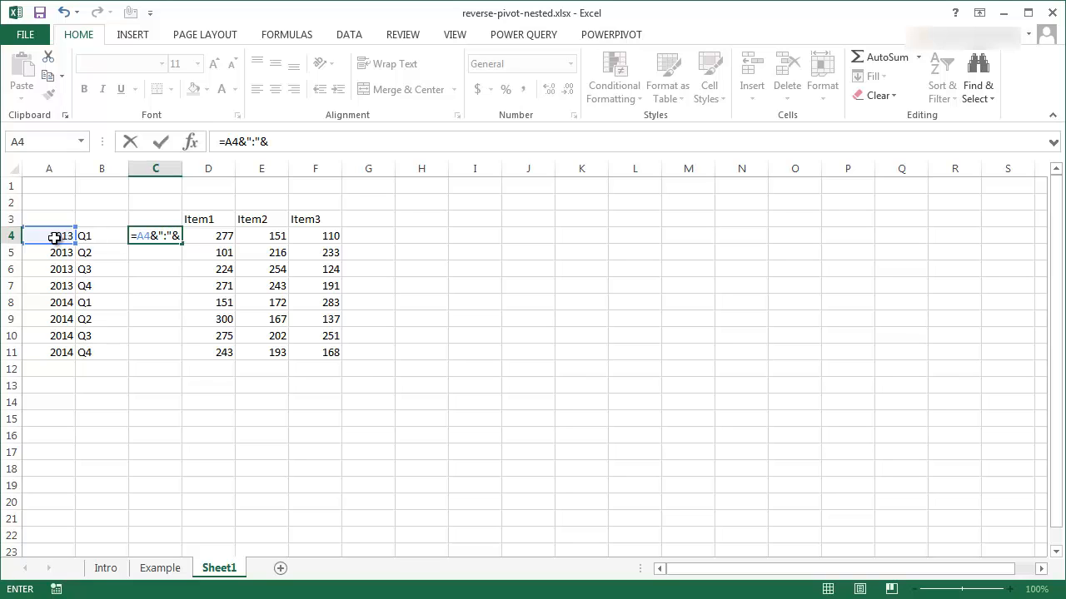
click(101, 235)
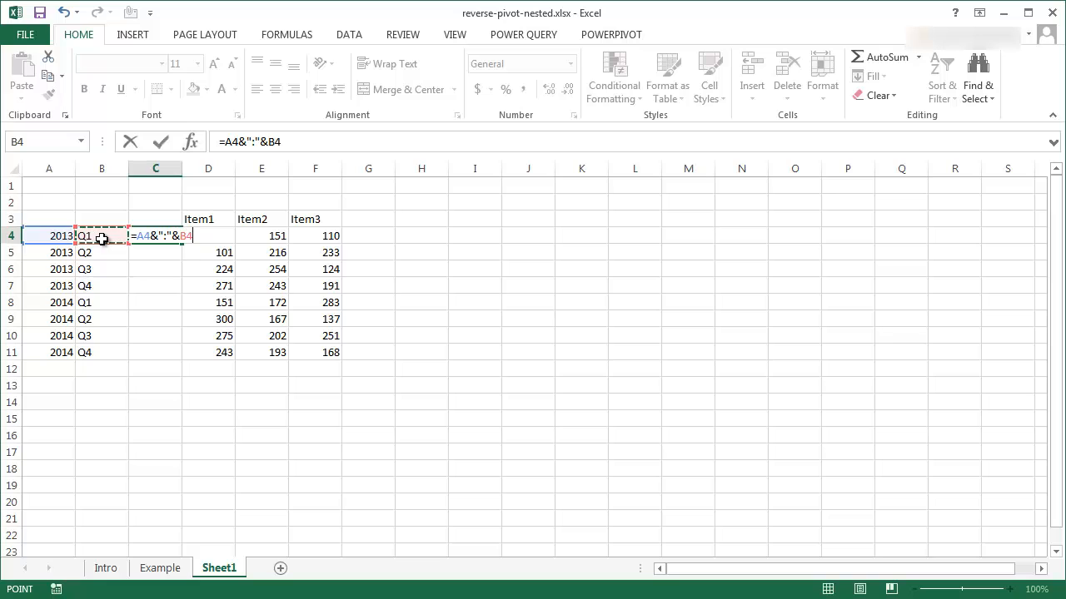
key(Return)
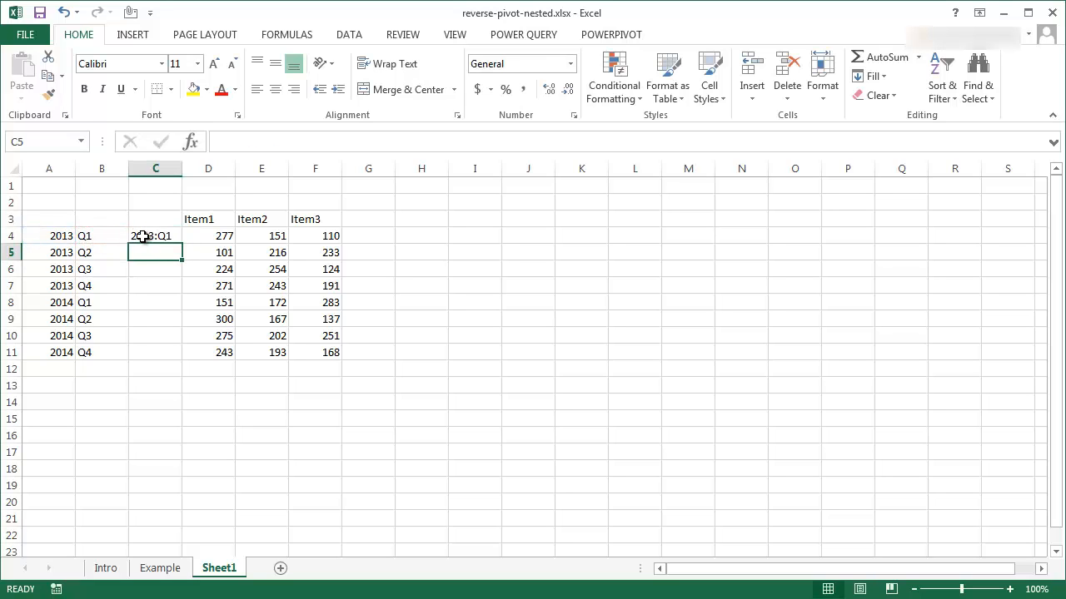
click(155, 236)
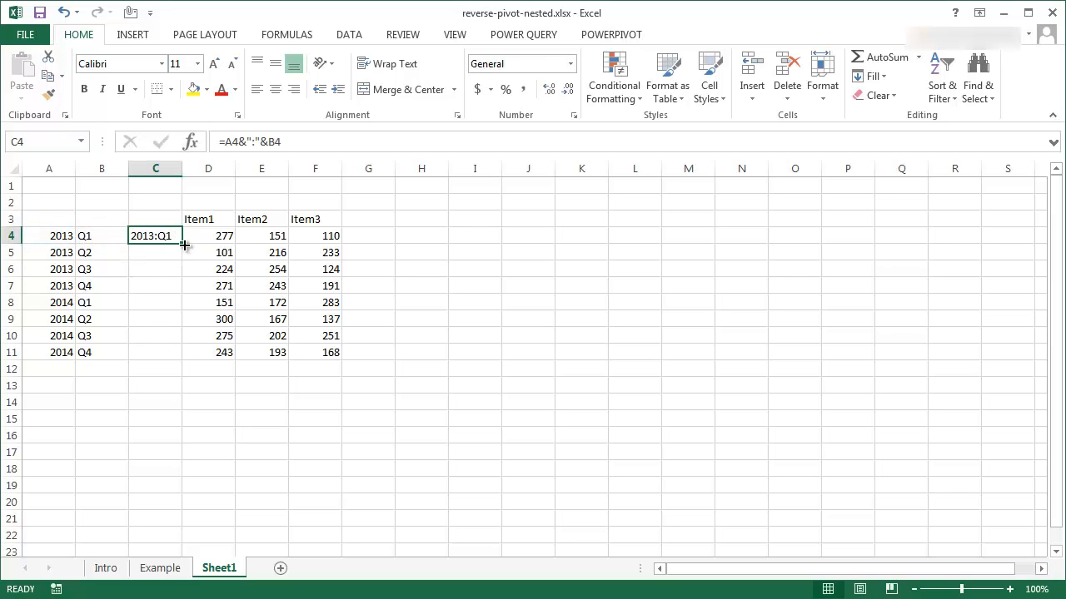
drag(183, 244, 171, 352)
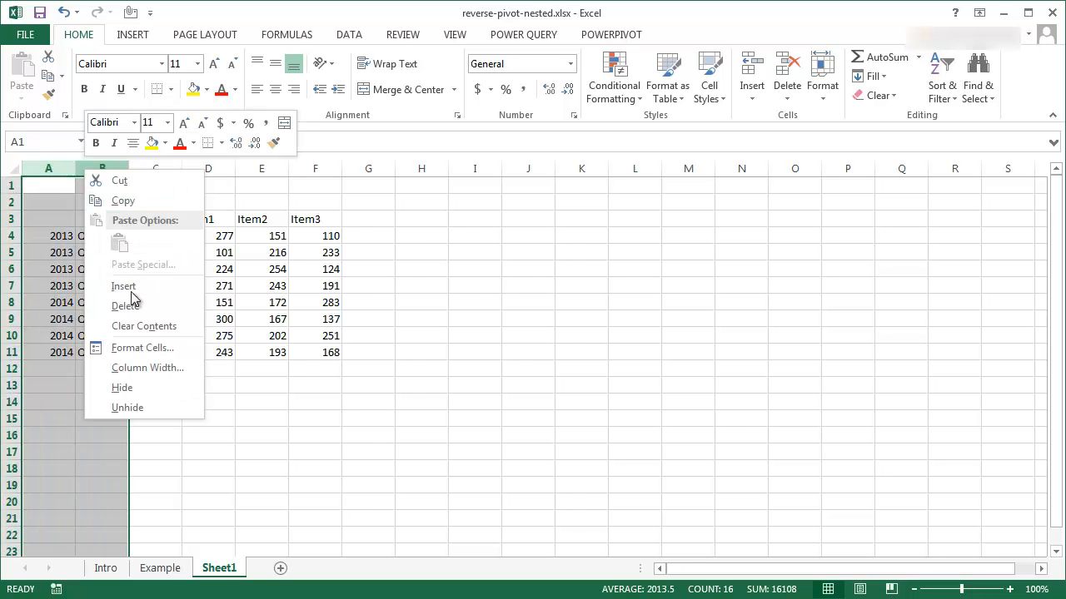
Step: Convert the year:quarter labels in C4:C11 to plain values, replacing the separate year and quarter columns
click(125, 305)
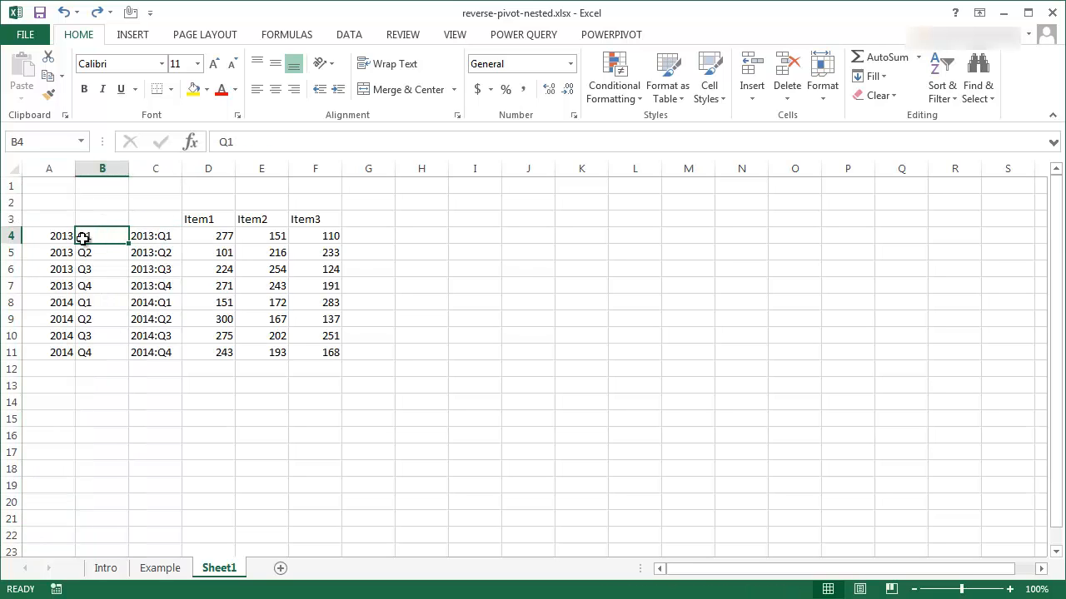
drag(155, 236, 155, 269)
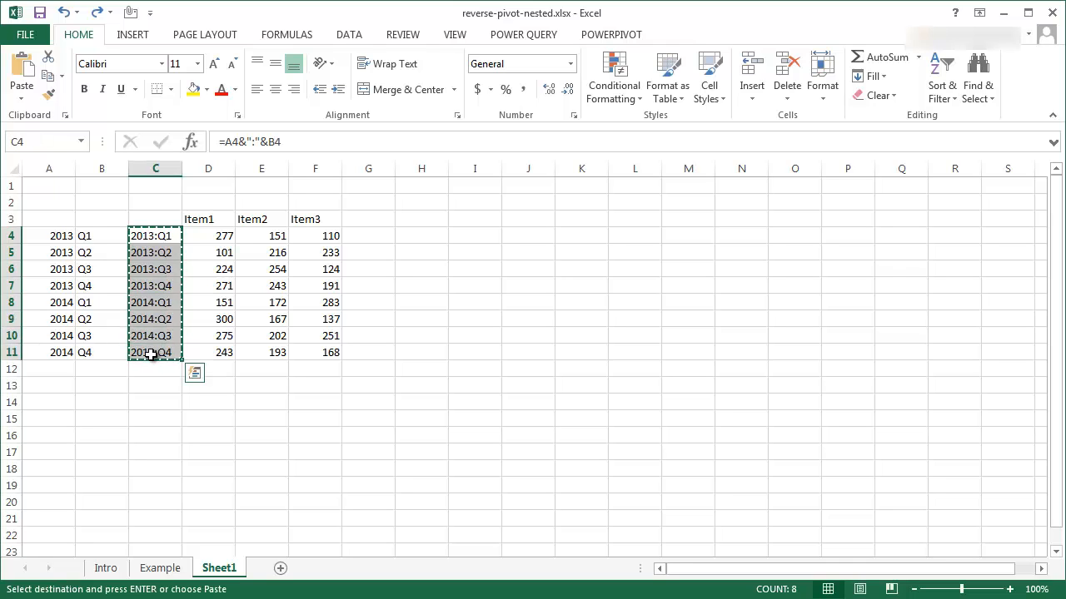
click(20, 75)
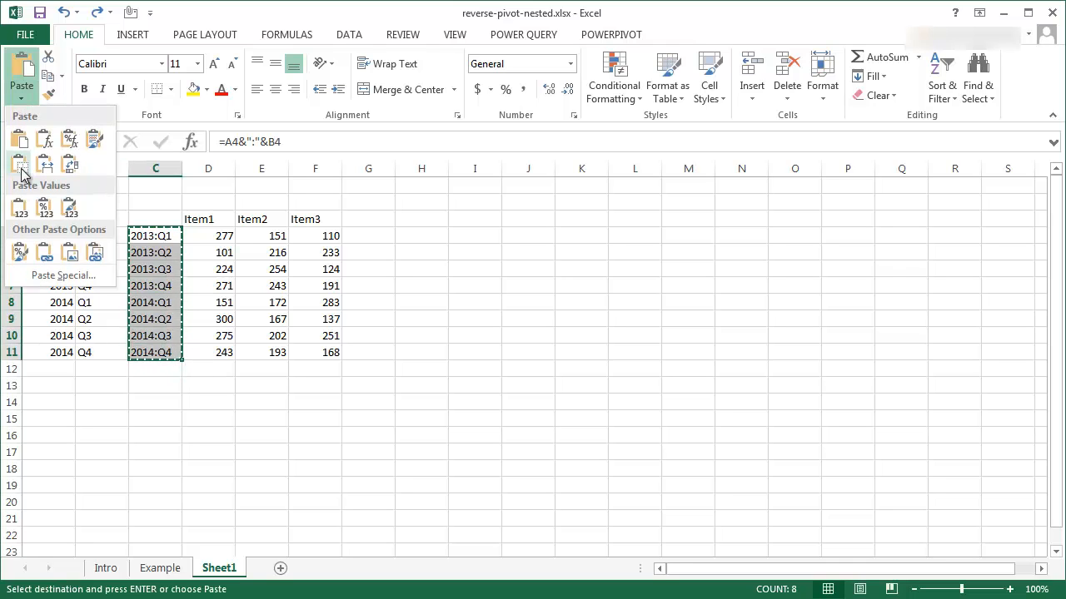
click(19, 164)
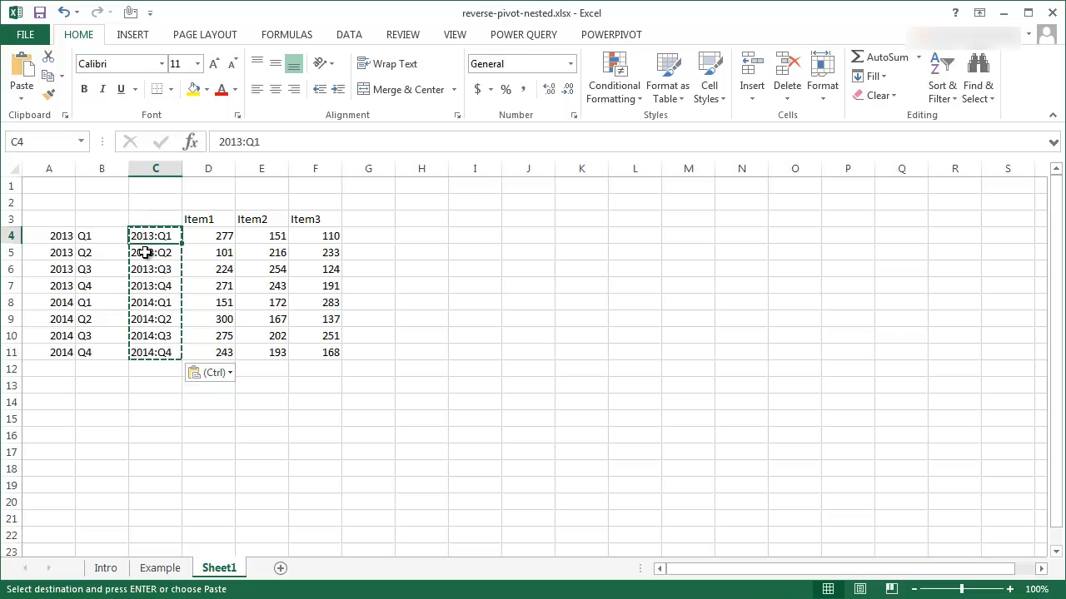
click(155, 252)
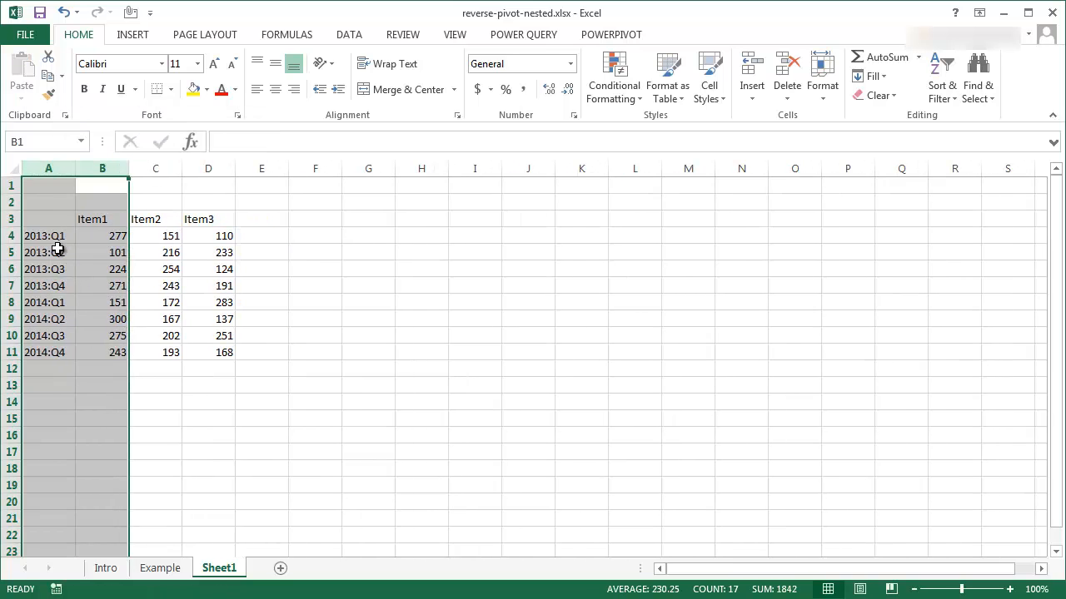
click(102, 219)
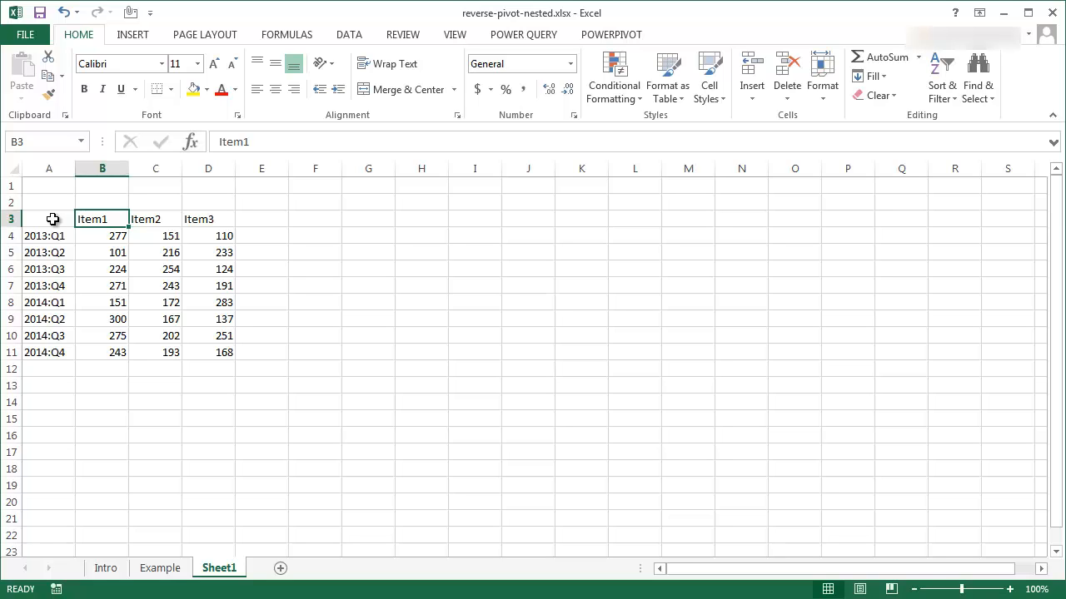
Step: Copy the relabelled Item table and paste it transposed at A14, quarters across
drag(48, 219, 224, 352)
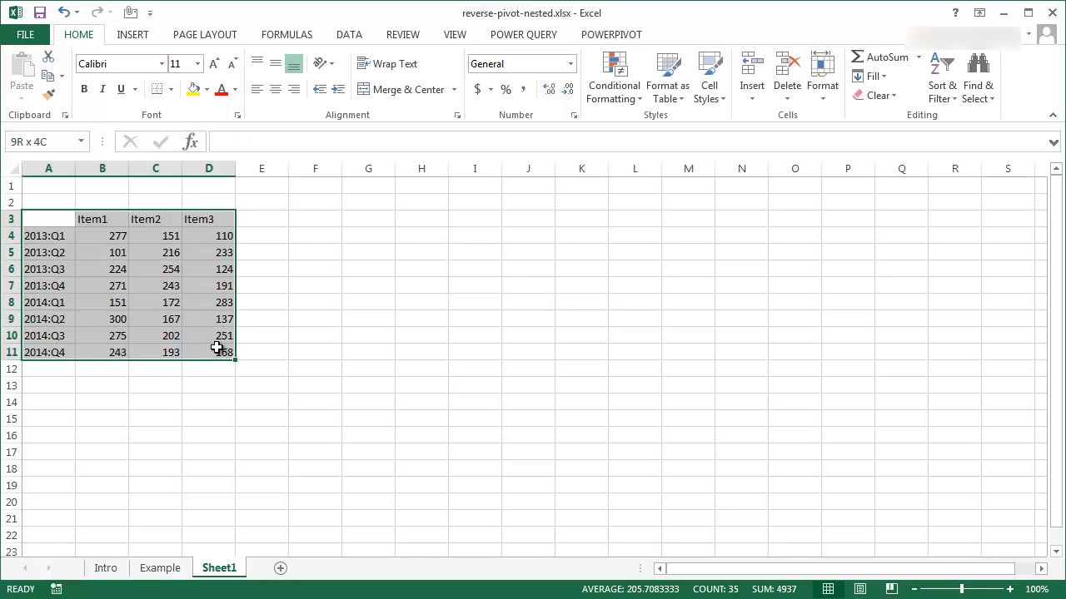
key(ctrl+c)
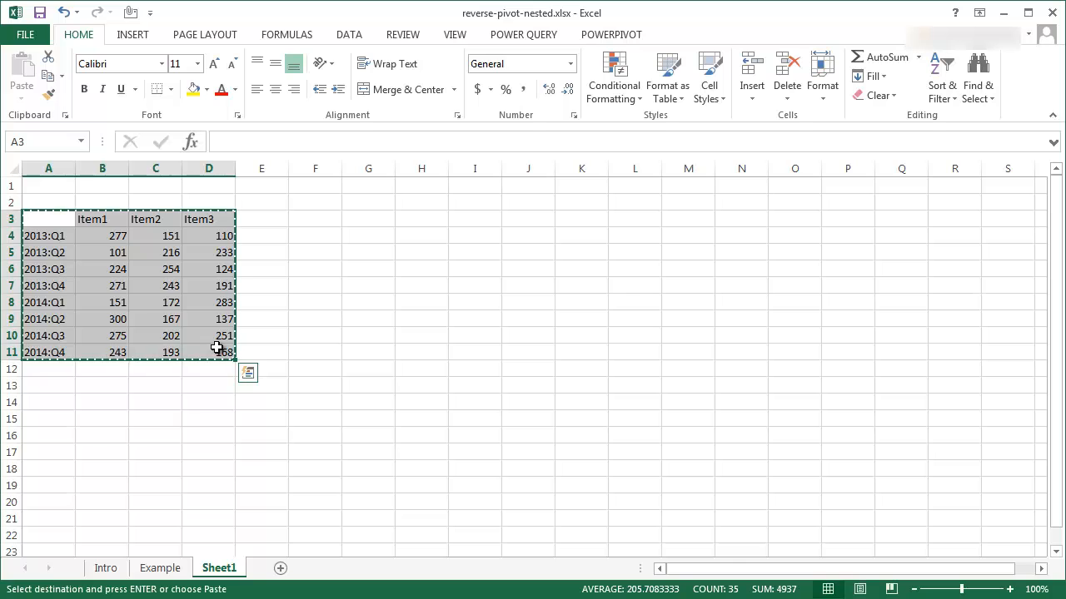
click(48, 402)
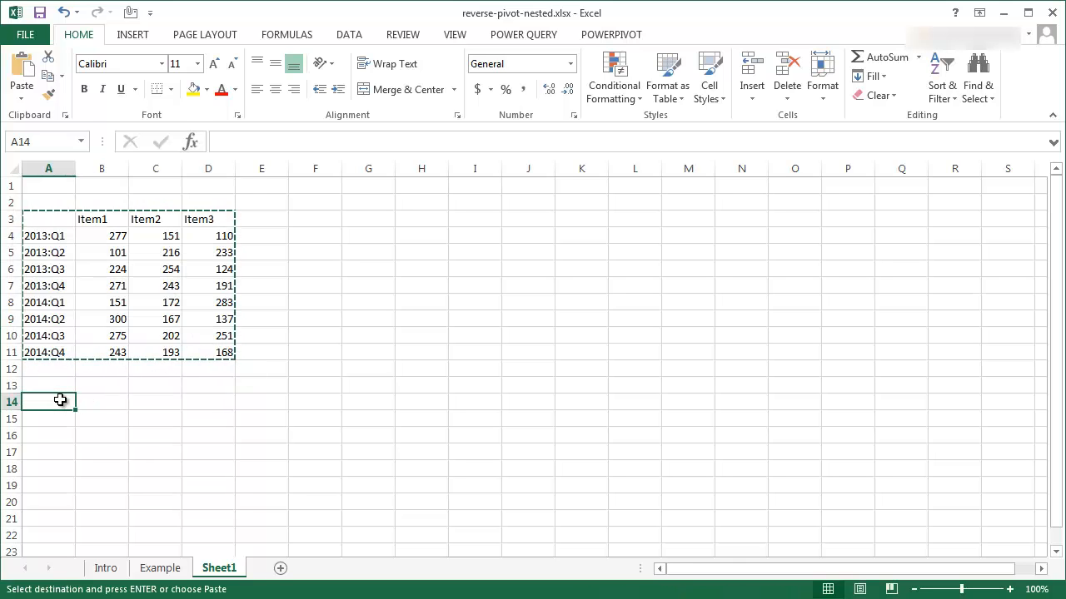
click(21, 75)
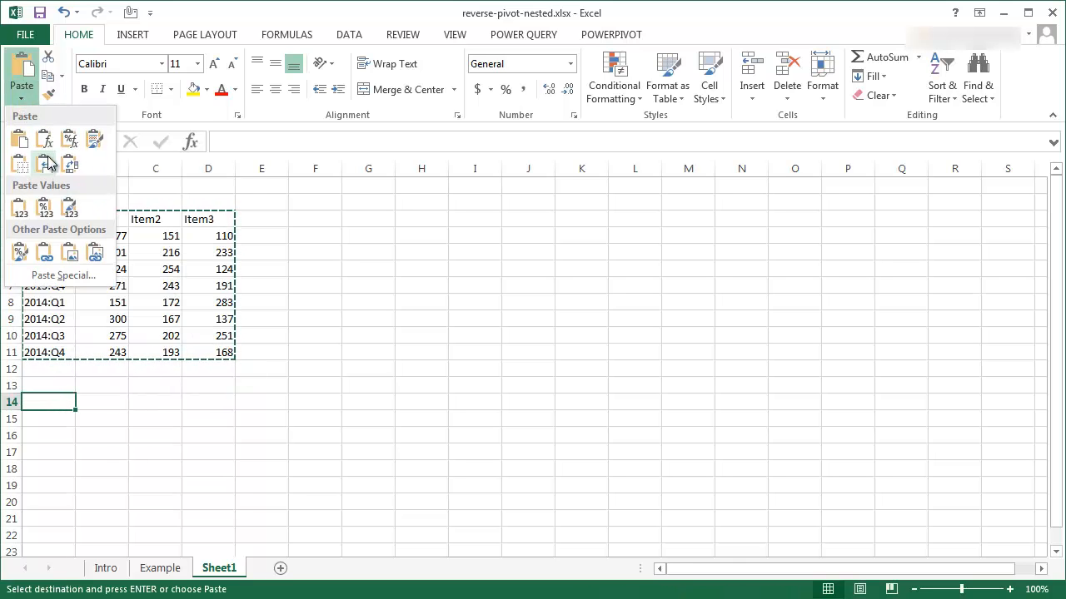
click(48, 163)
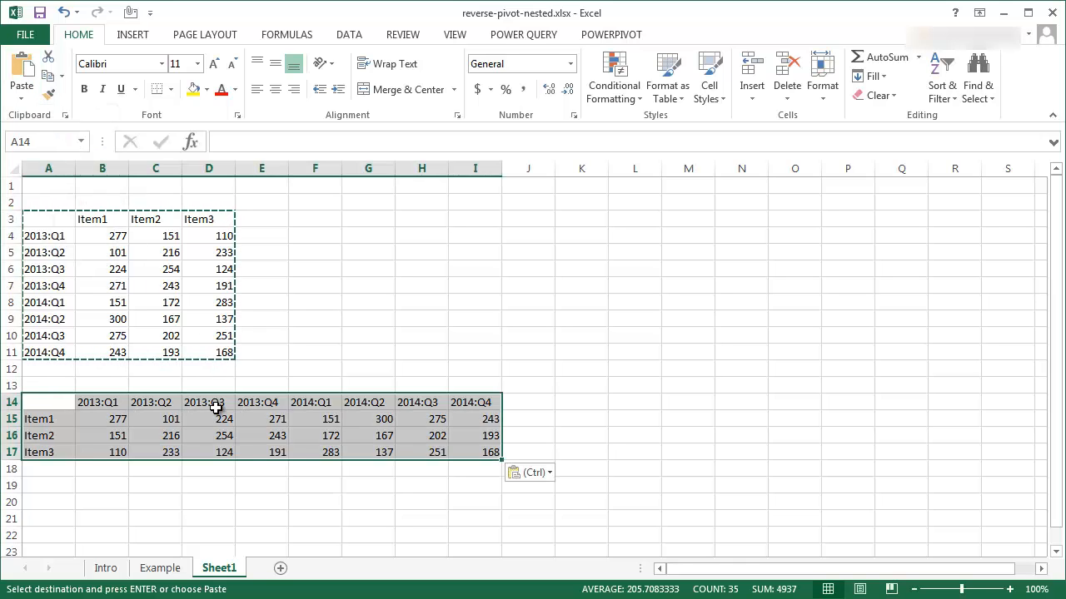
mouse_move(323, 431)
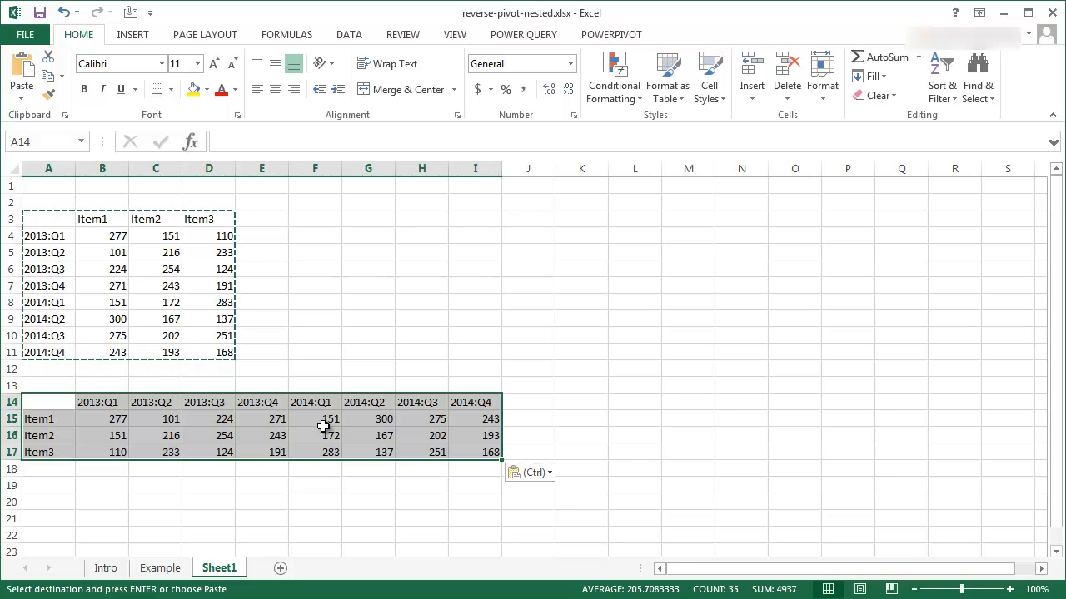
Step: In the PivotTable wizard, choose Multiple consolidation ranges with manually created page fields
click(132, 35)
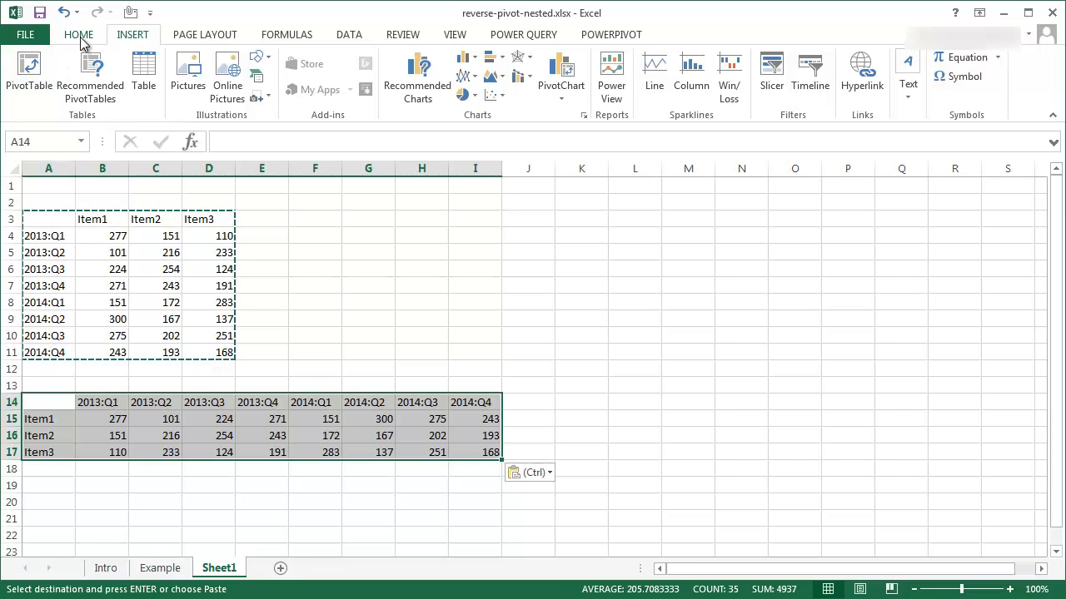
click(78, 34)
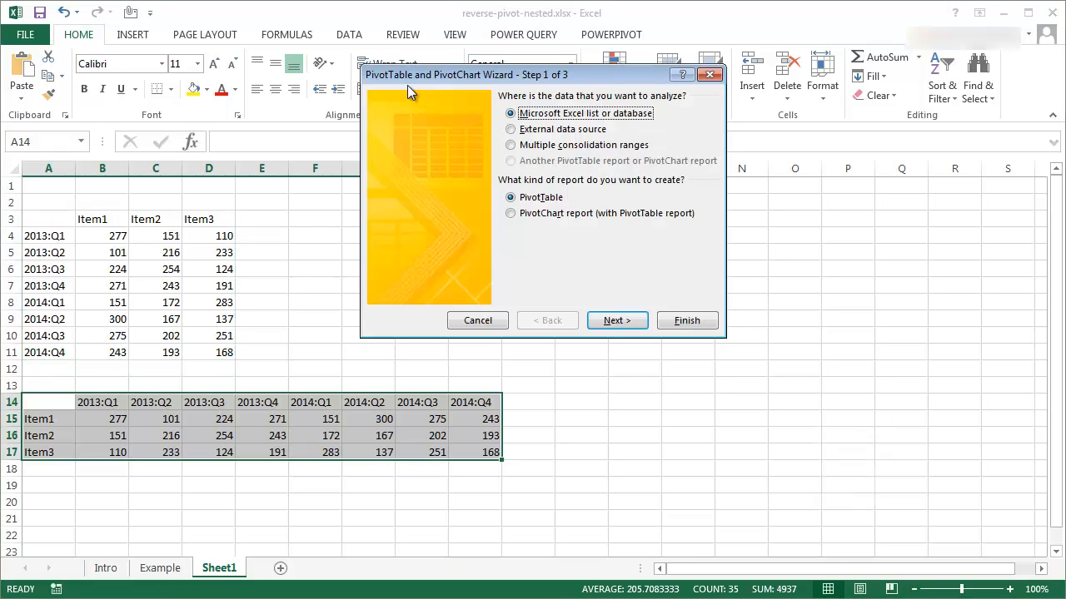
mouse_move(516, 81)
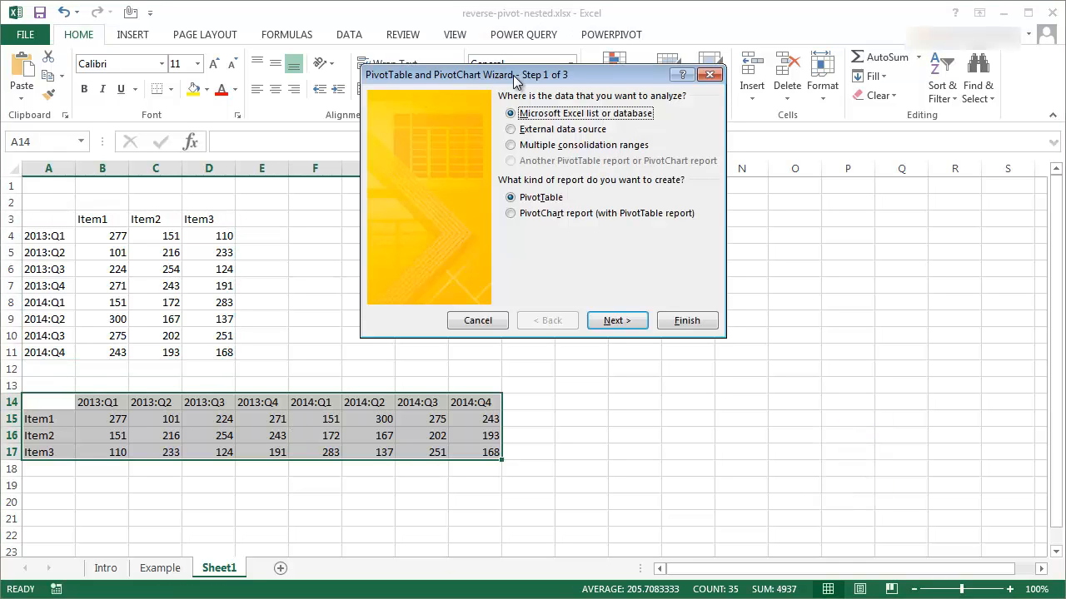
click(510, 144)
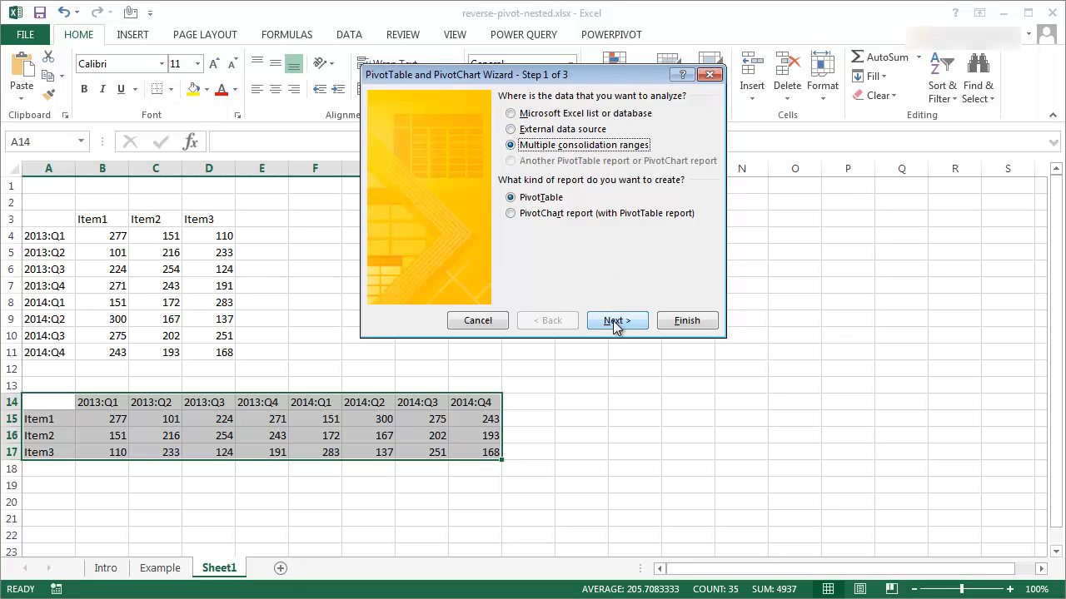
click(616, 320)
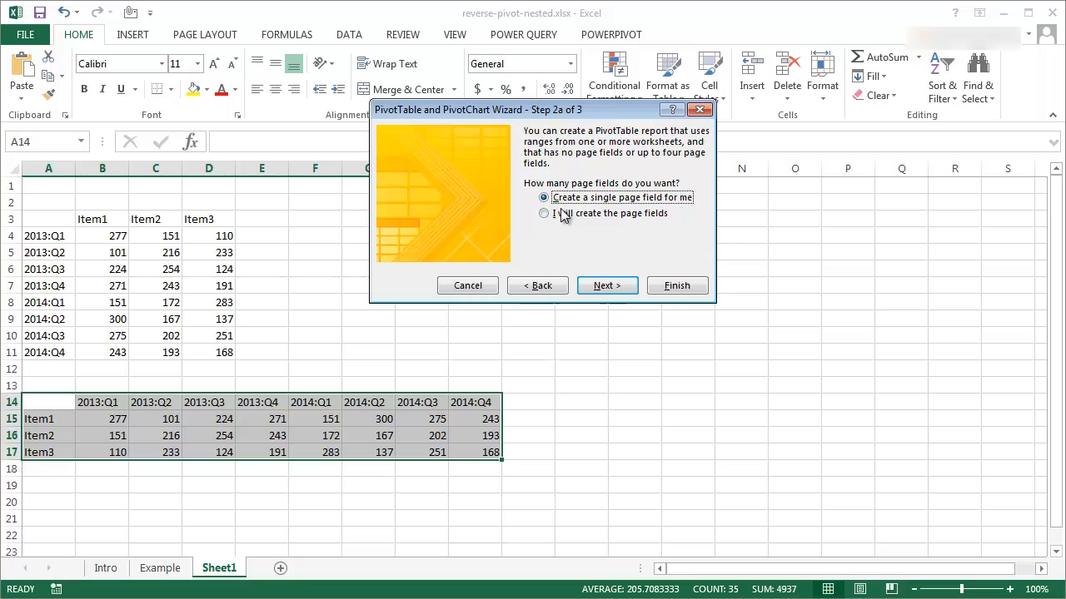
click(544, 214)
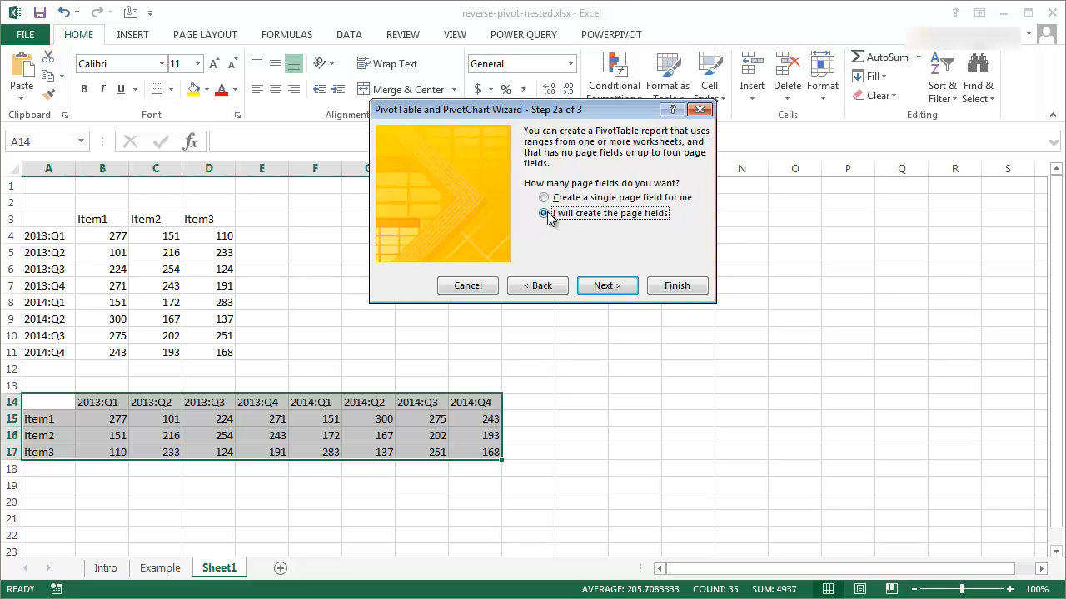
click(607, 286)
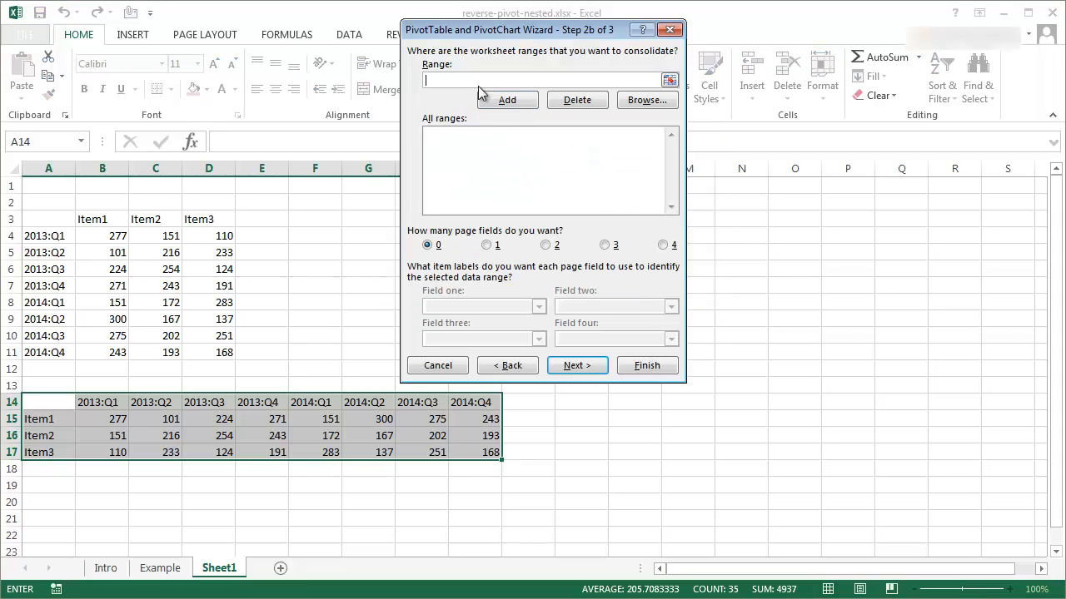
mouse_move(7, 412)
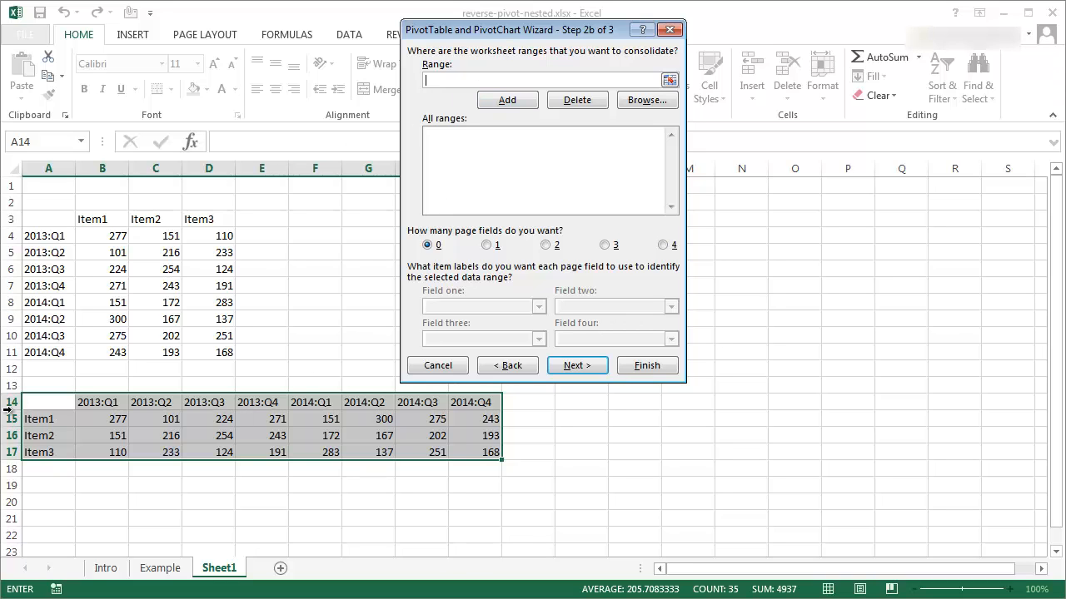
Step: Add the transposed range Sheet1!$A$14:$I$17 as the consolidation range and continue
drag(49, 403, 475, 452)
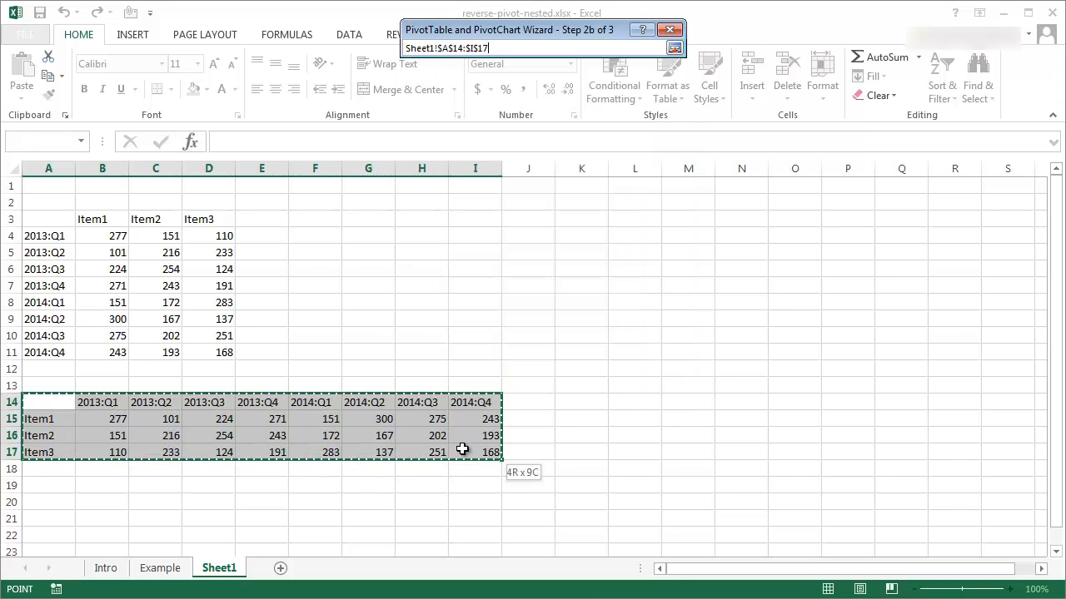
click(674, 48)
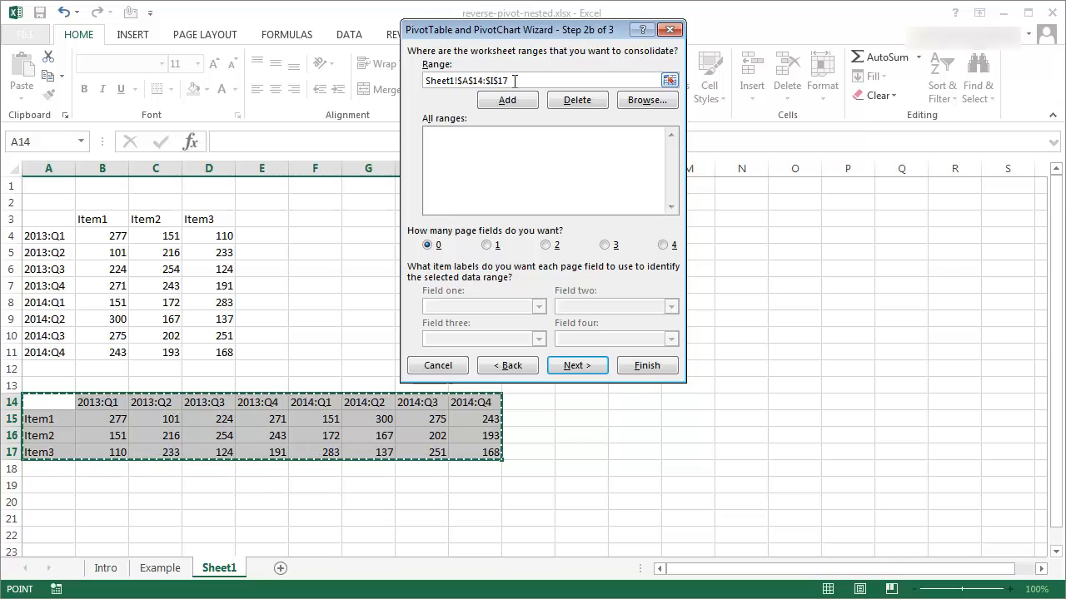
click(506, 100)
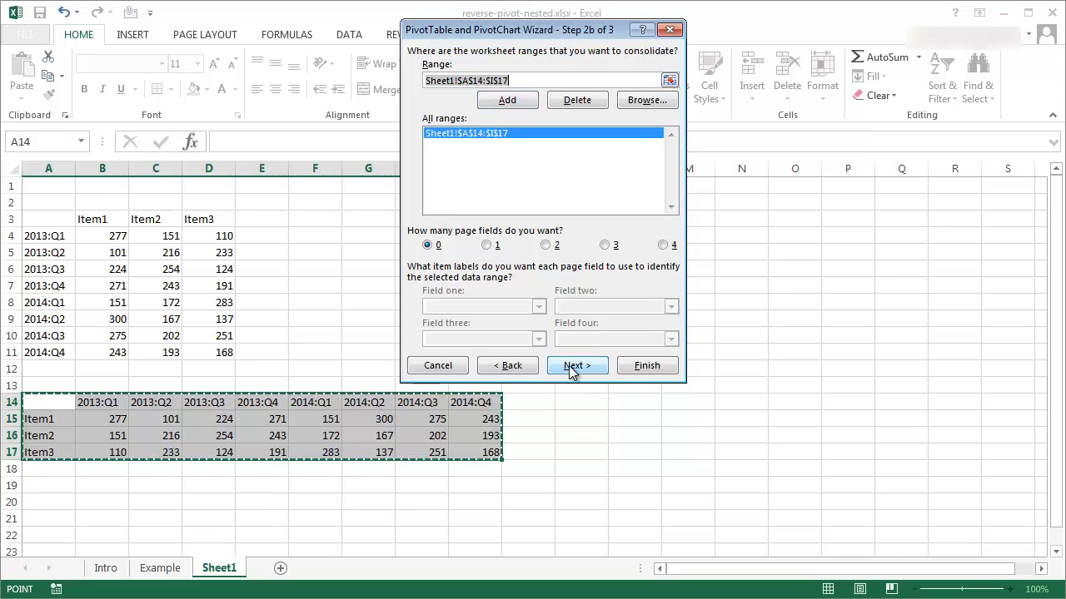
click(577, 366)
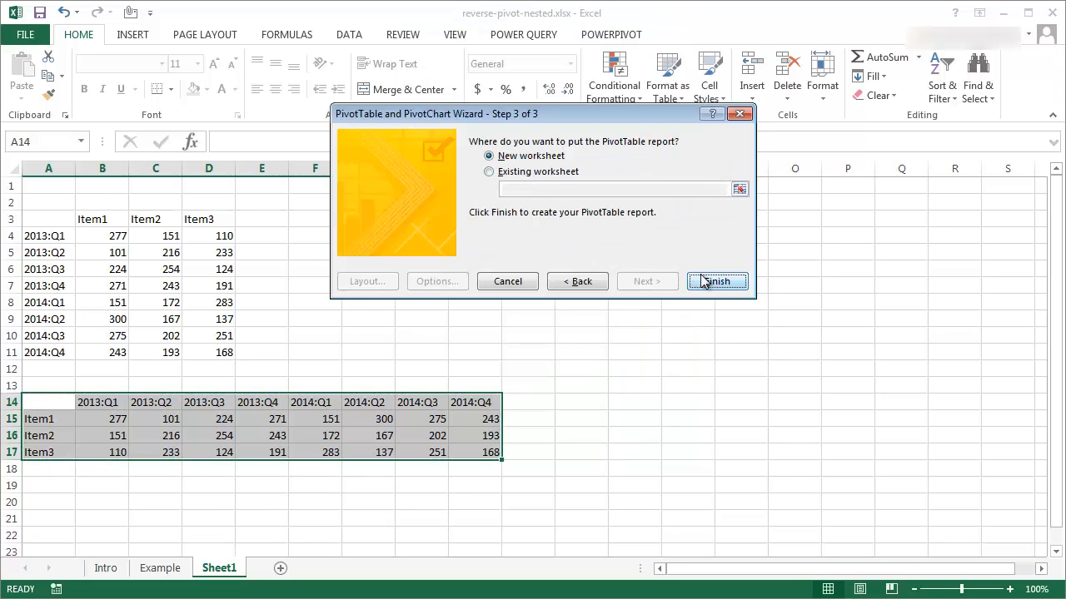
Step: Build the pivot table on a new sheet and drill into the 4937 grand total
click(717, 281)
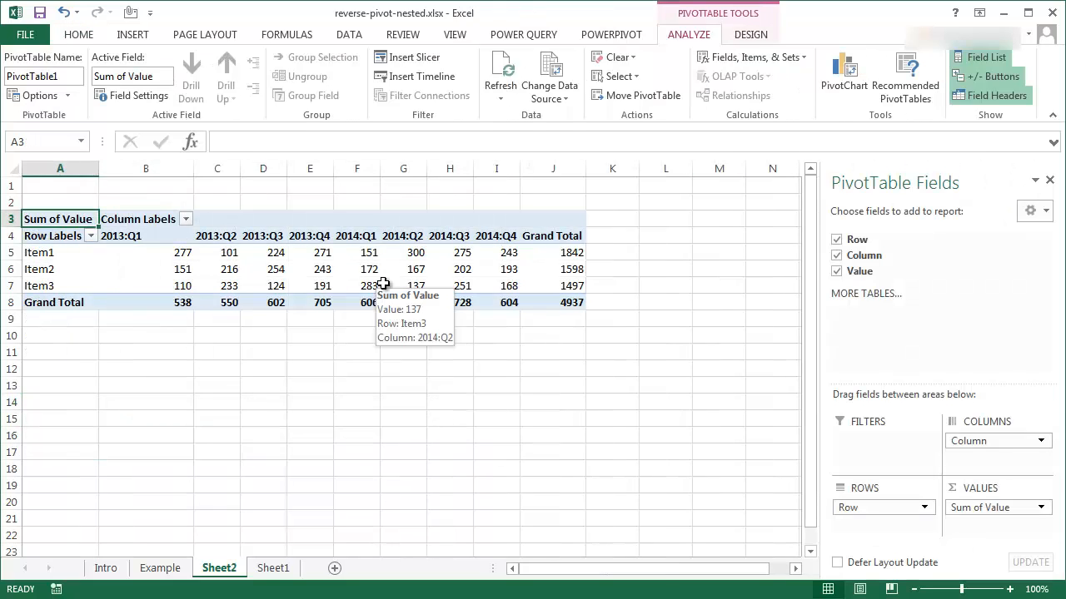
mouse_move(107, 268)
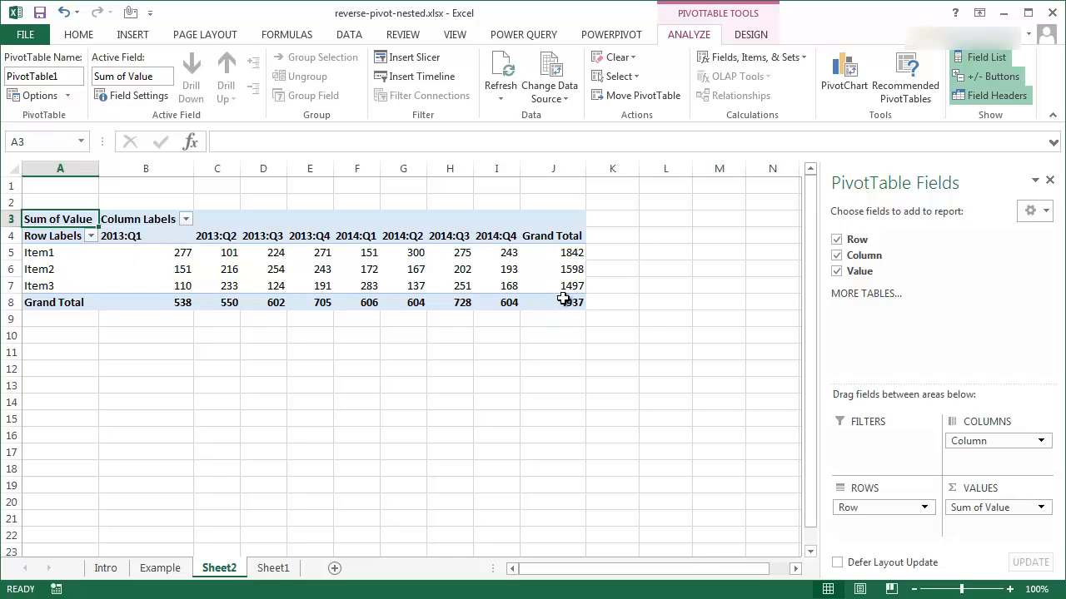
mouse_move(552, 302)
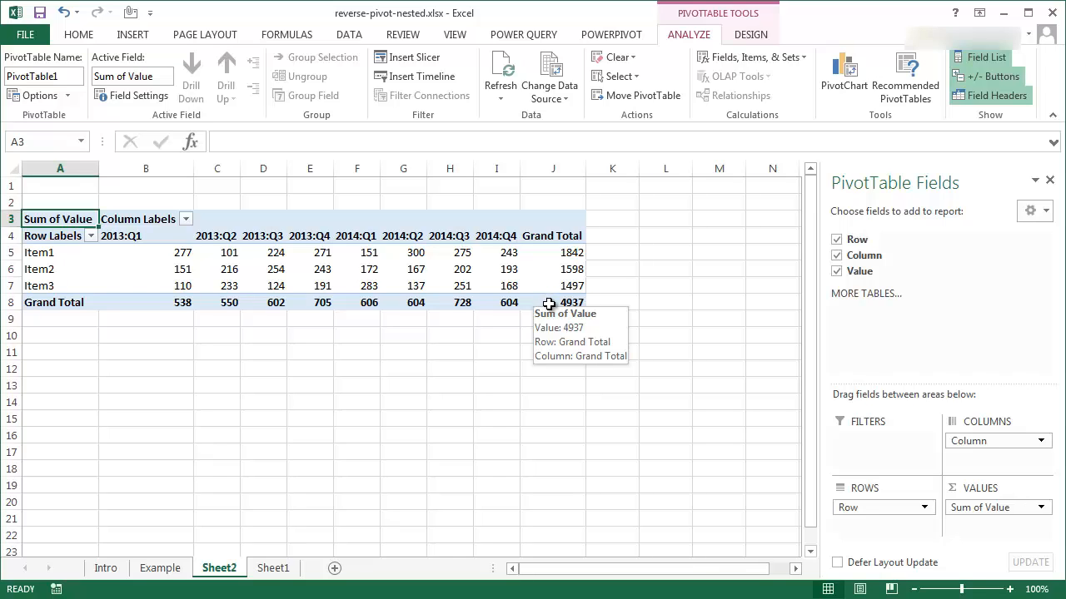
mouse_move(543, 301)
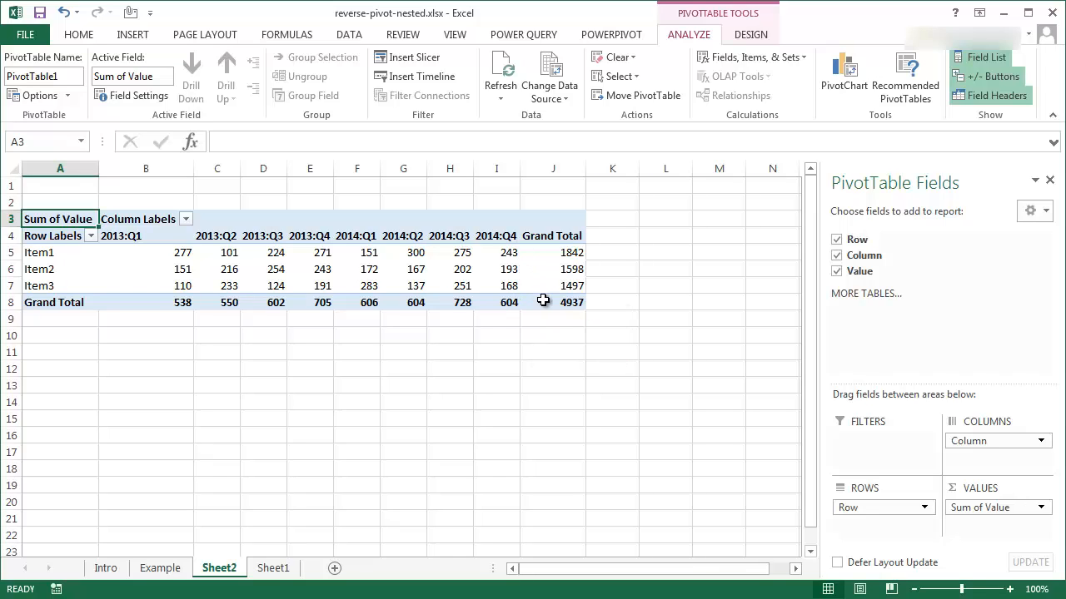
click(552, 302)
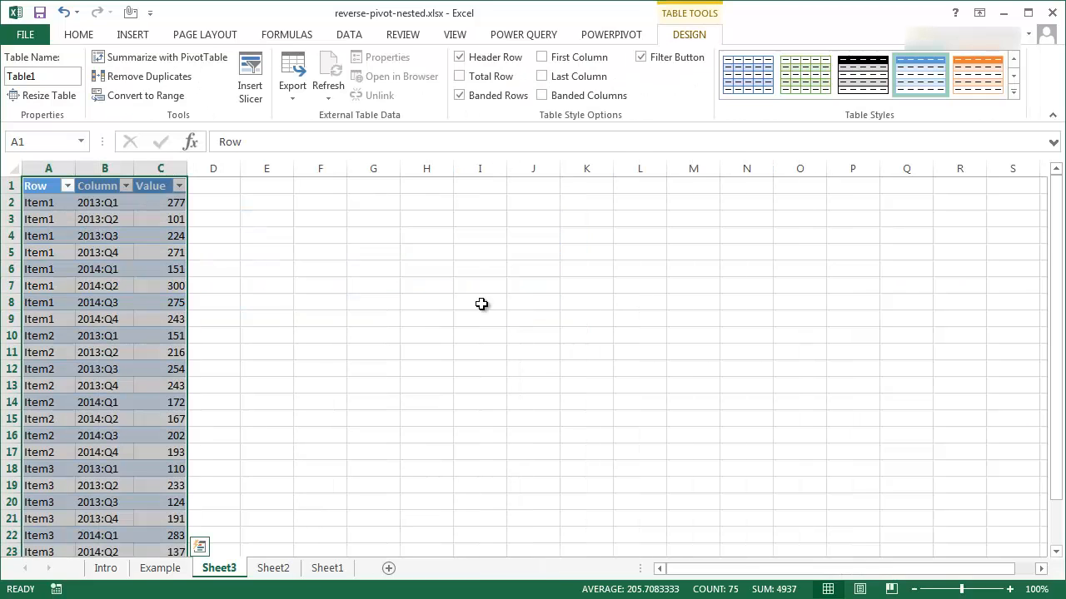
mouse_move(126, 431)
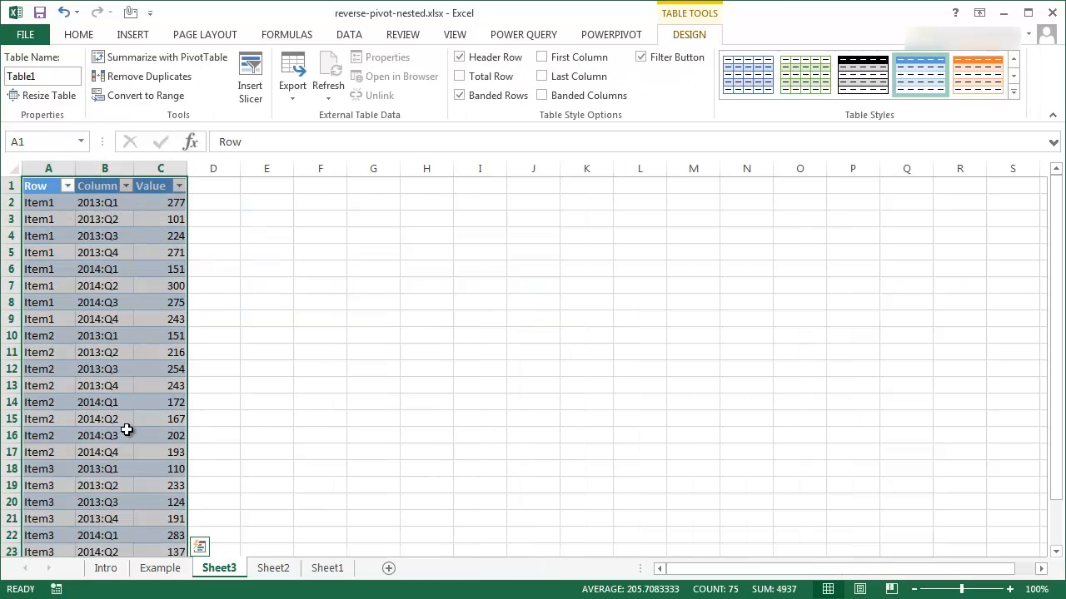
mouse_move(98, 263)
text(Name)
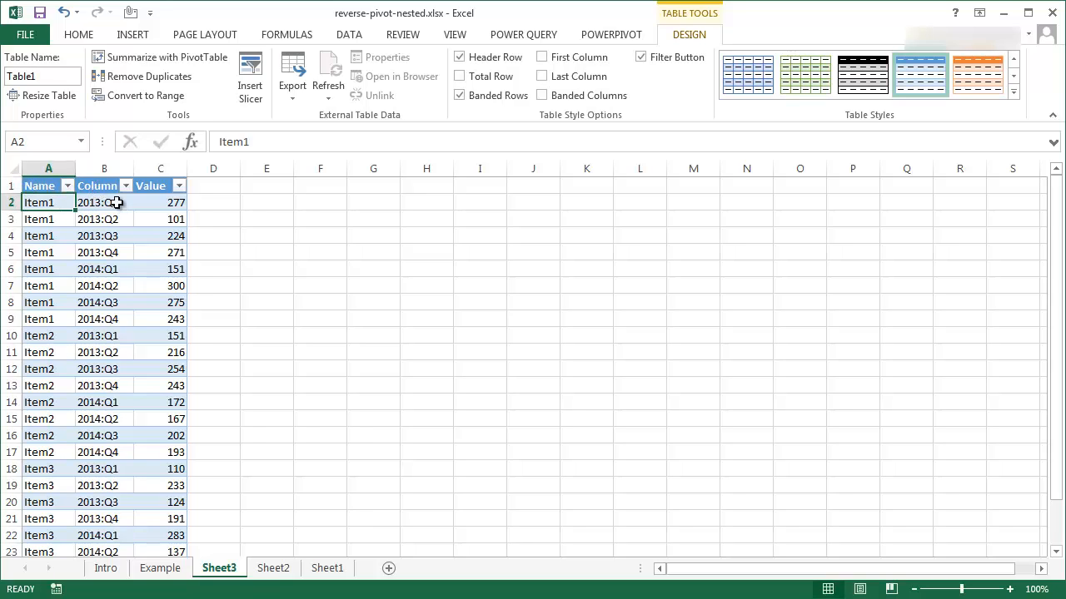
mouse_move(105, 219)
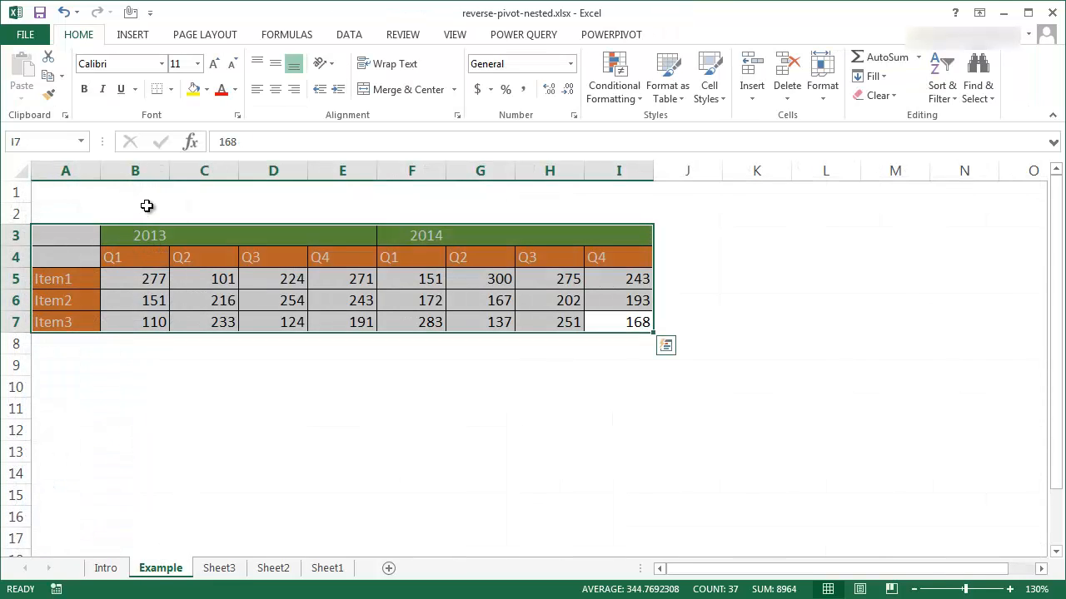
Step: On Sheet3, insert a blank column before Value and select column B
click(219, 568)
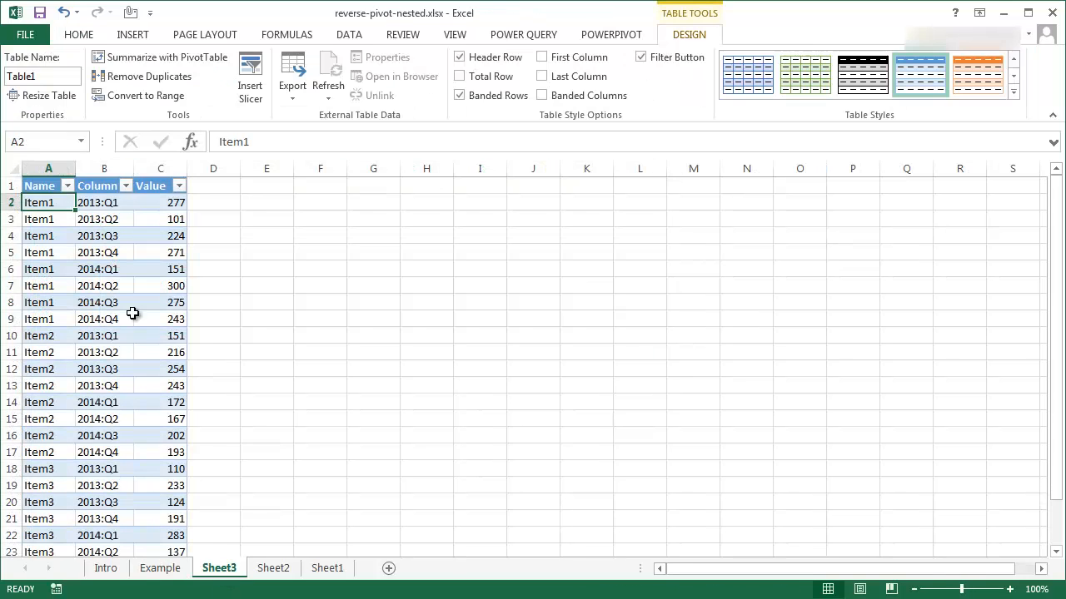
click(160, 168)
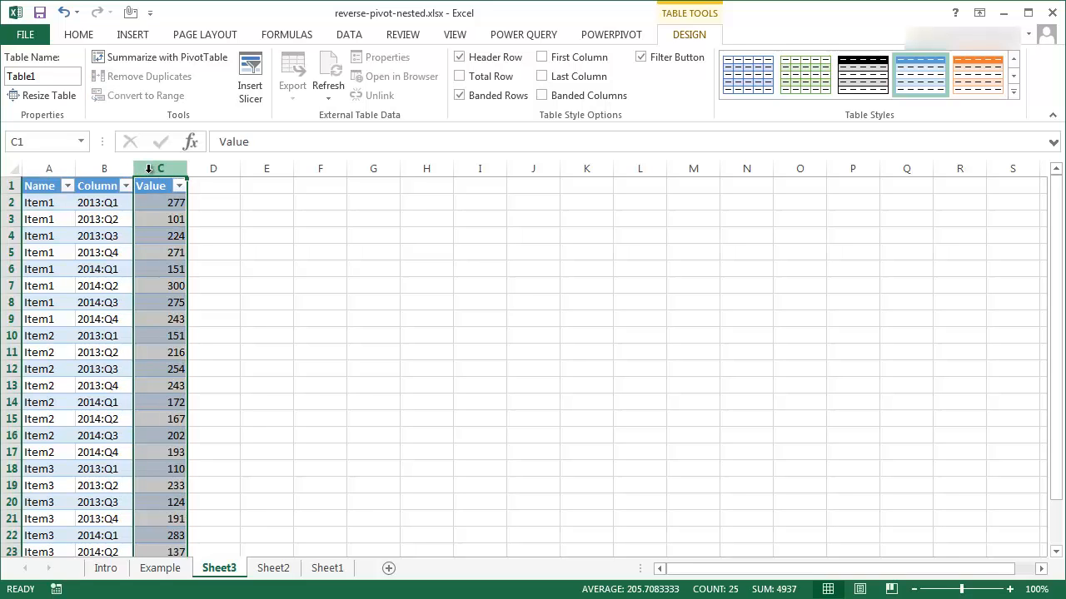
right_click(160, 168)
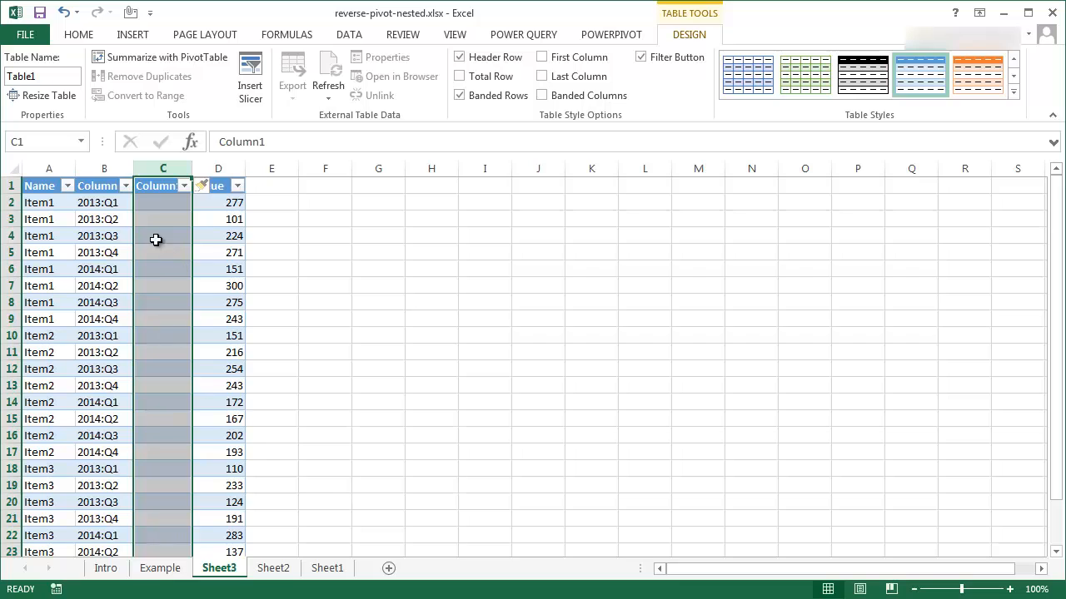
click(104, 168)
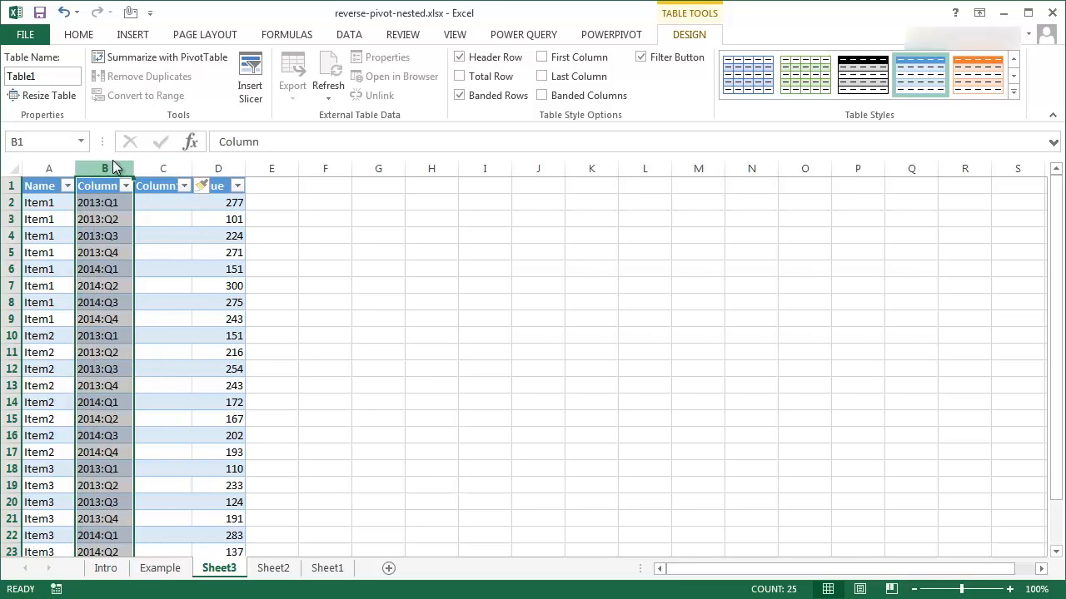
click(349, 34)
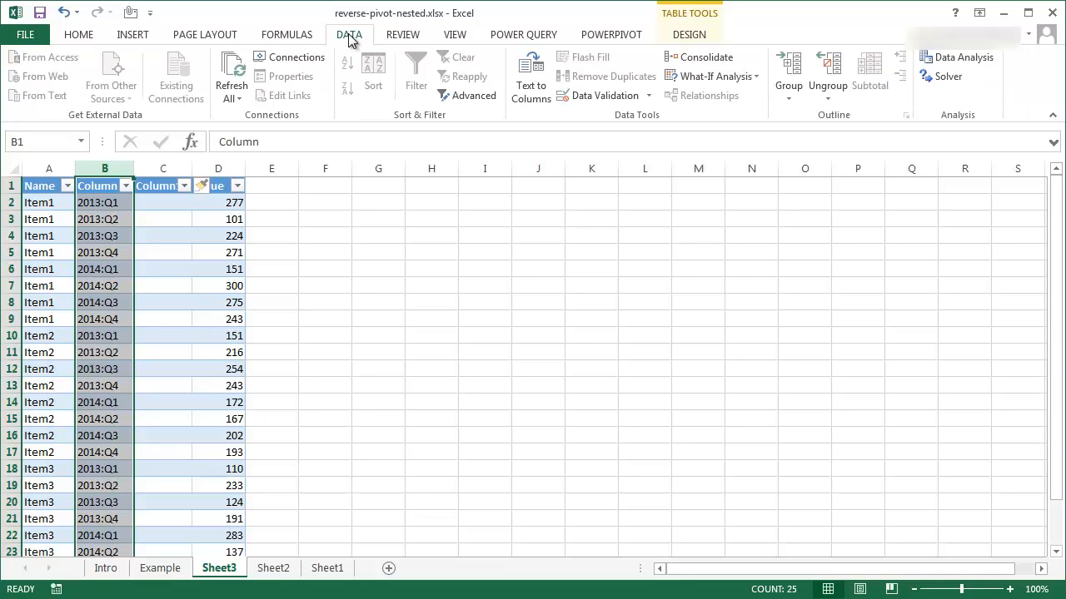
mouse_move(580, 107)
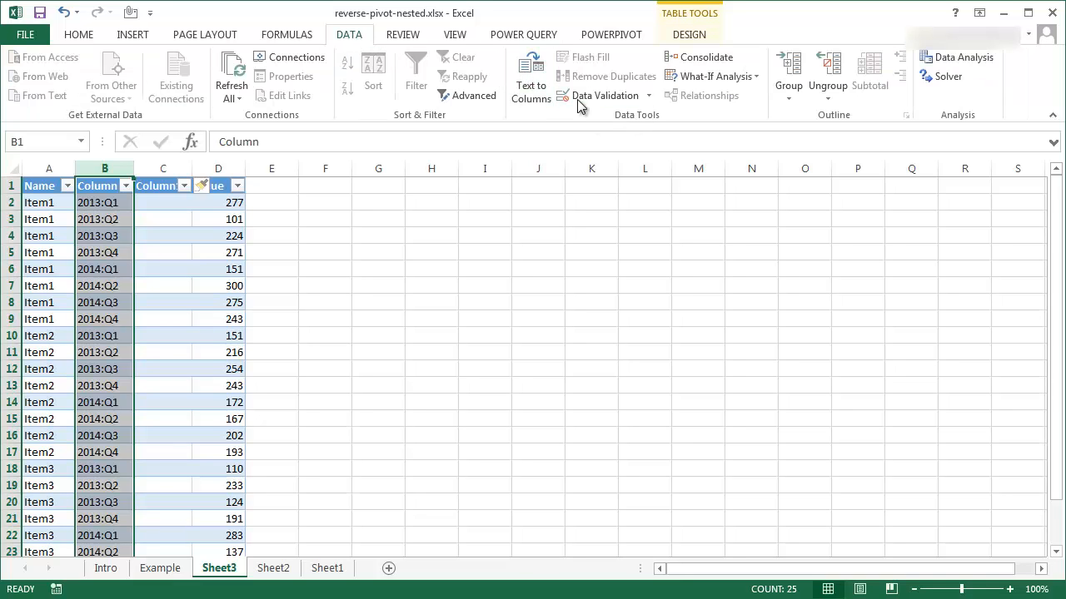
mouse_move(530, 77)
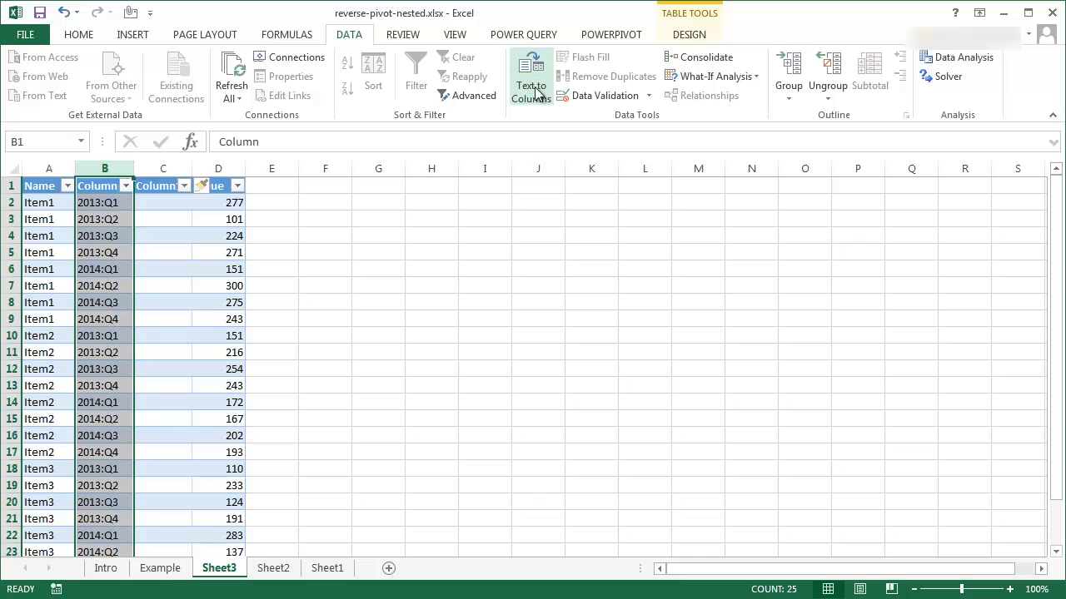
Step: Split column B with Text to Columns on a colon delimiter, overwriting column C
click(530, 75)
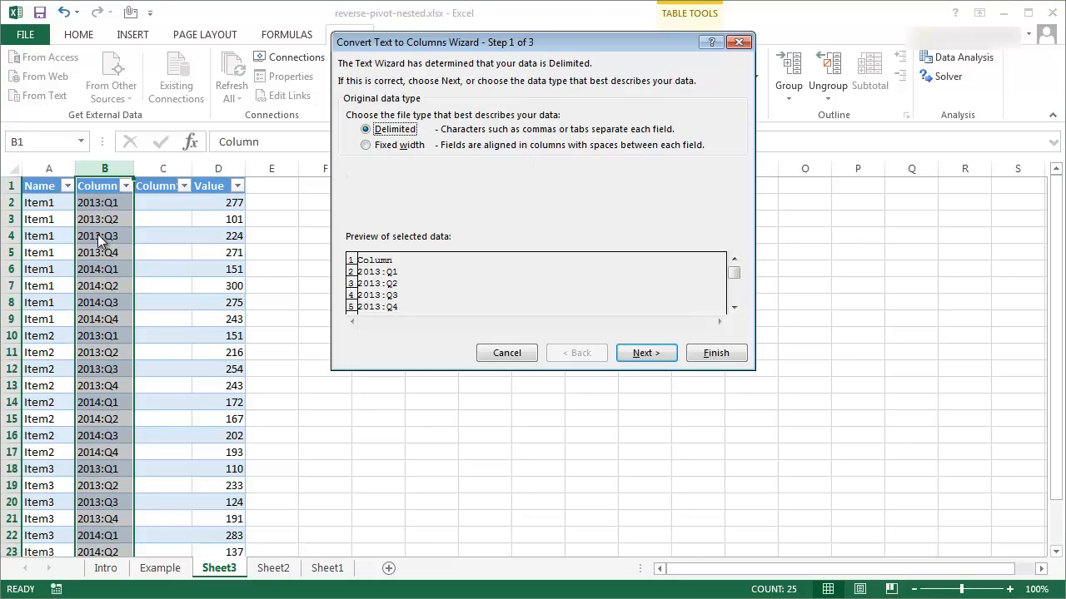
mouse_move(106, 216)
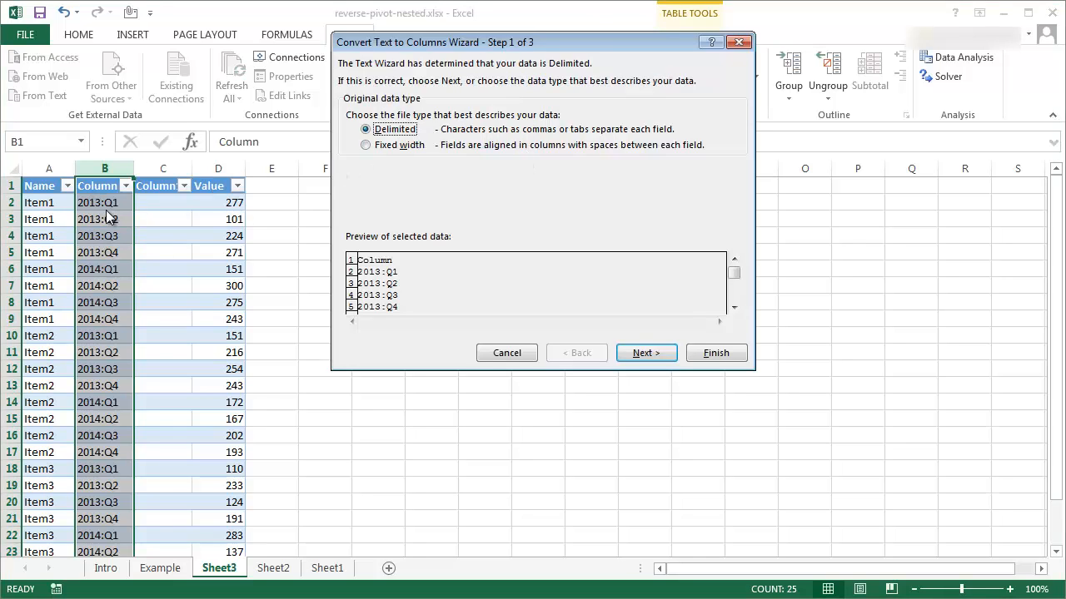
mouse_move(396, 145)
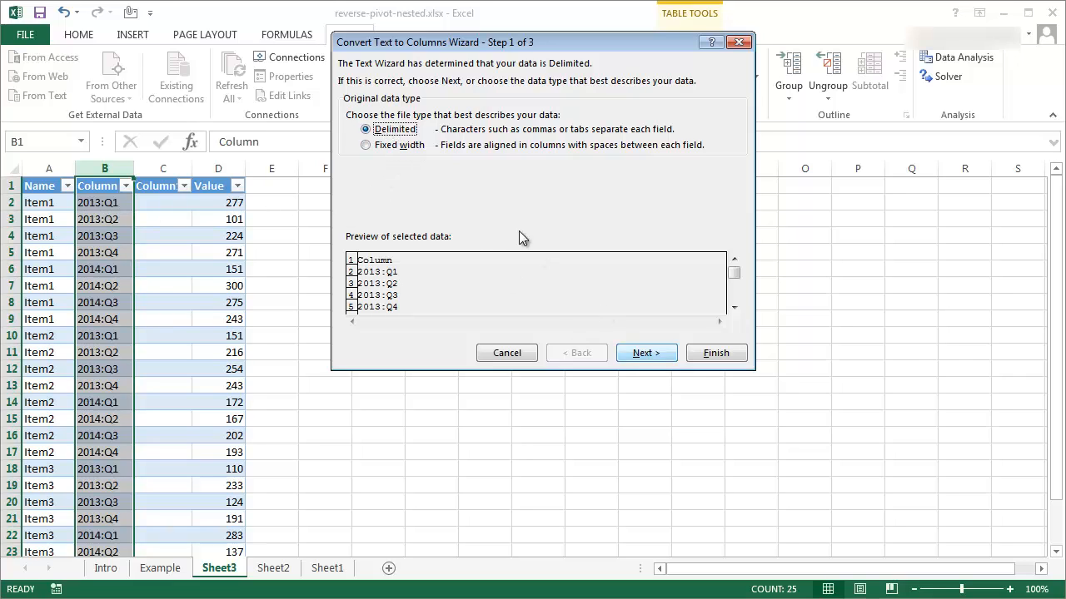
click(645, 353)
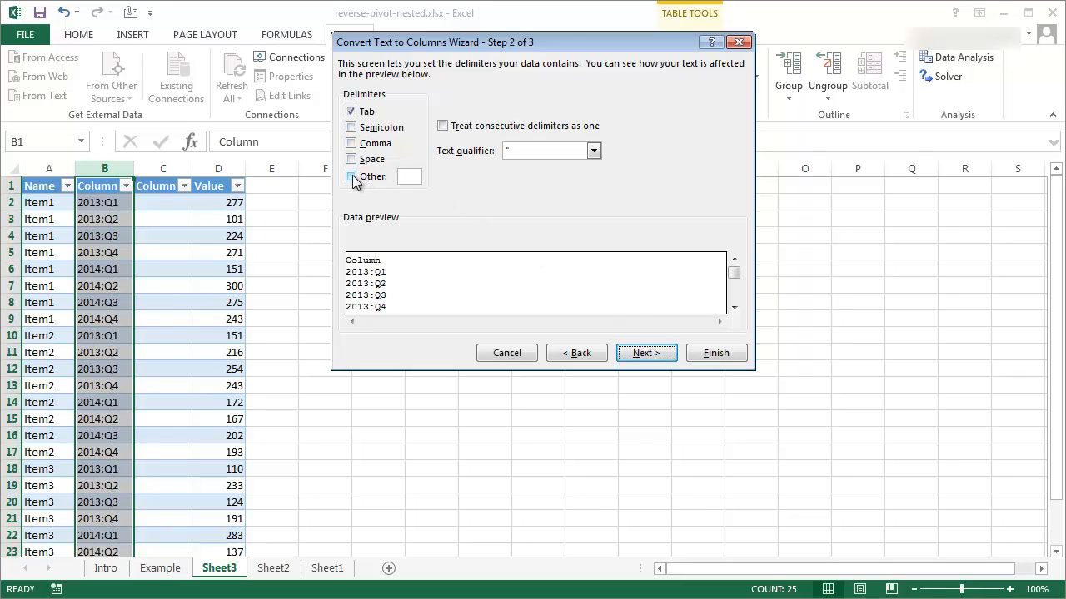
click(350, 175)
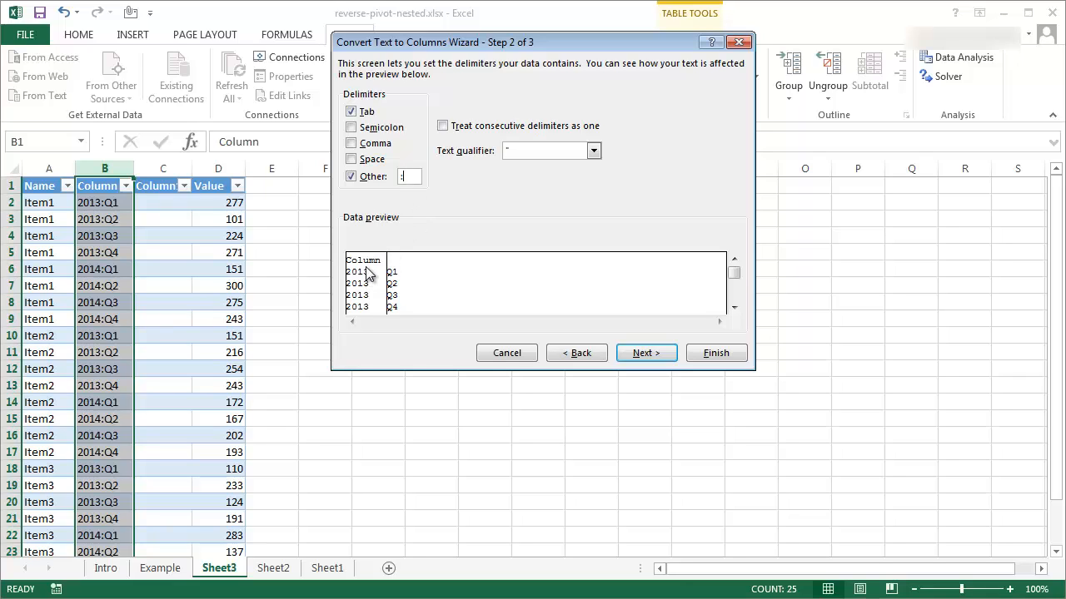
text(:)
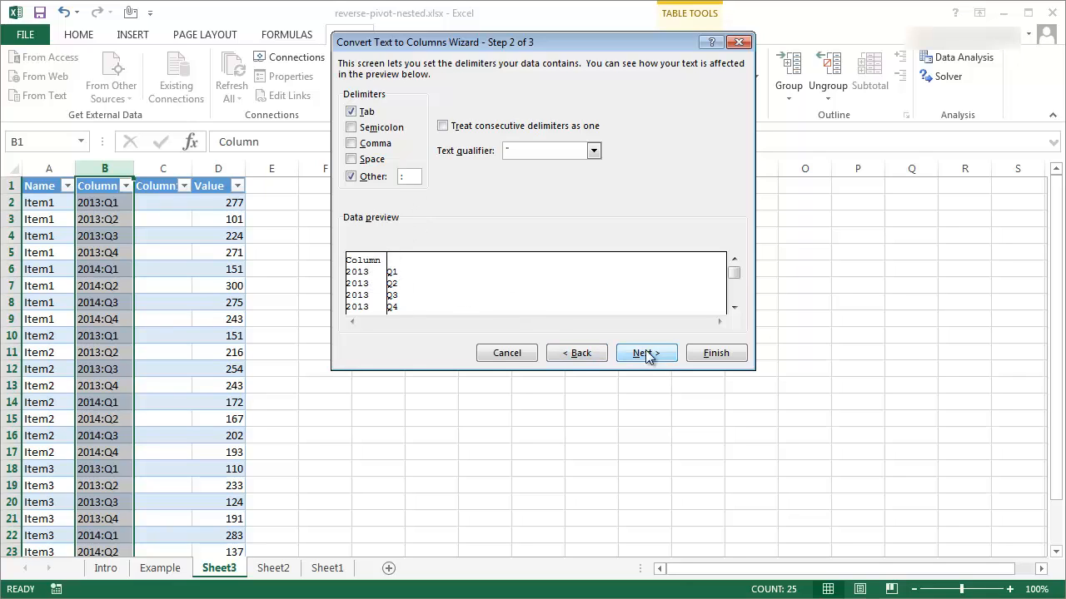
click(646, 353)
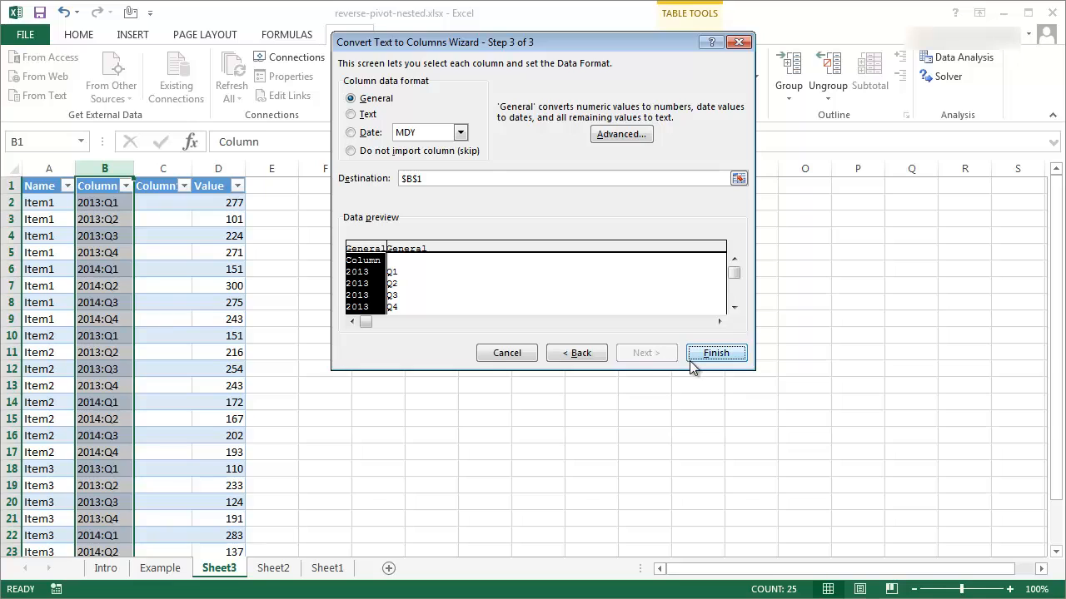
click(715, 352)
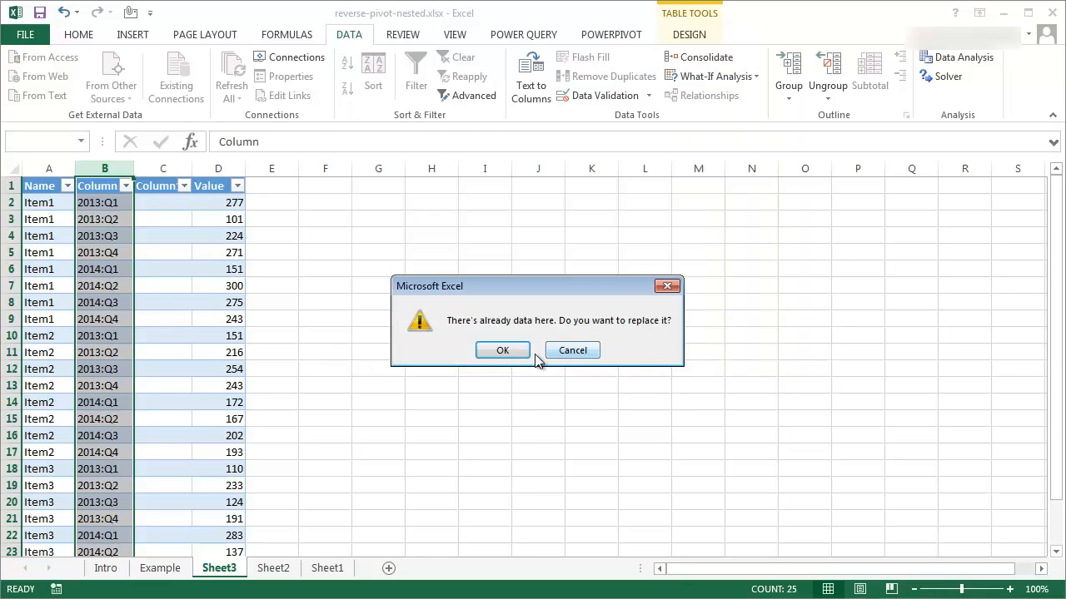
mouse_move(158, 364)
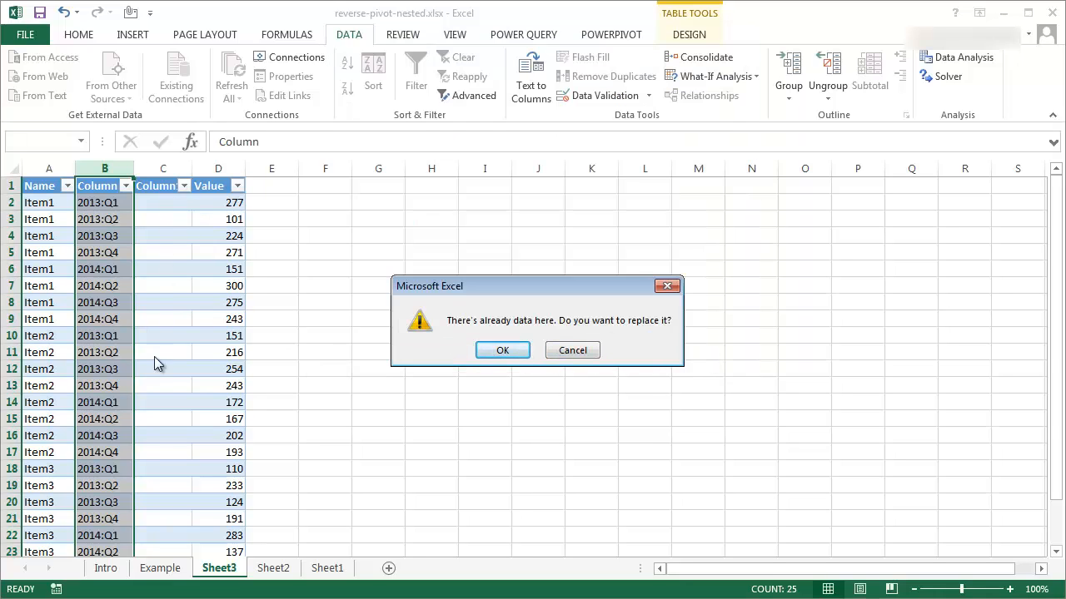
click(502, 349)
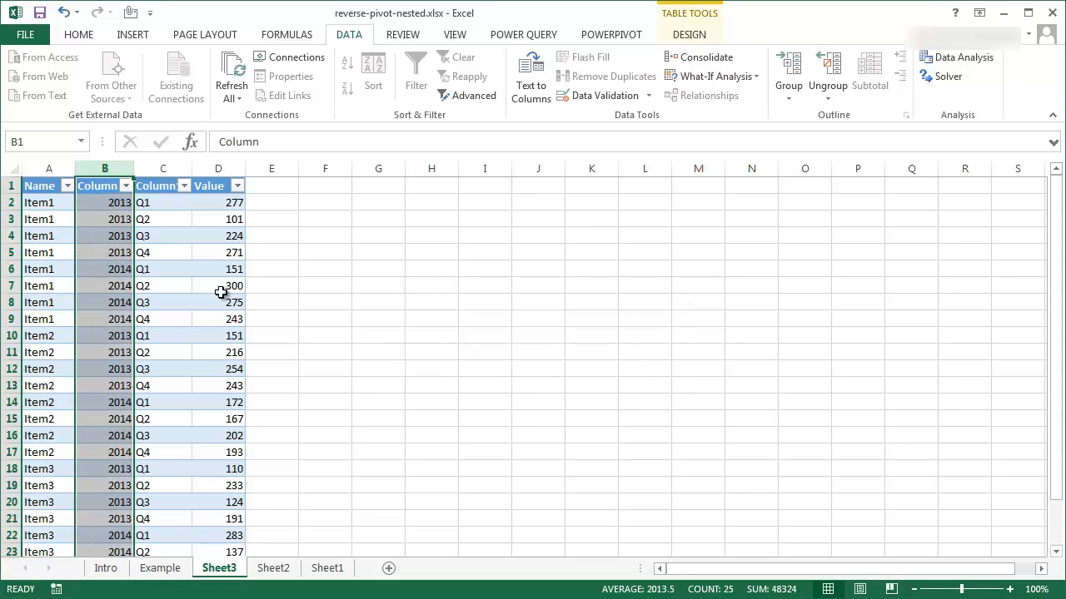
Step: Label the split columns' headers Year and Quarter
click(415, 71)
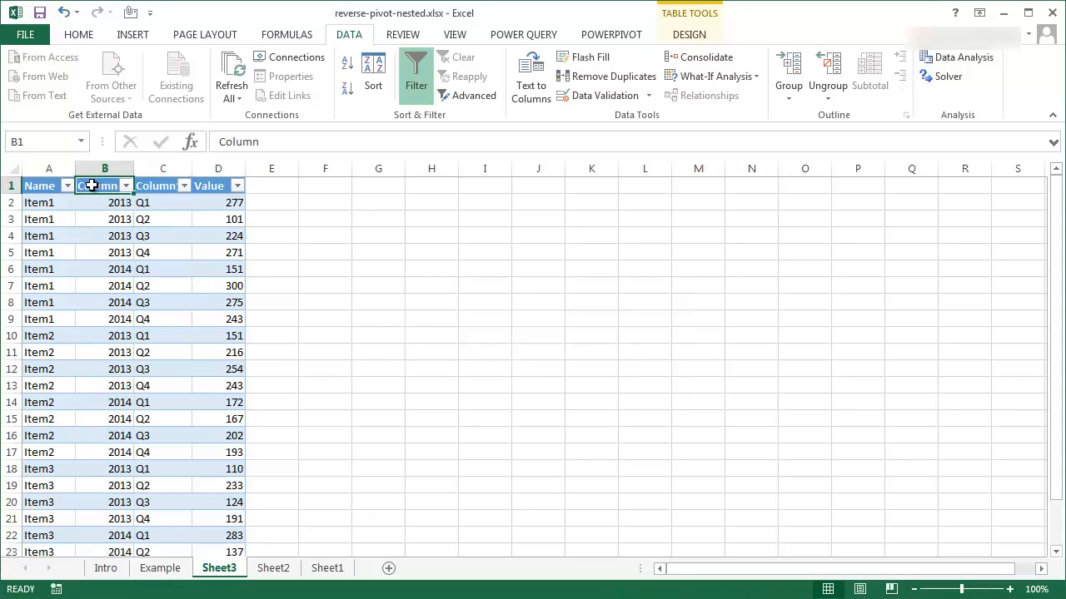
click(163, 186)
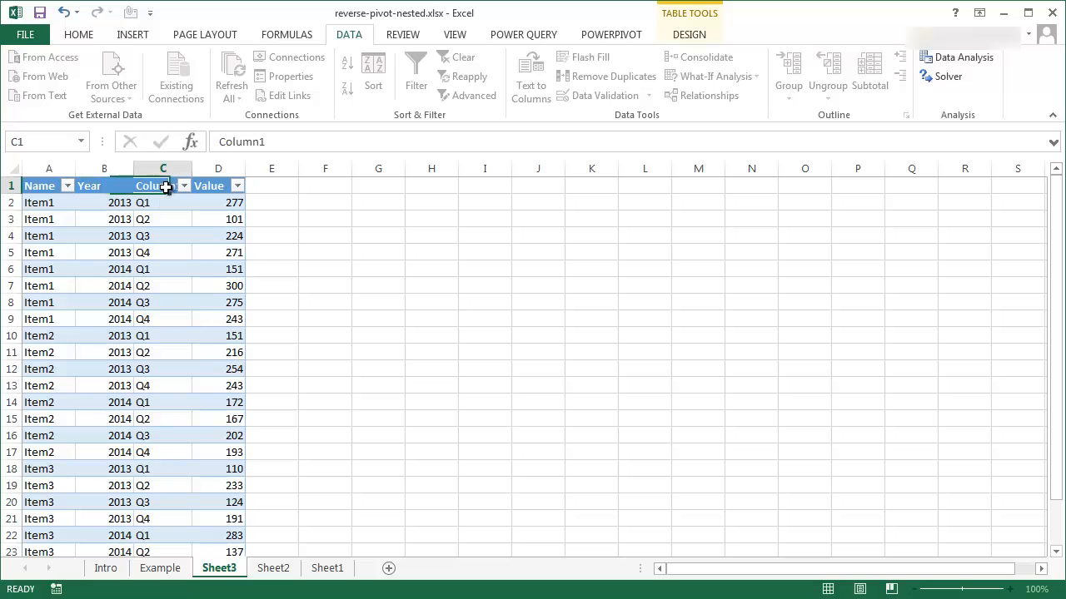
text(Quarter)
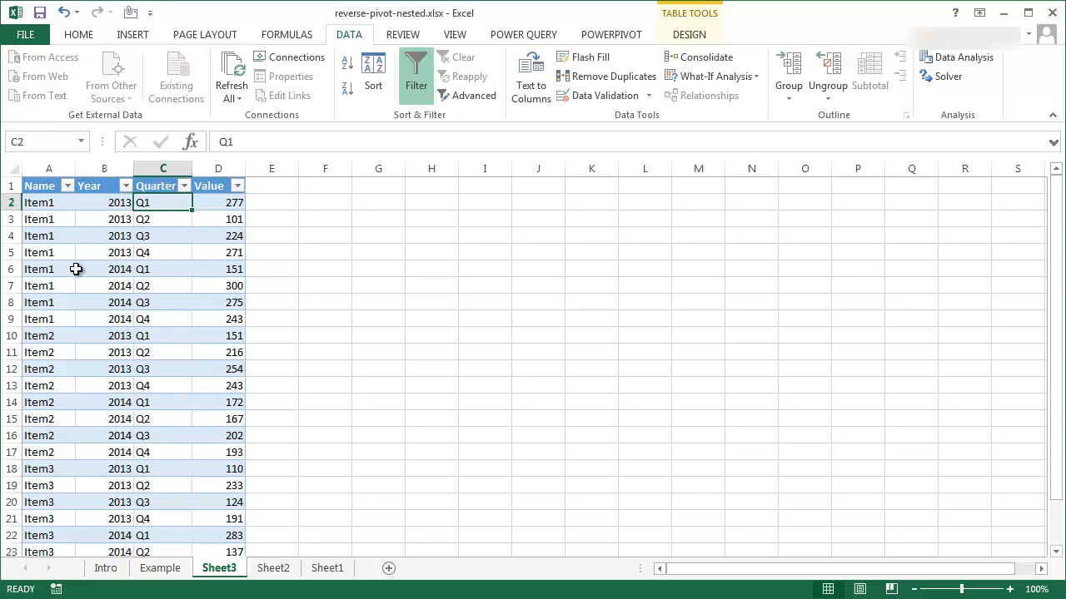
mouse_move(310, 313)
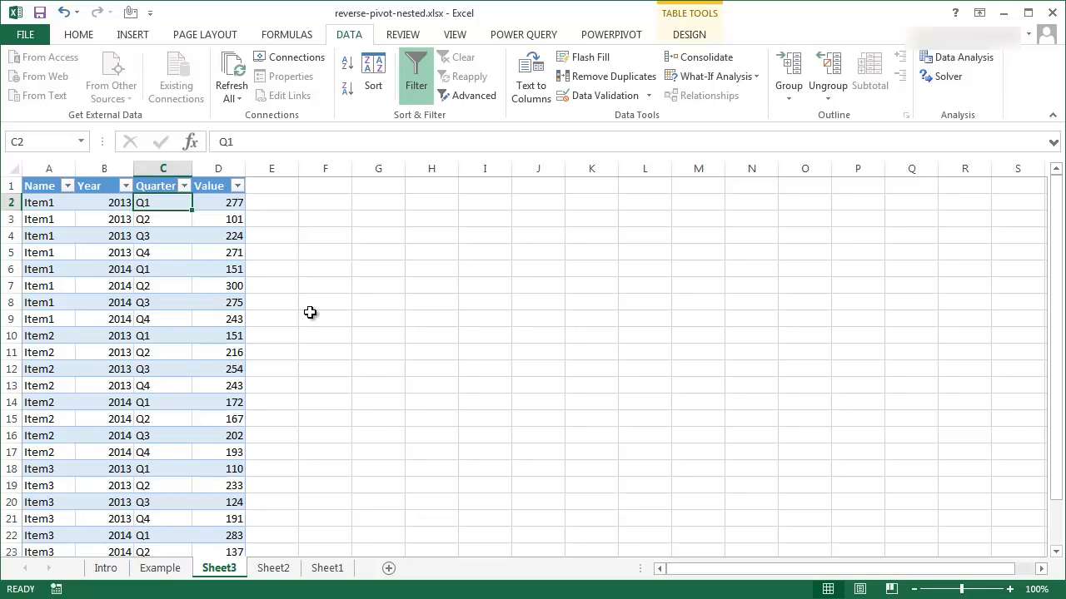
mouse_move(119, 571)
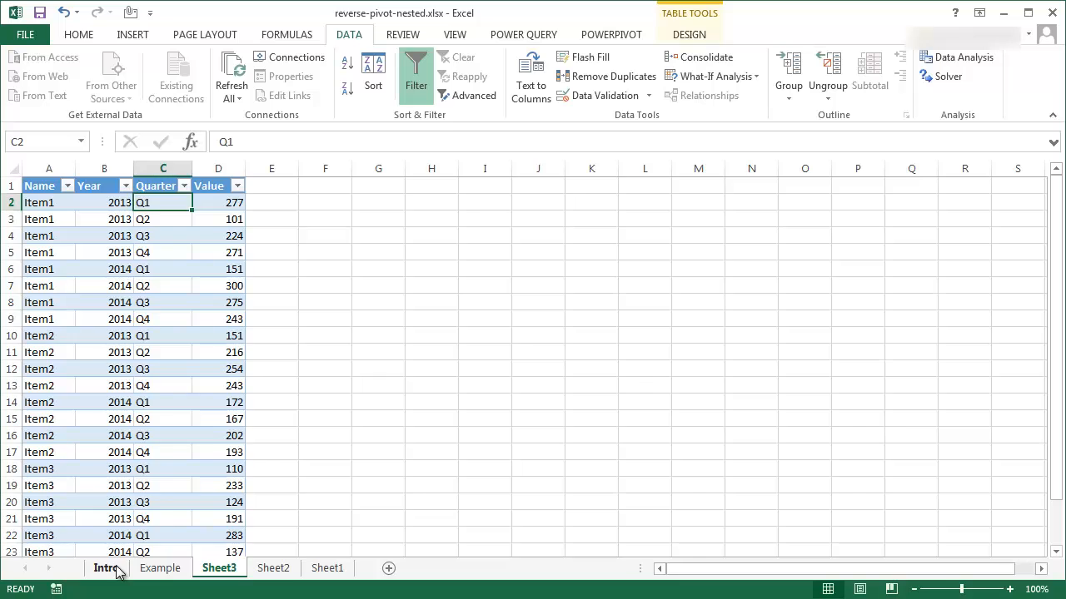
click(105, 568)
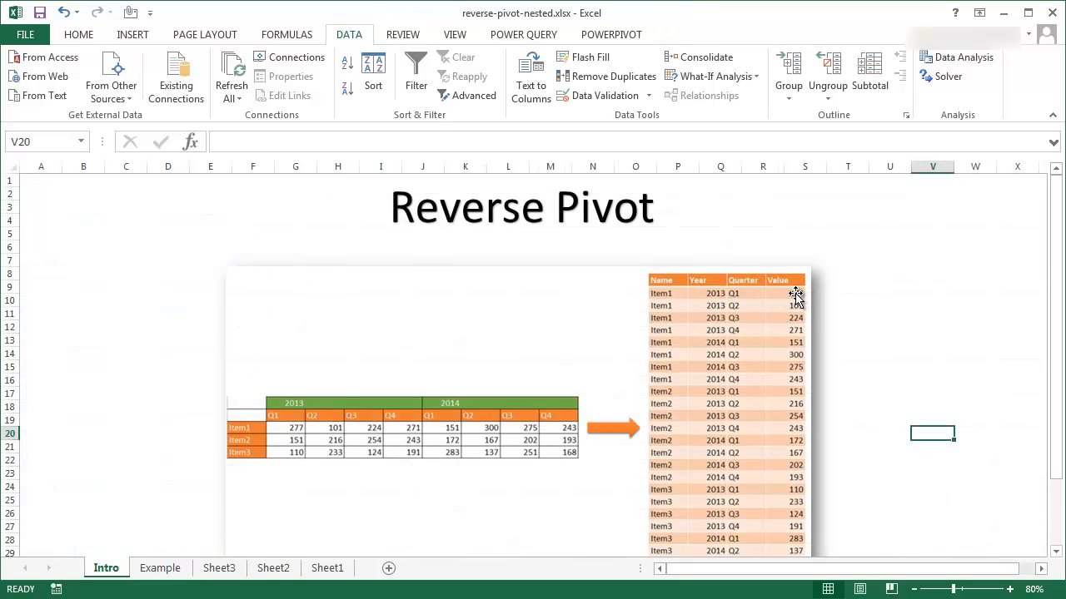
scroll(down, 3)
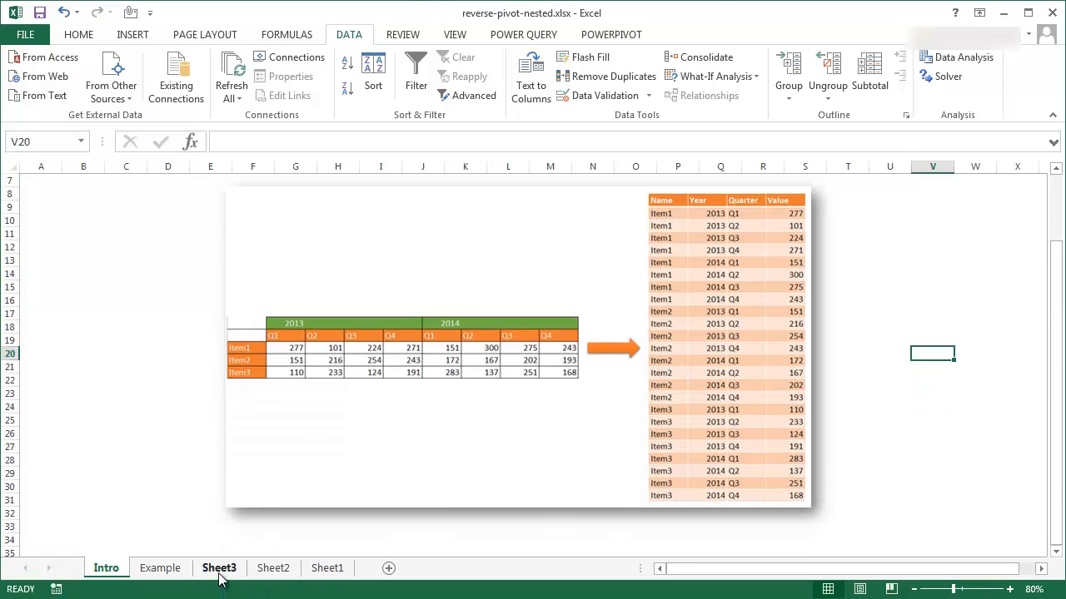
click(219, 567)
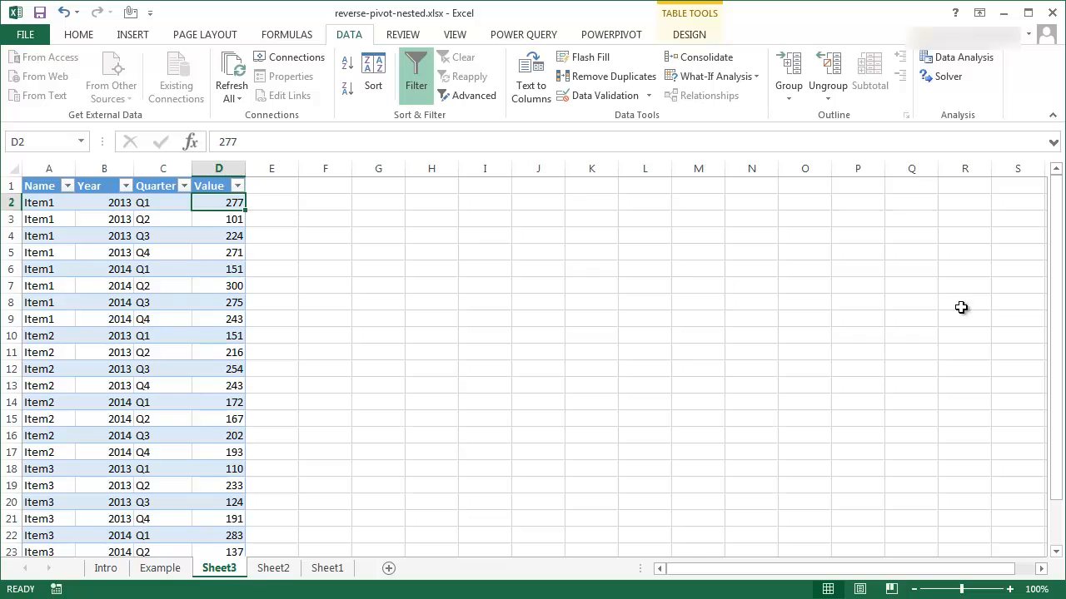
scroll(down, 3)
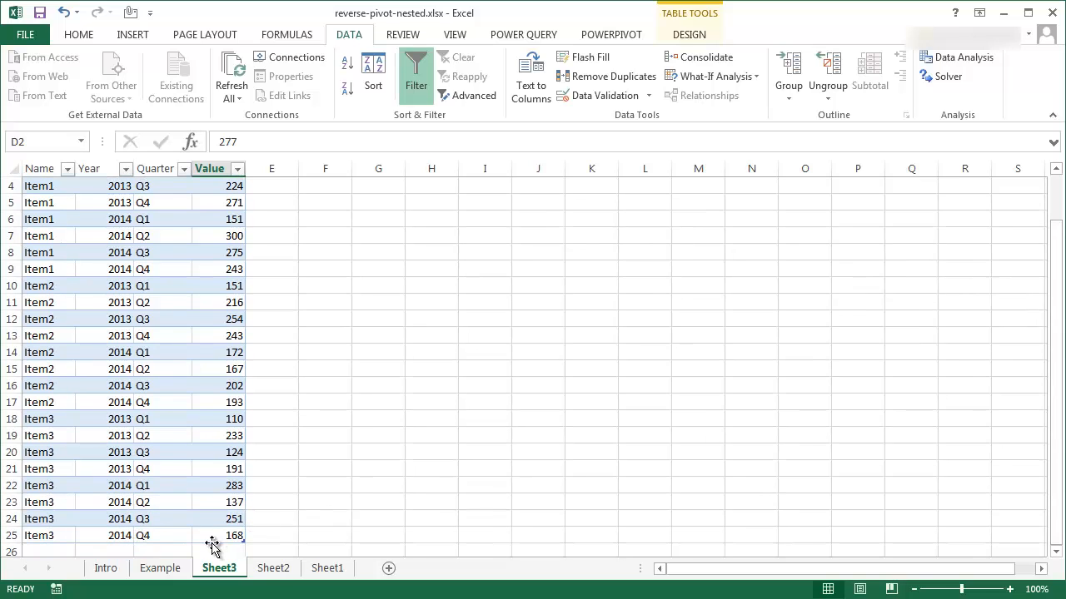
mouse_move(1058, 512)
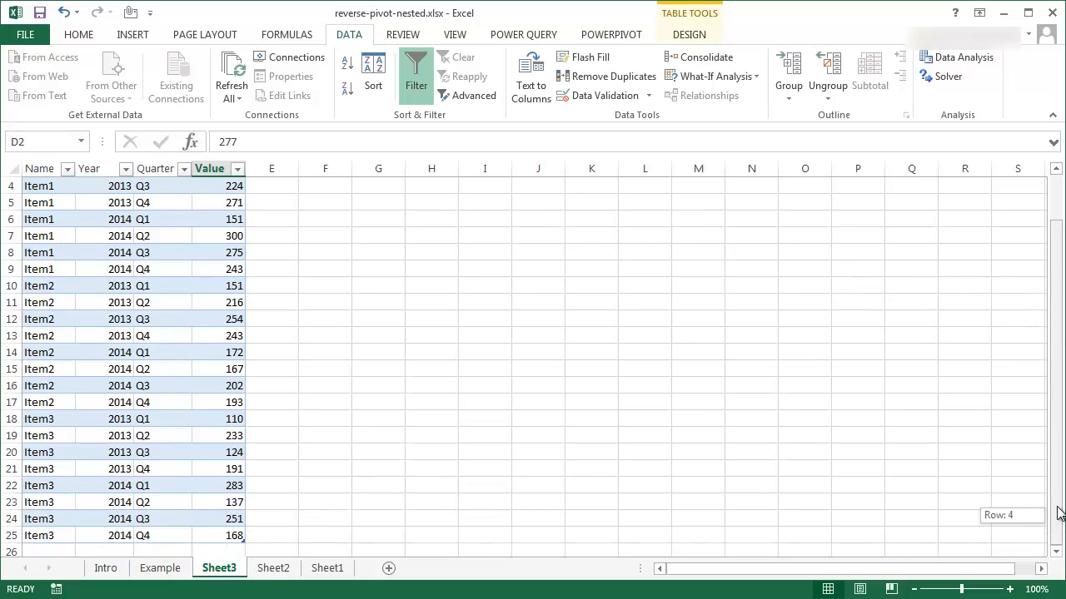
scroll(up, 3)
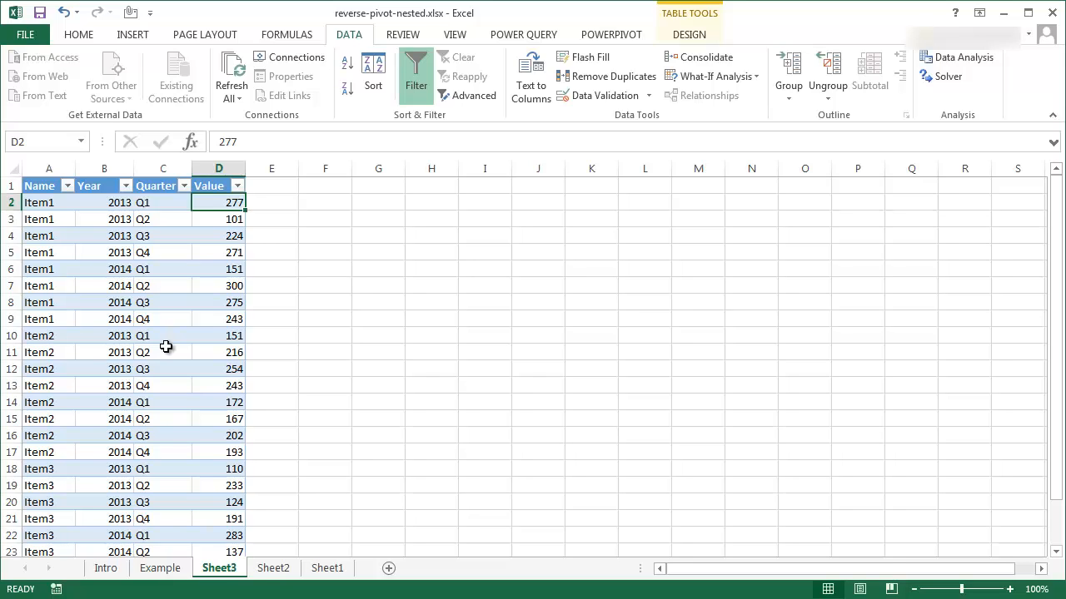
mouse_move(182, 337)
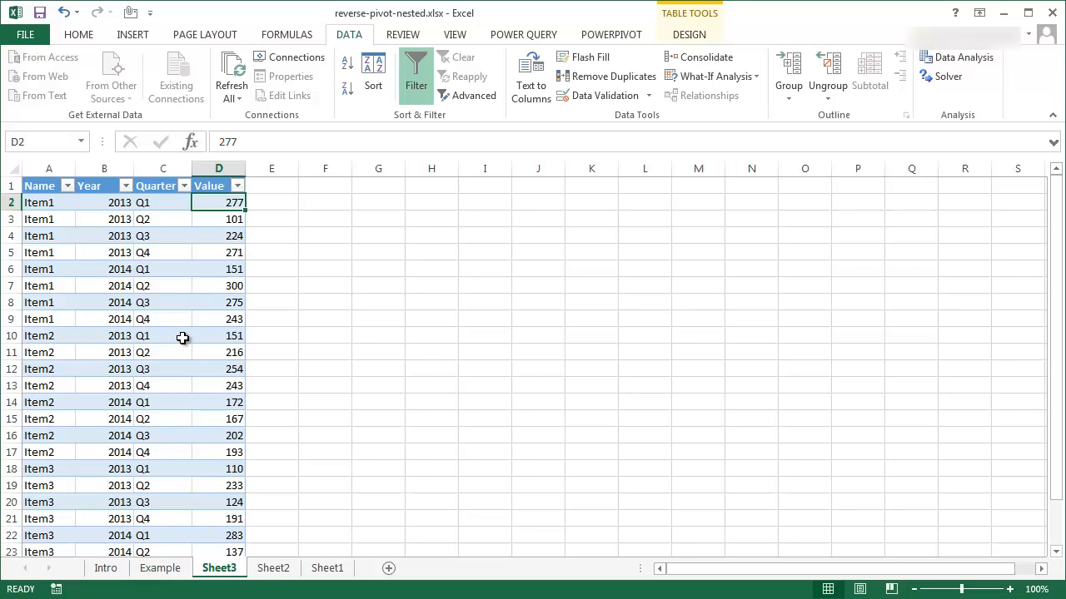
mouse_move(170, 309)
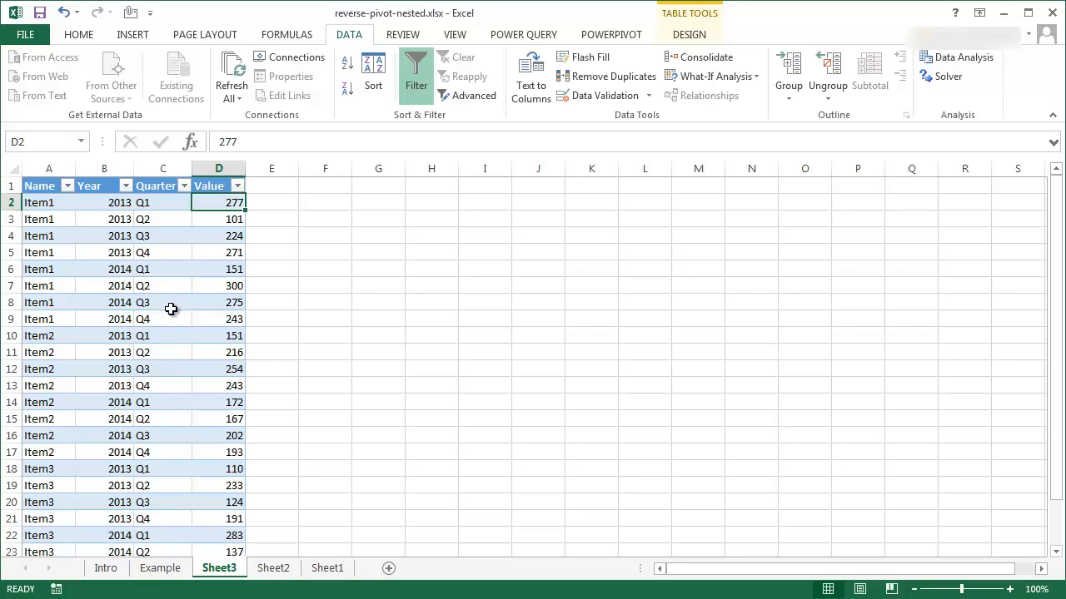
Step: Switch to the Intro sheet's before-and-after reverse pivot illustration
click(106, 568)
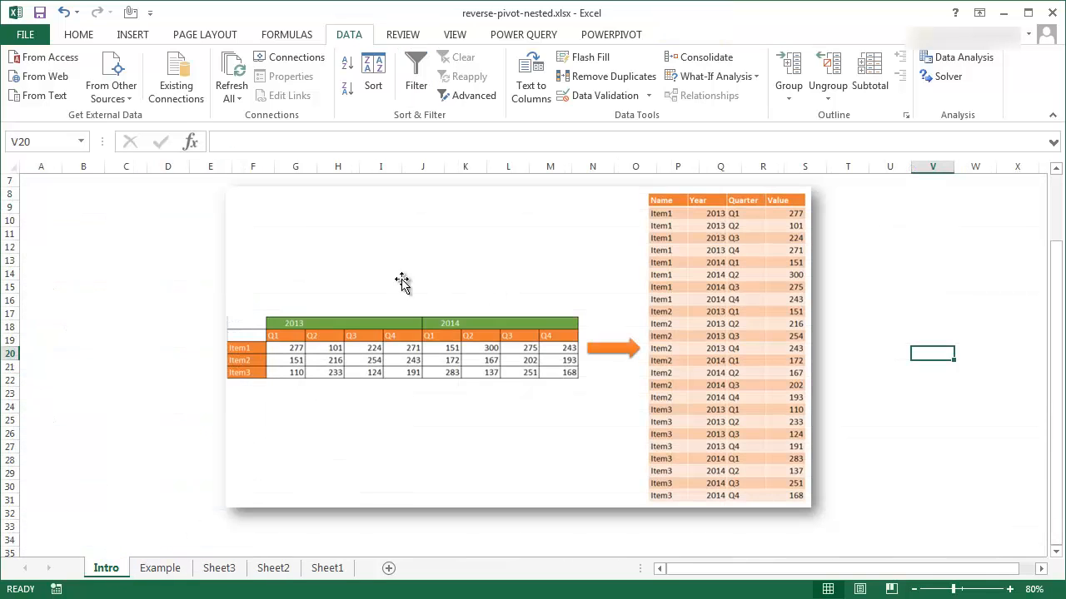
mouse_move(377, 358)
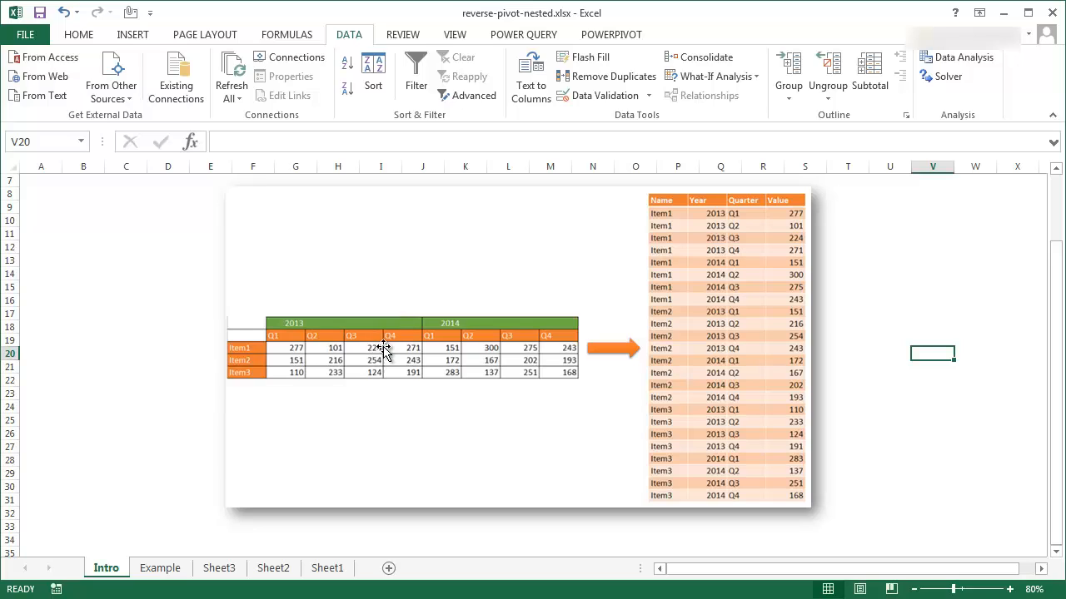
mouse_move(417, 348)
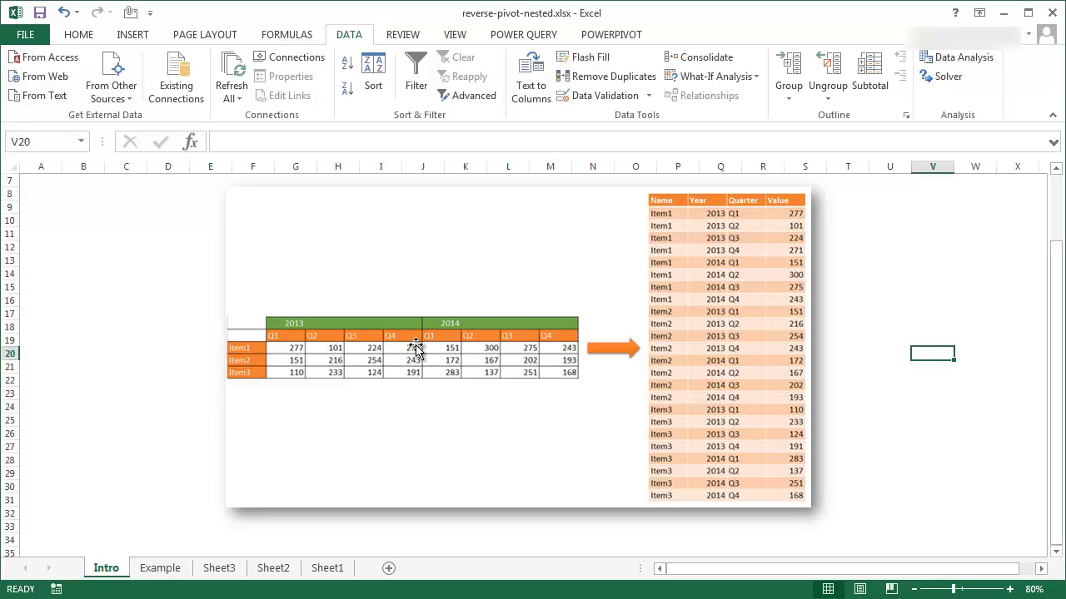
mouse_move(712, 224)
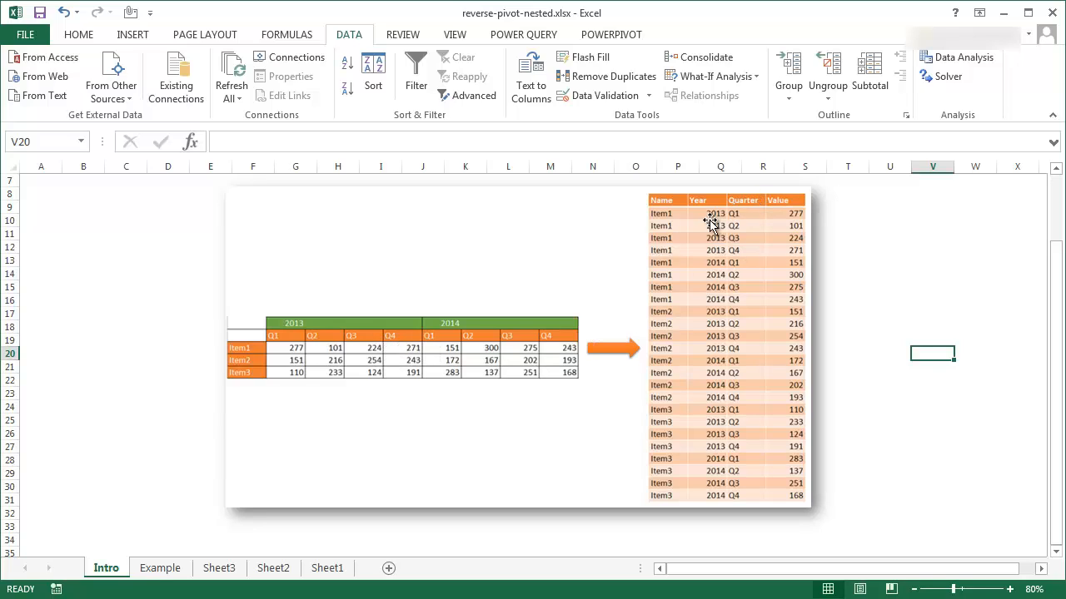
mouse_move(658, 204)
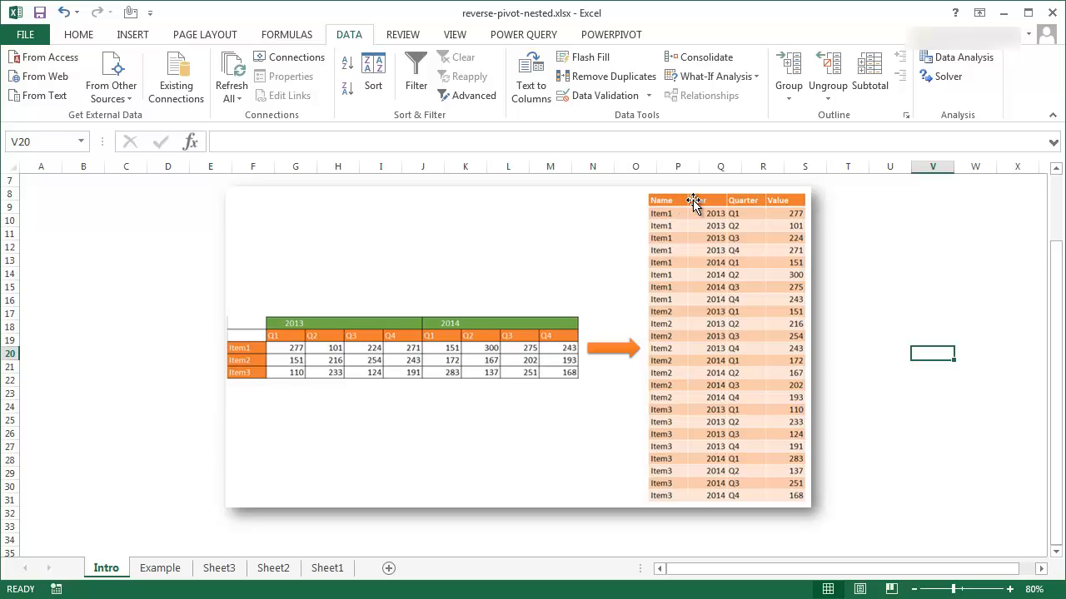
mouse_move(533, 362)
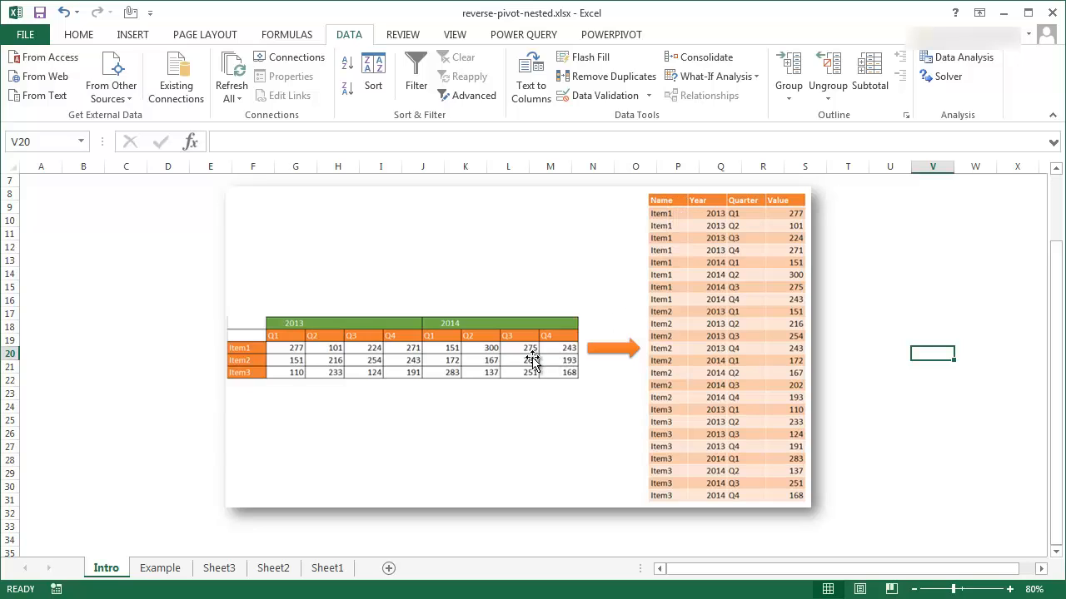
mouse_move(703, 300)
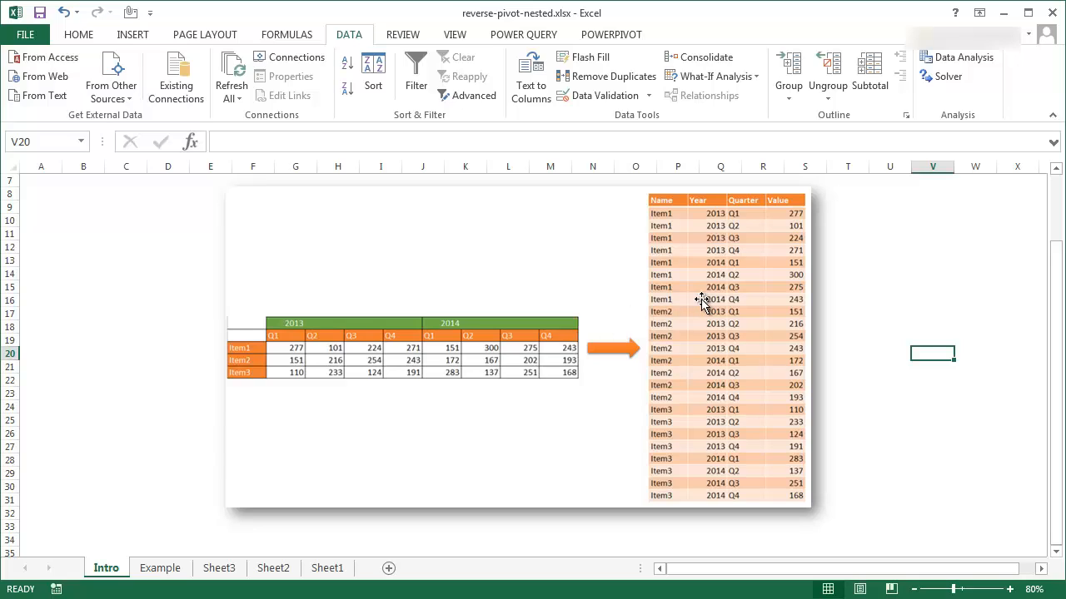